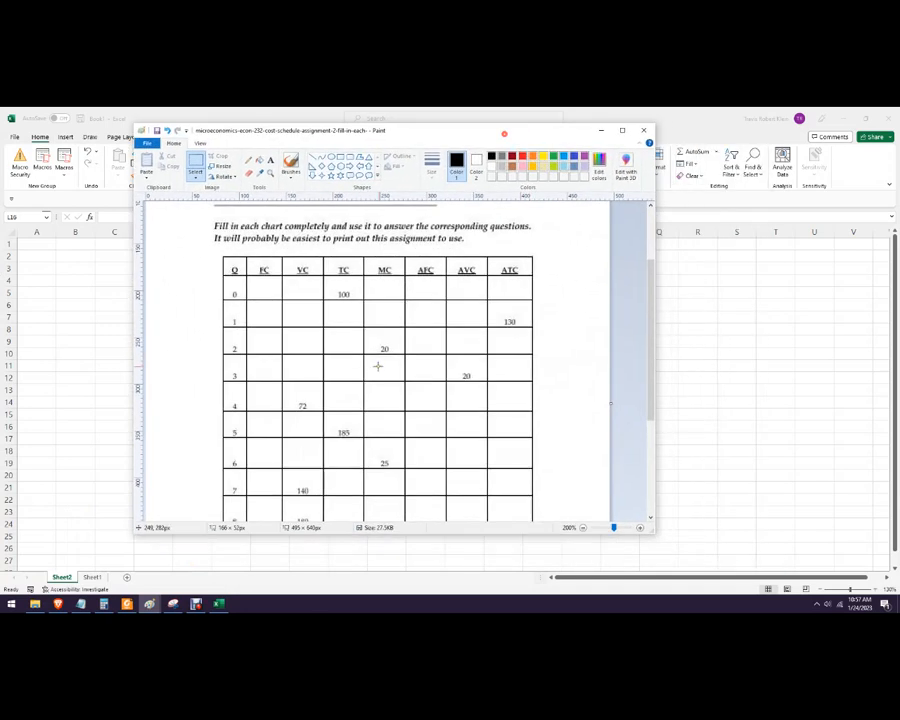
mouse_move(392, 448)
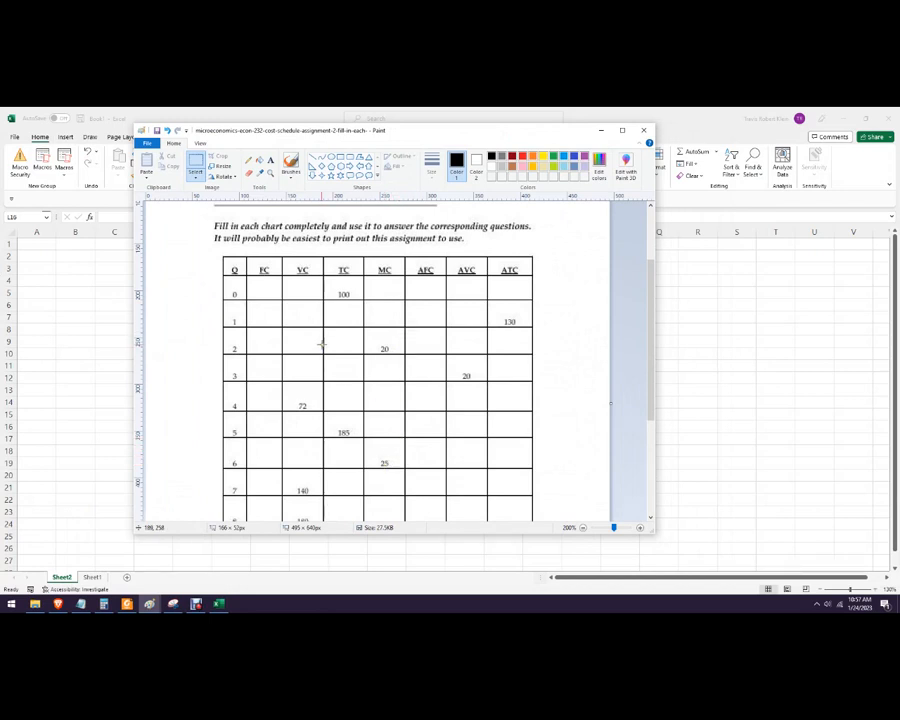
mouse_move(434, 500)
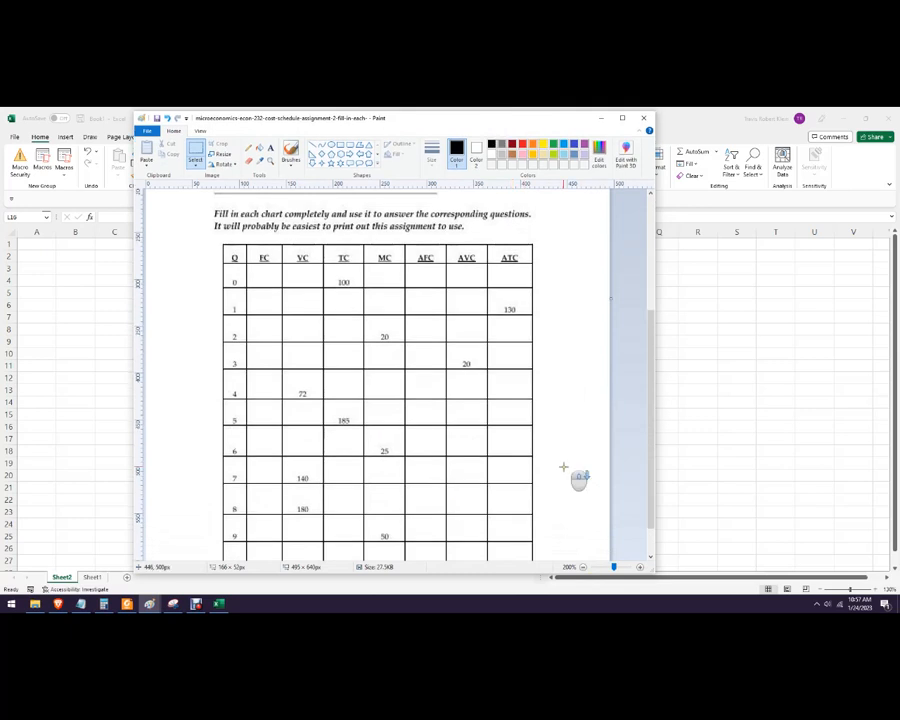
Step: Enter headings Q, FC, VC, TC, MC, AFC, AVC, ATC across row 1 and start Q with 0 and 1
scroll("down", 3)
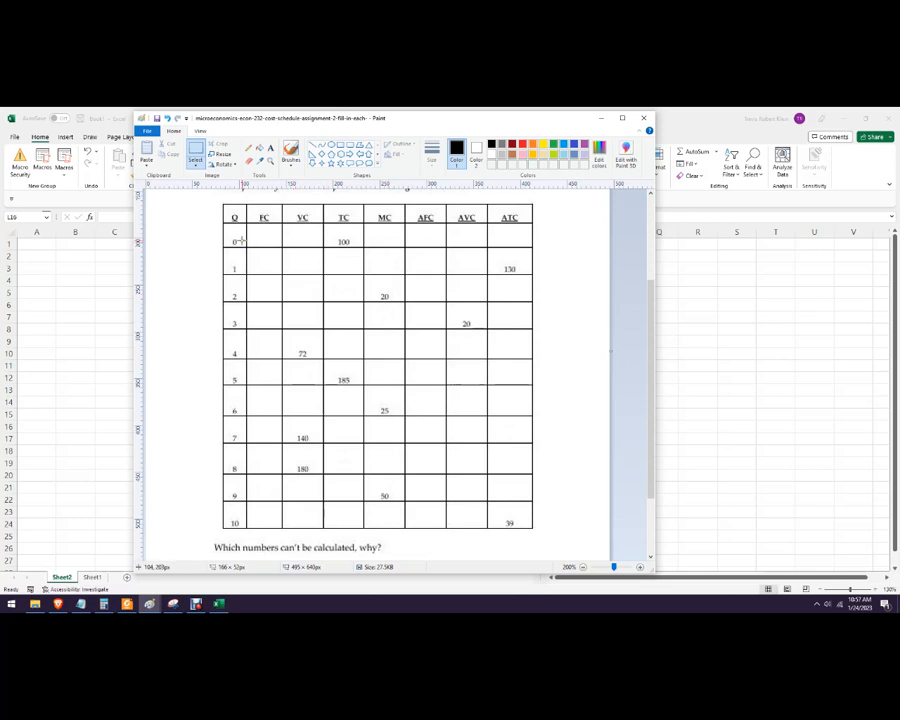
mouse_move(388, 236)
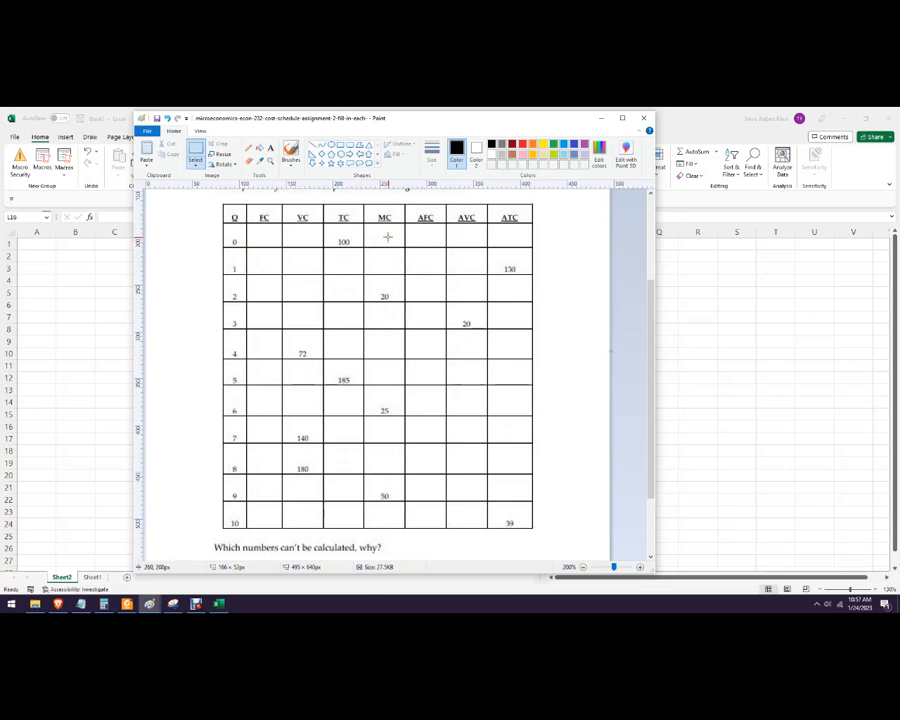
mouse_move(396, 240)
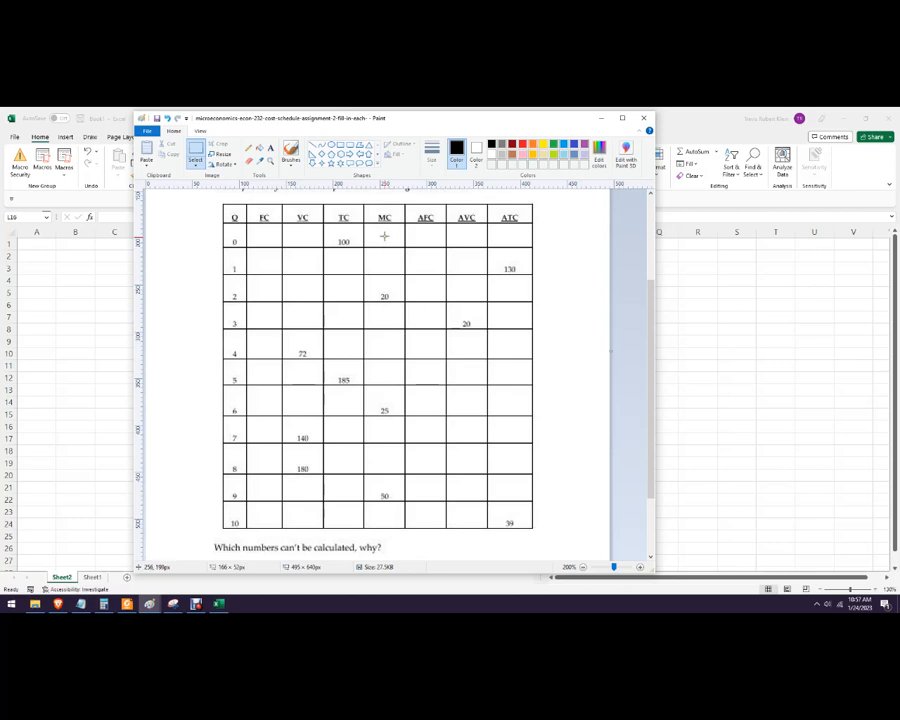
scroll("down", 3)
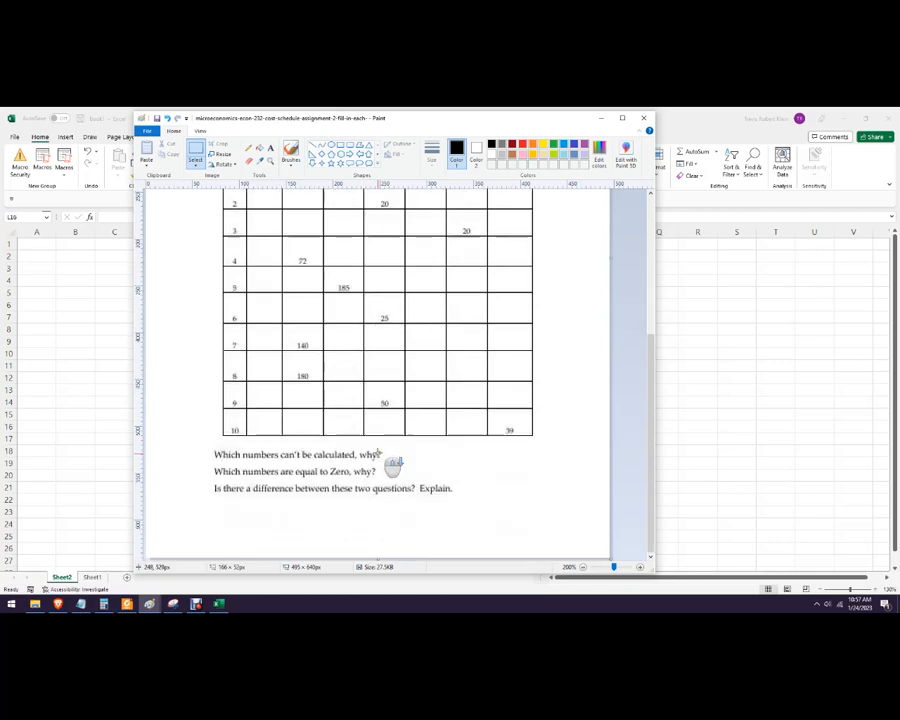
mouse_move(360, 480)
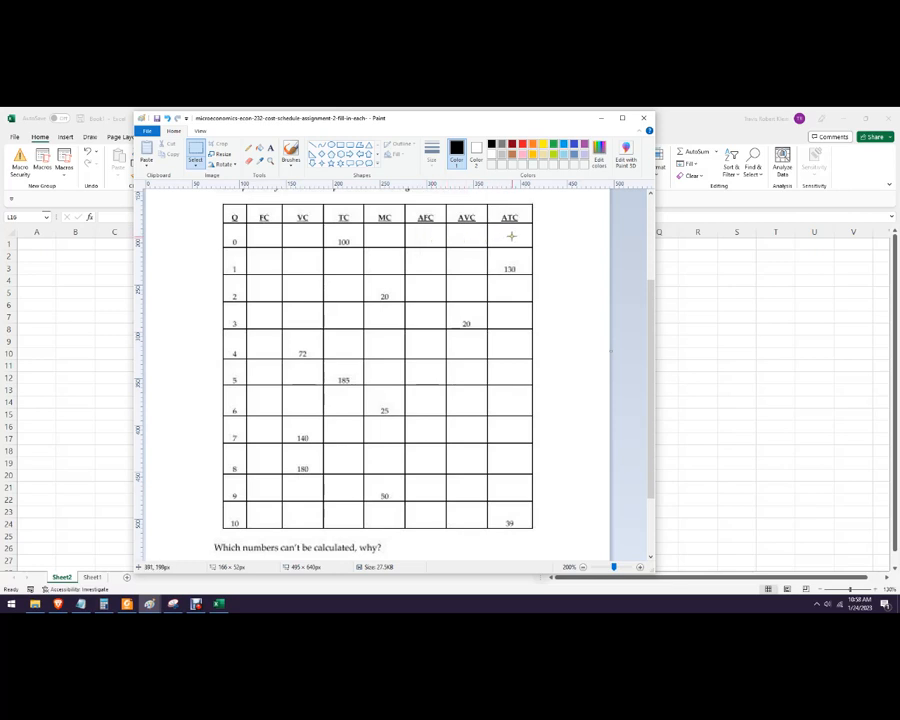
mouse_move(476, 234)
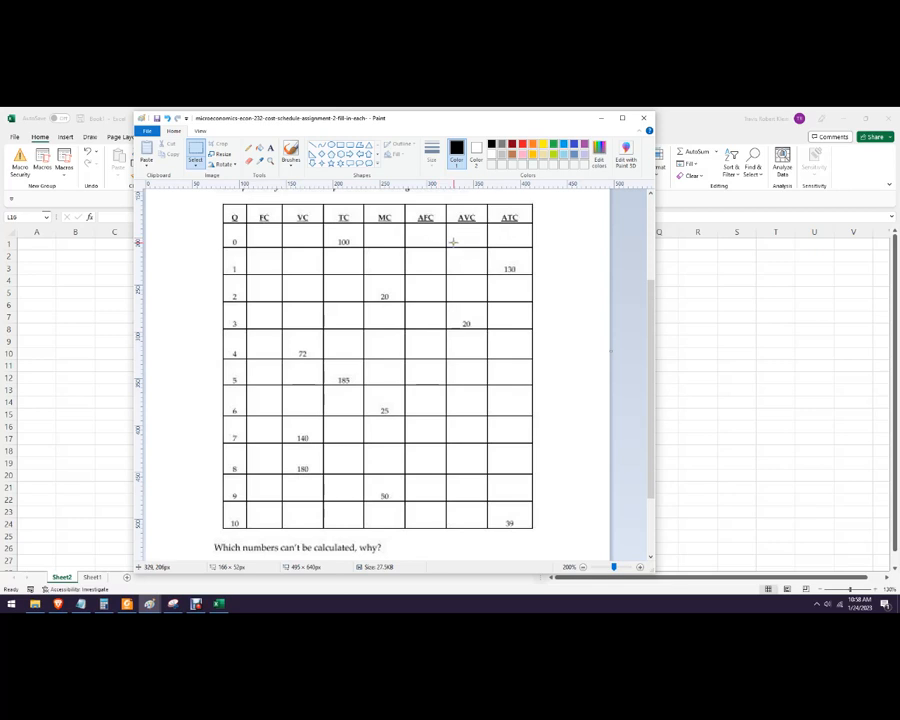
mouse_move(428, 232)
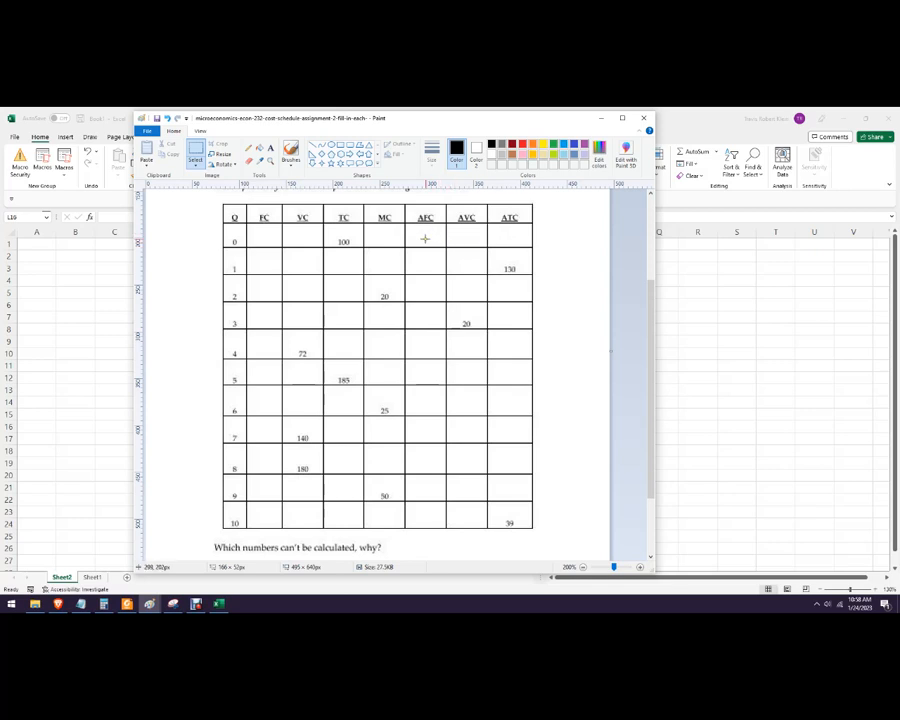
mouse_move(244, 238)
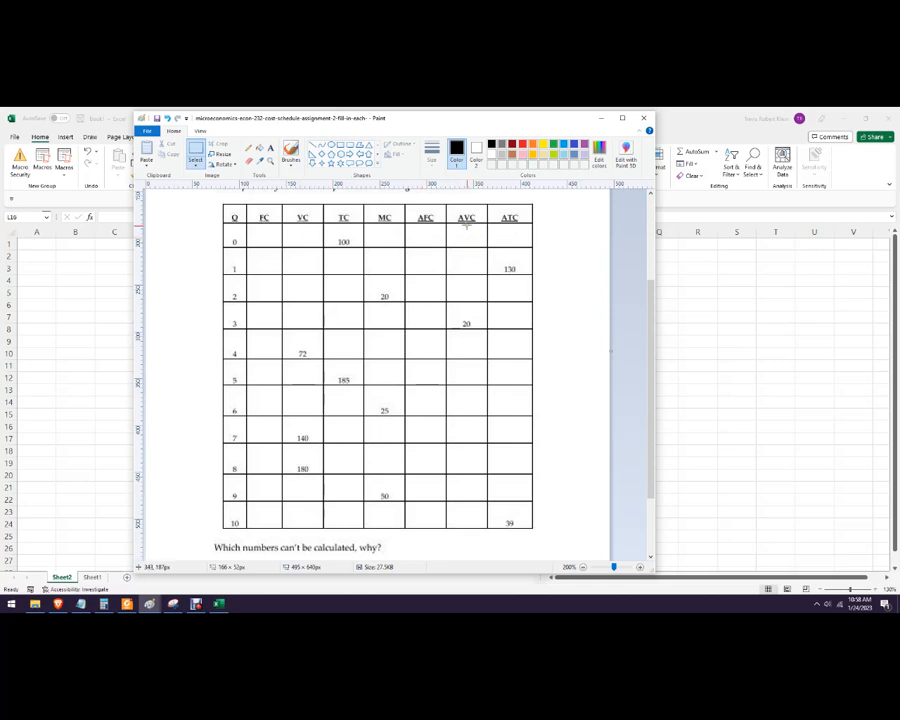
mouse_move(466, 236)
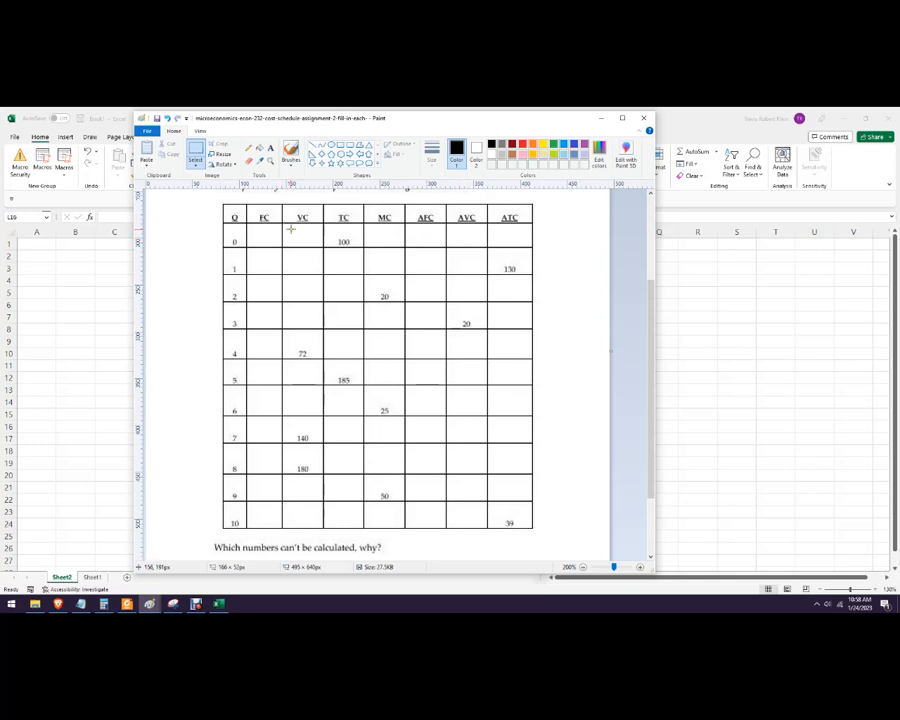
mouse_move(516, 236)
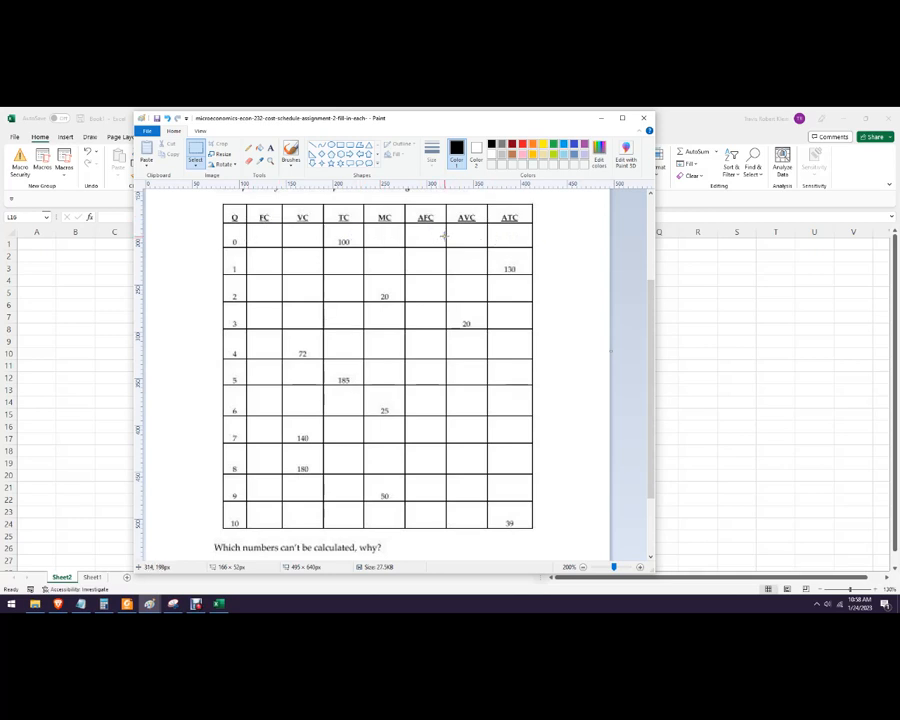
scroll("down", 3)
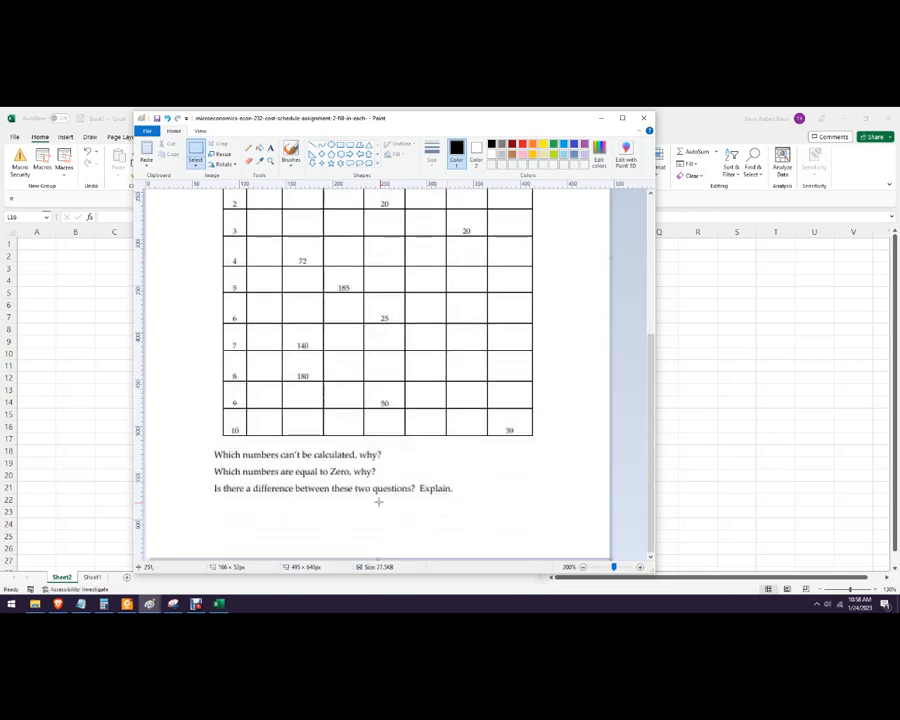
mouse_move(396, 498)
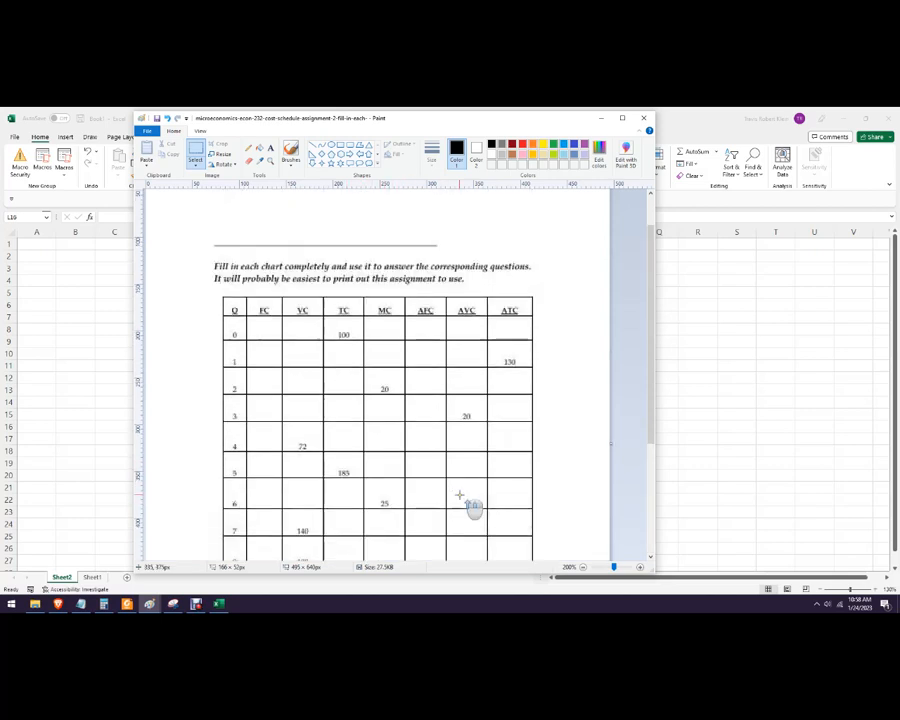
mouse_move(466, 328)
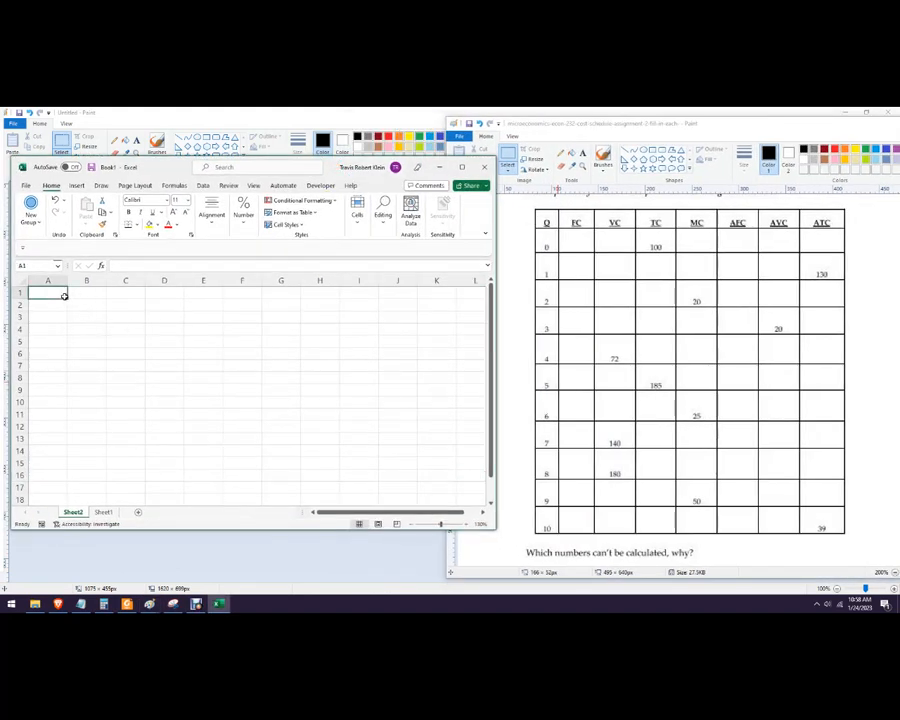
type("Q")
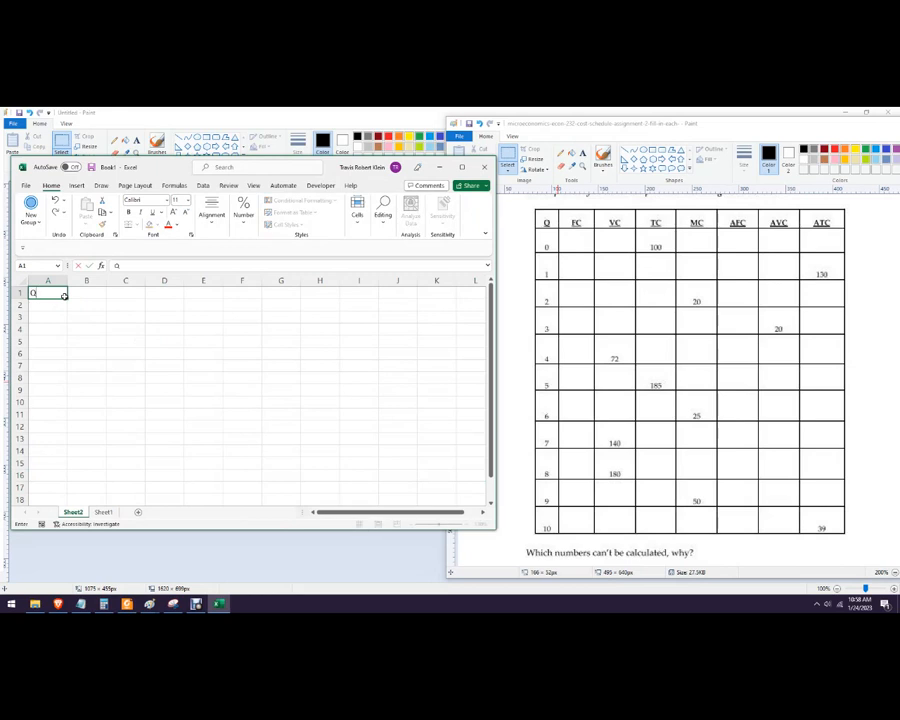
type("FR")
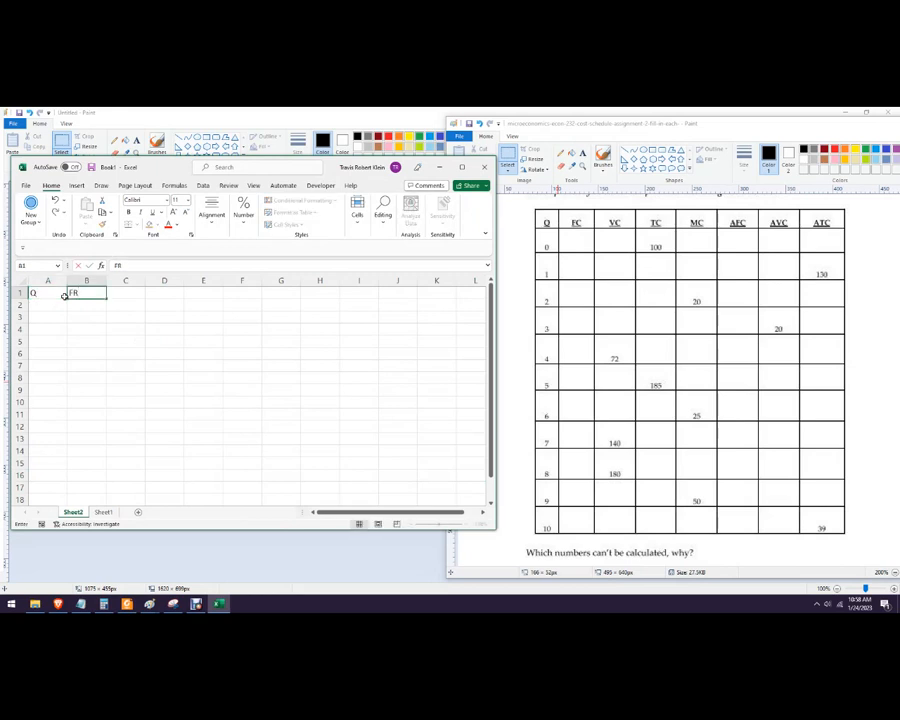
type("VC")
left_click(164, 294)
type("TC")
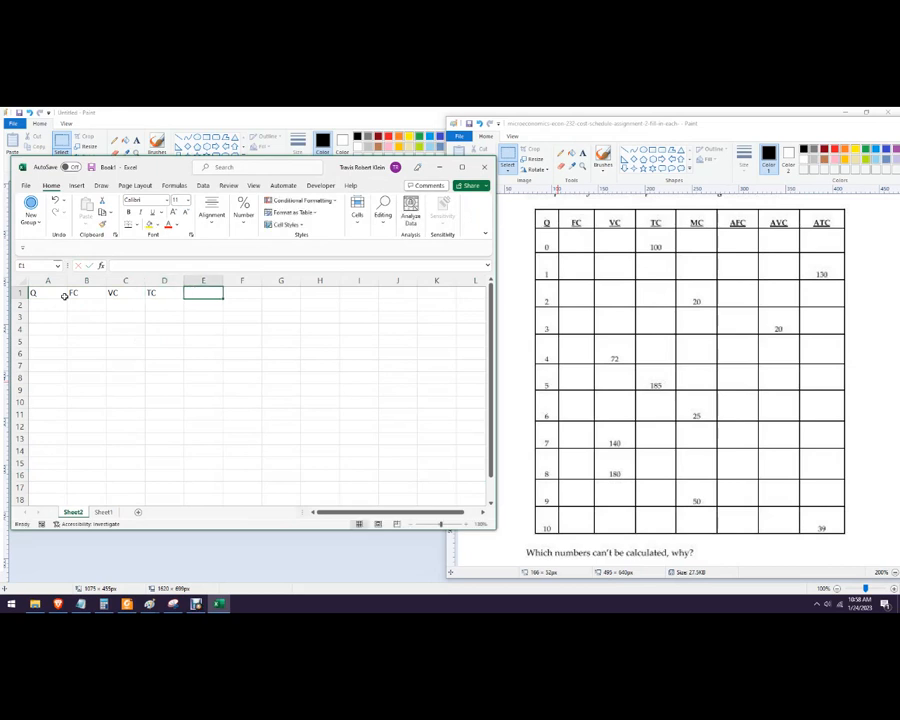
type("MC")
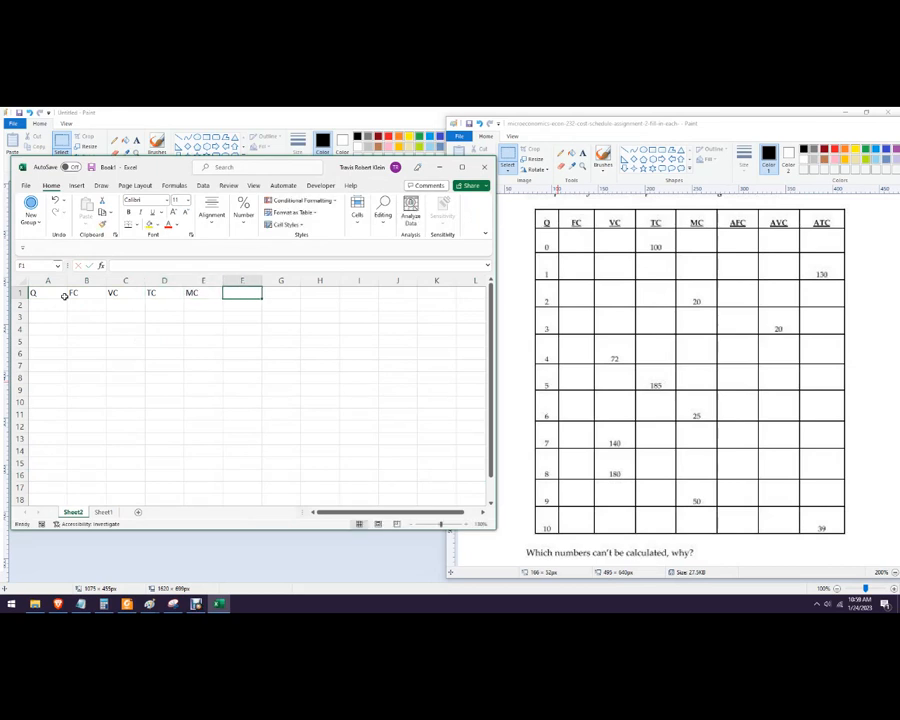
type("AFC")
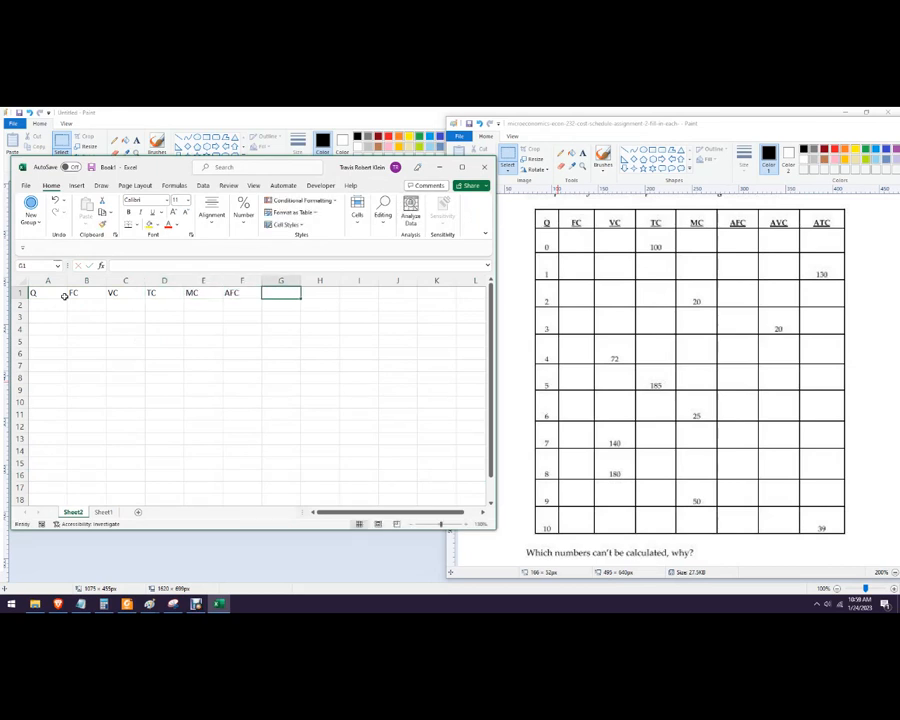
type("AVC")
left_click(320, 292)
type("ATC")
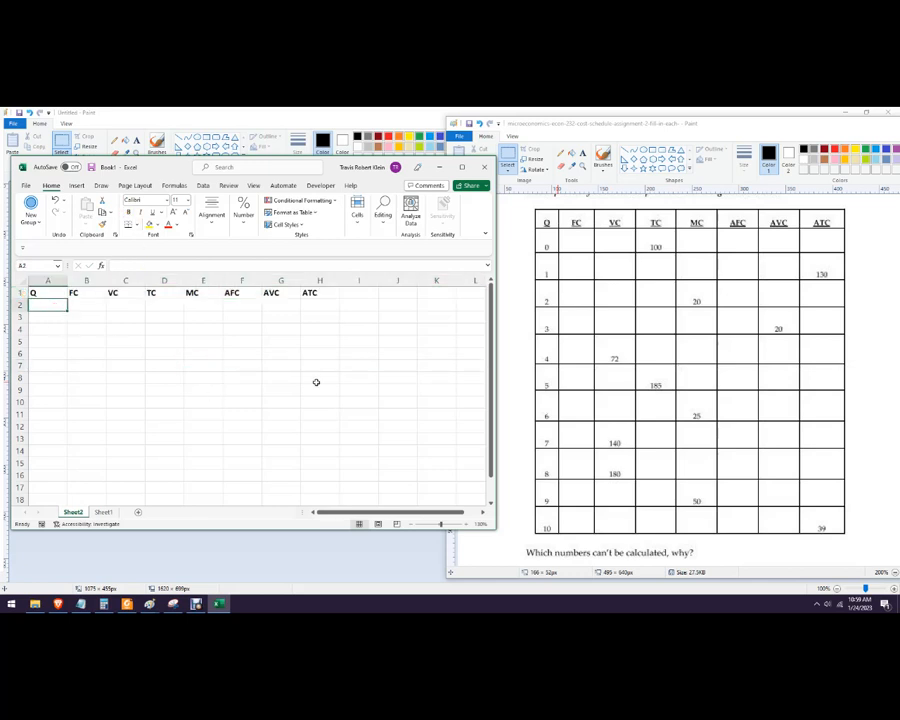
type("1")
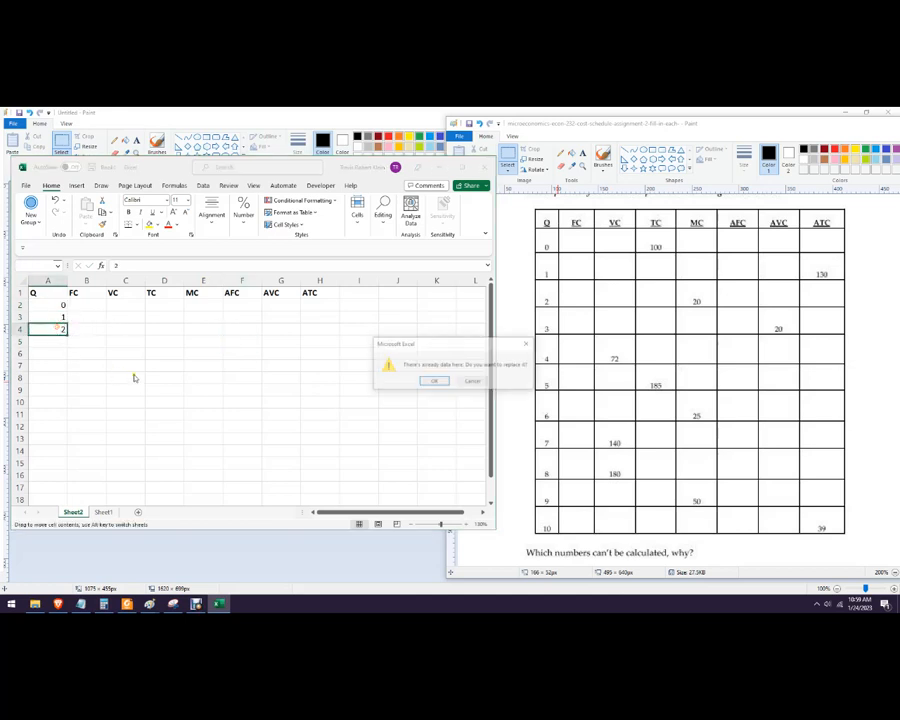
Step: Dismiss the warning and fill the Q column with quantities 0 through 10 down to row 12
left_click(436, 380)
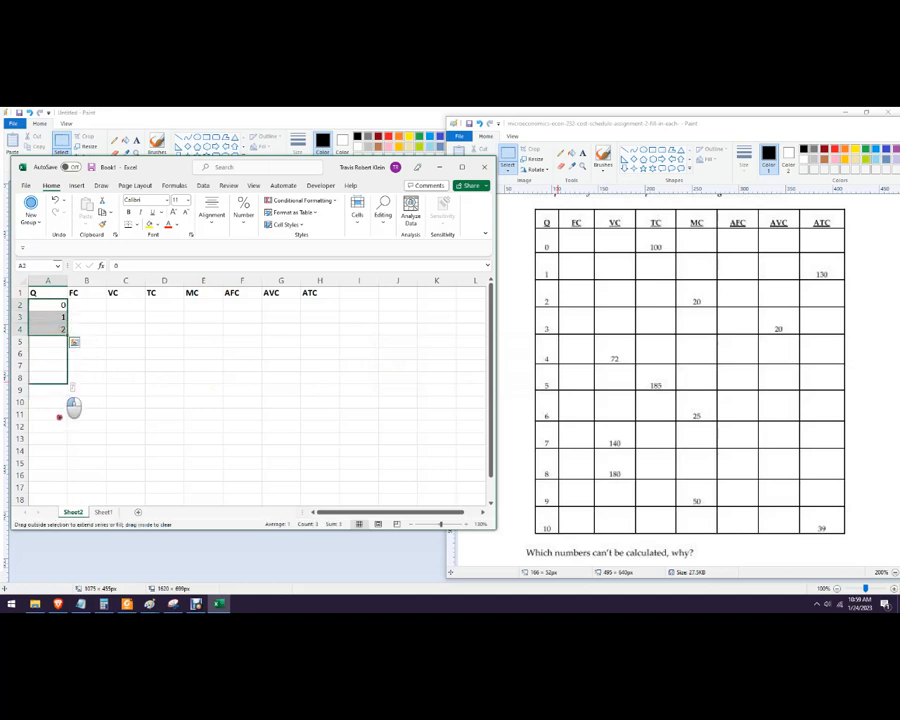
left_click_drag(62, 330, 62, 428)
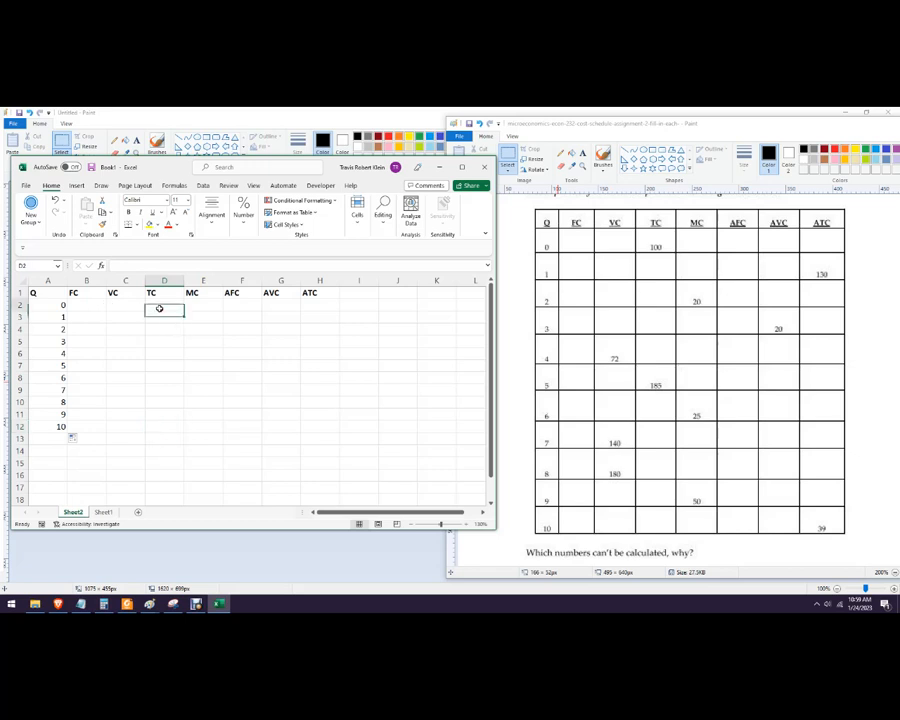
Step: Copy the given values 100, 130, 20, 72, 140, 5, 25 into the table and 39 for ATC at Q 10
type("100")
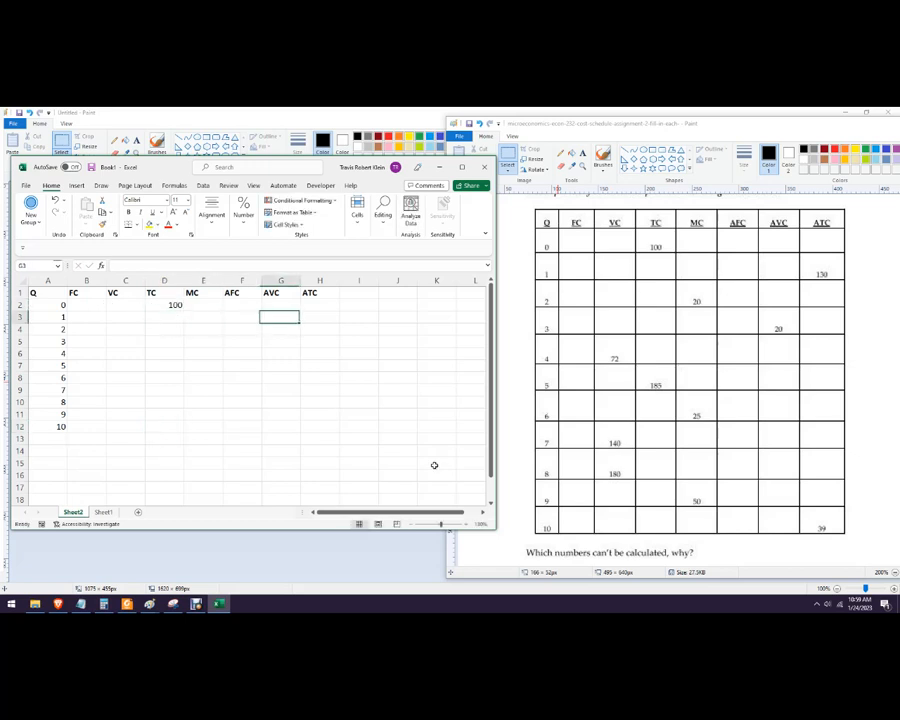
type("130")
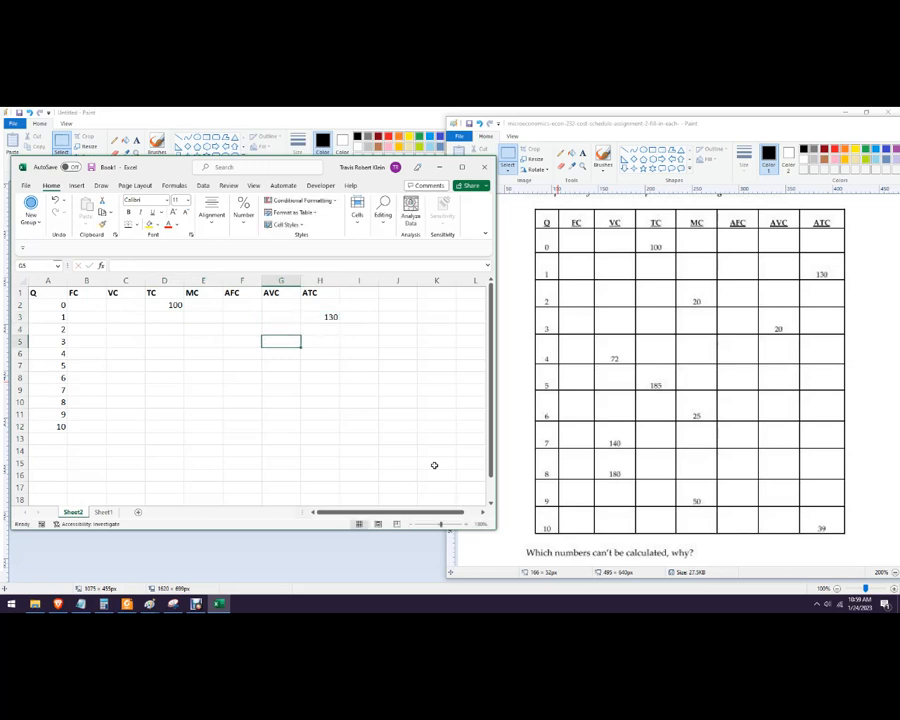
type("20")
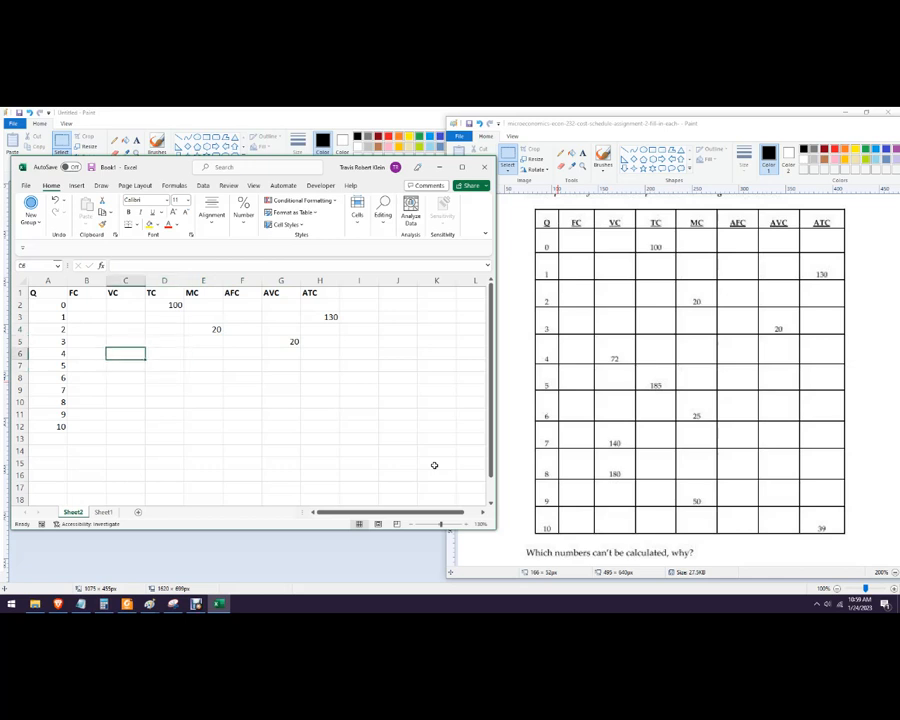
type("72")
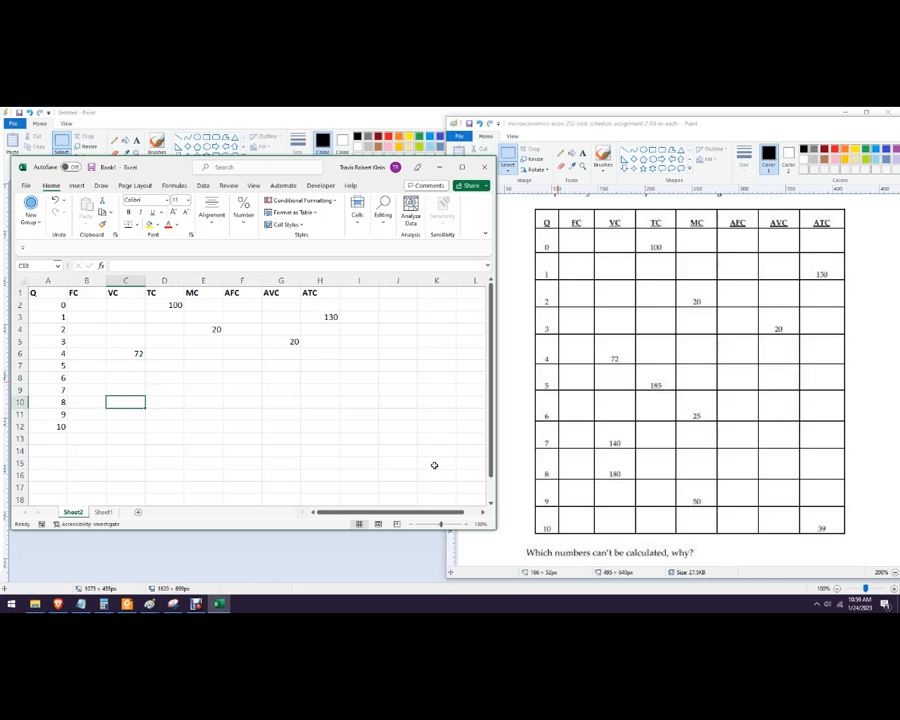
type("140")
type("180")
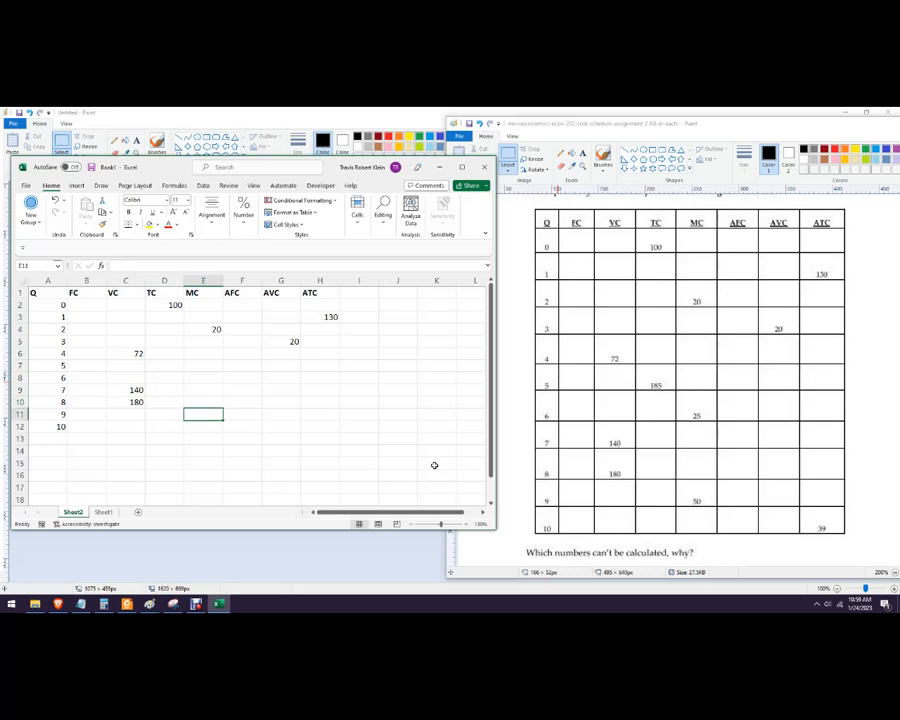
type("50")
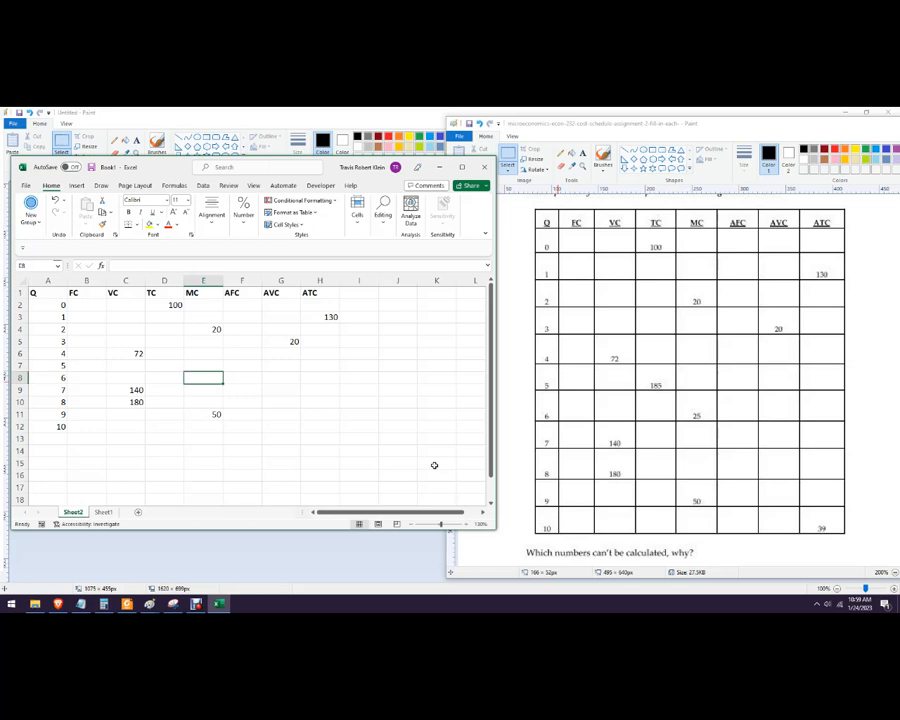
type("25")
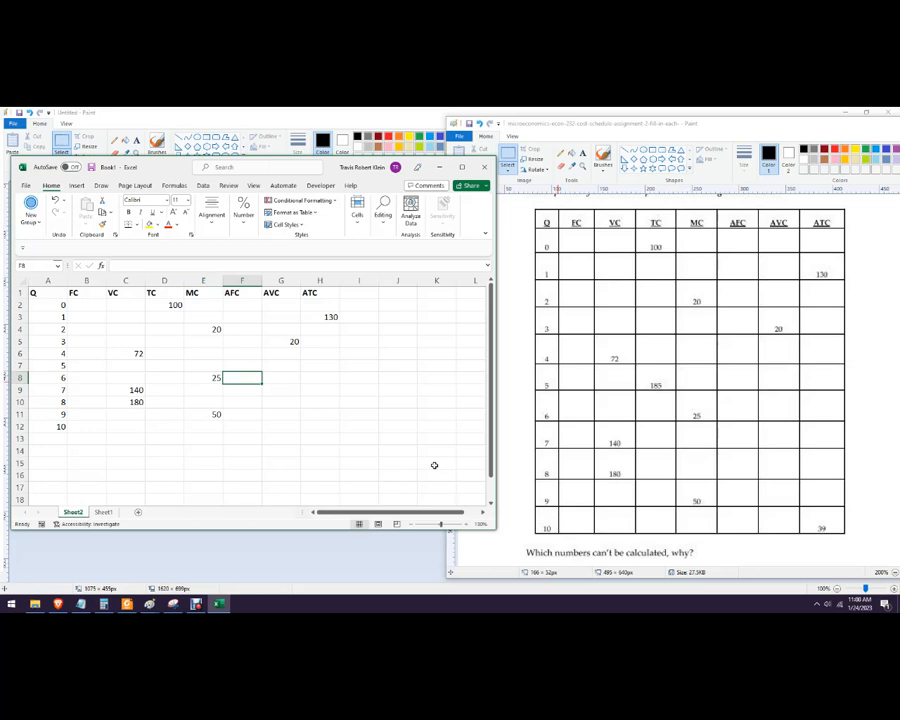
left_click(240, 426)
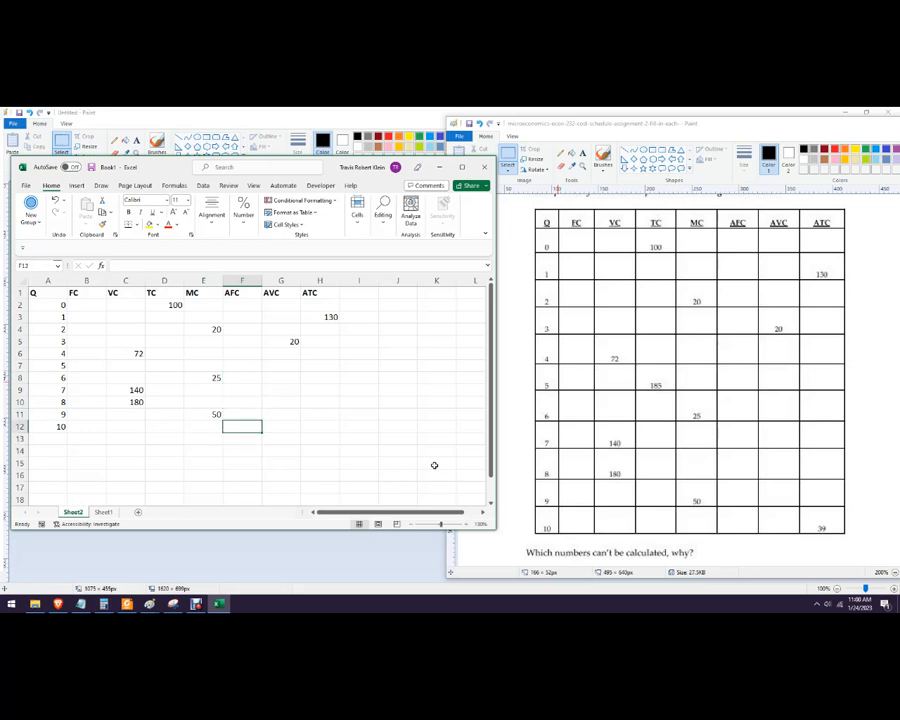
type("39")
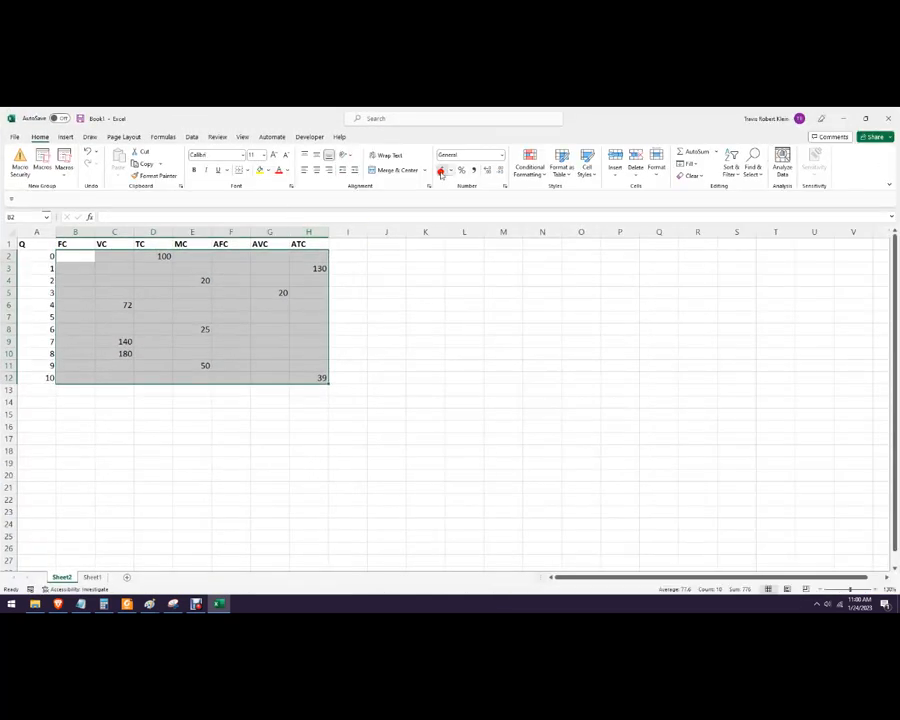
Step: Apply the Accounting dollar format to the table values in B2:H12
left_click(442, 168)
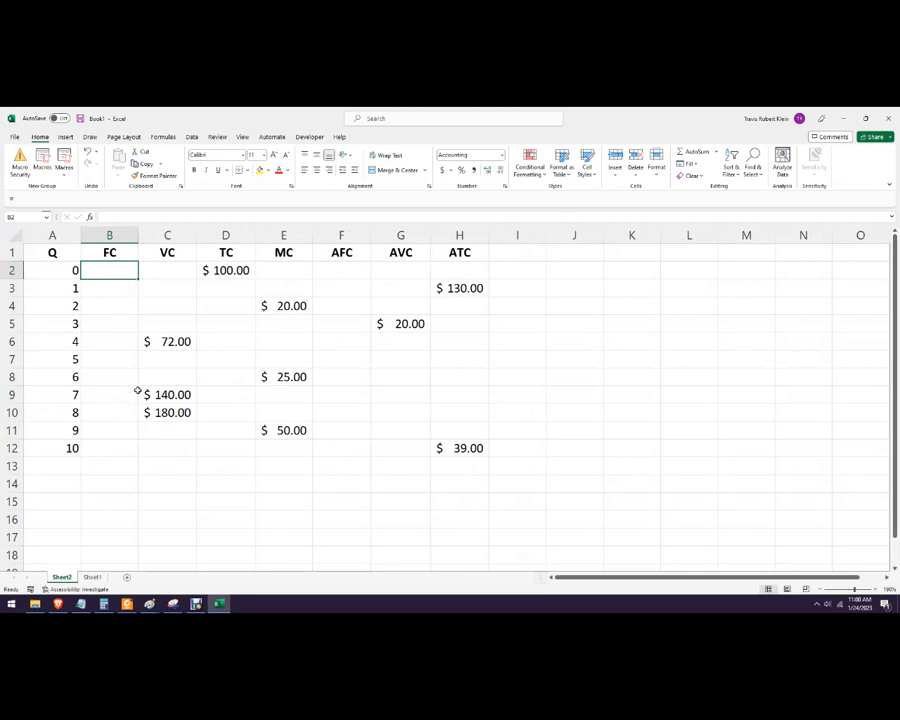
mouse_move(44, 272)
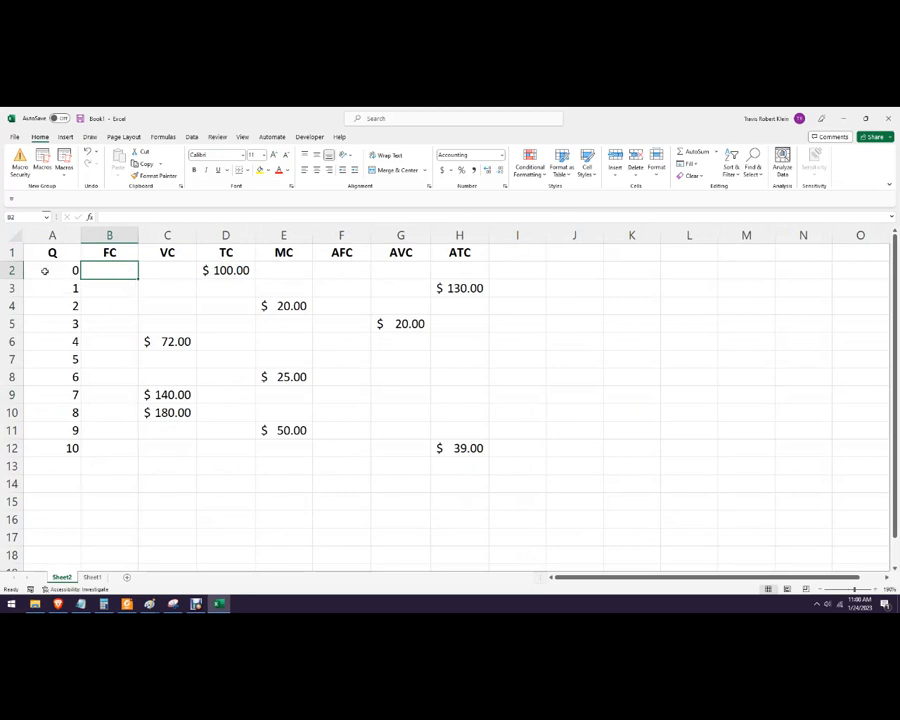
Step: Enter 0 for VC at Q 0 and set FC at Q 0 to =D2, giving $100.00
left_click(52, 270)
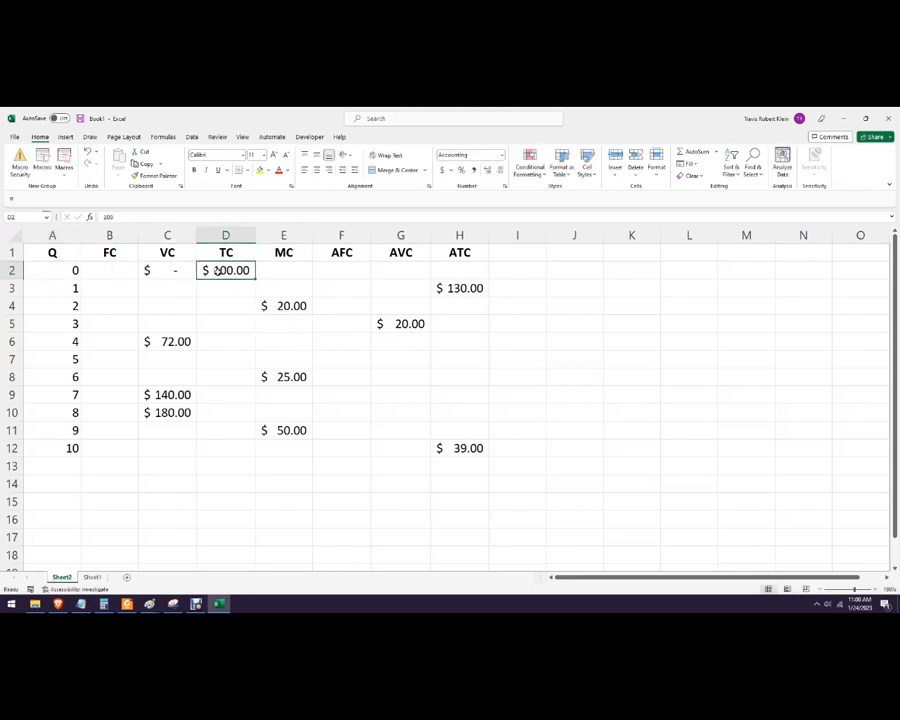
left_click(108, 270)
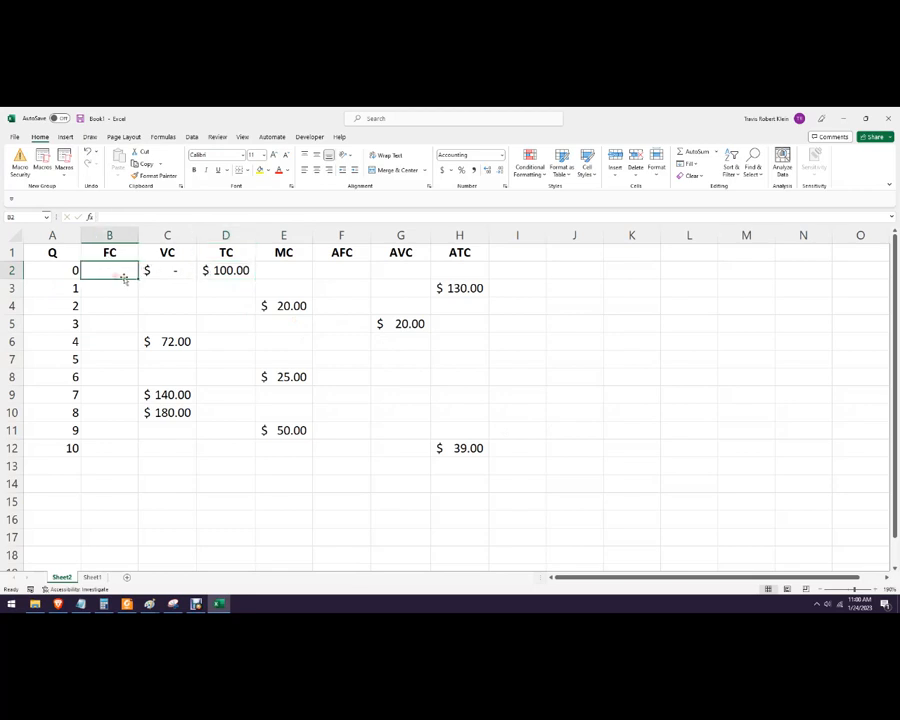
type("=")
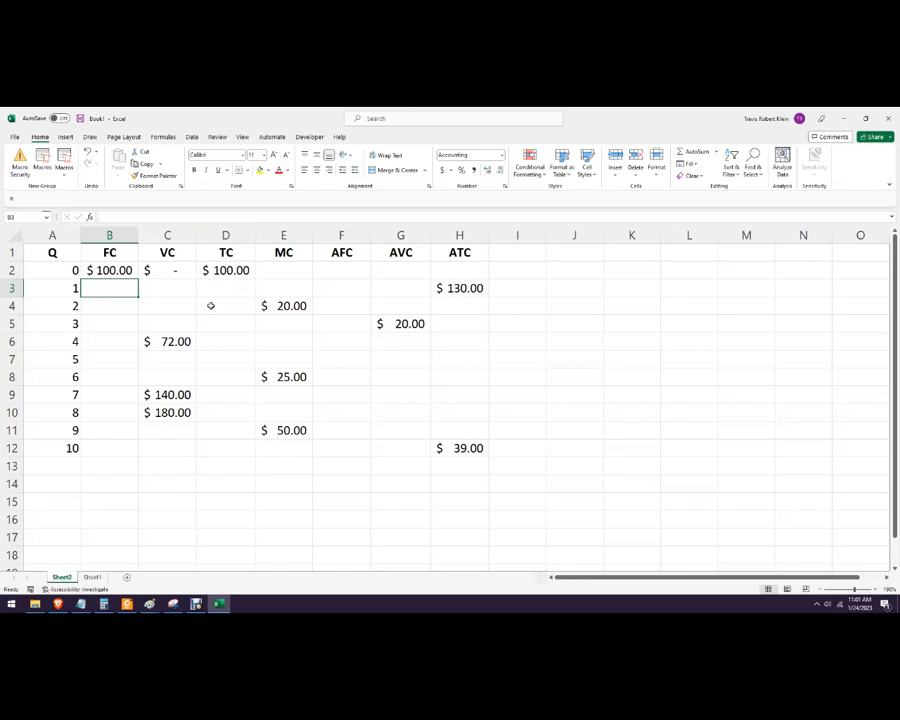
left_click(108, 270)
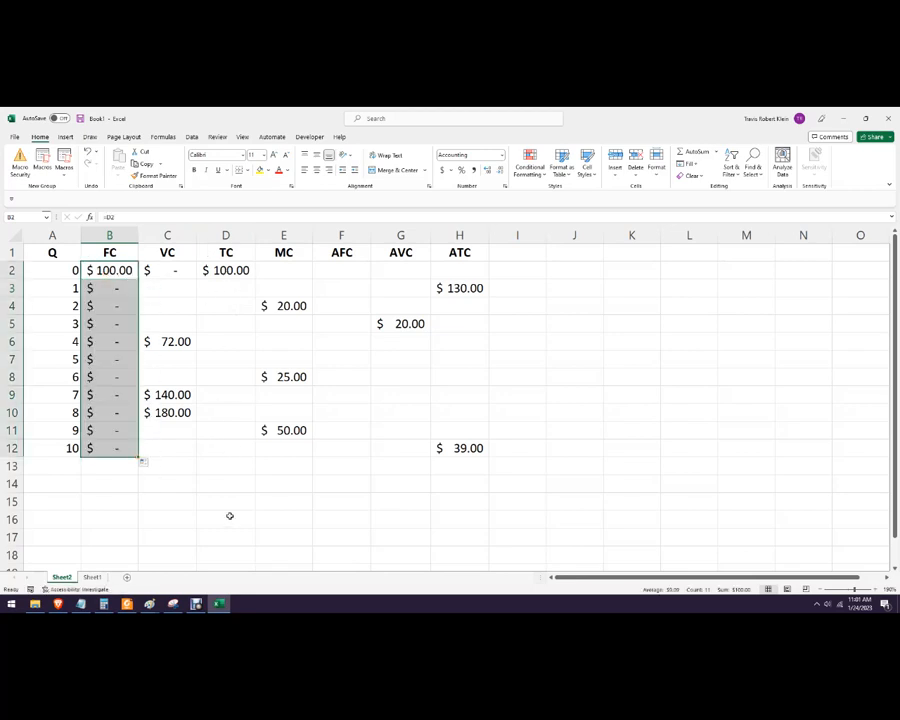
left_click(108, 270)
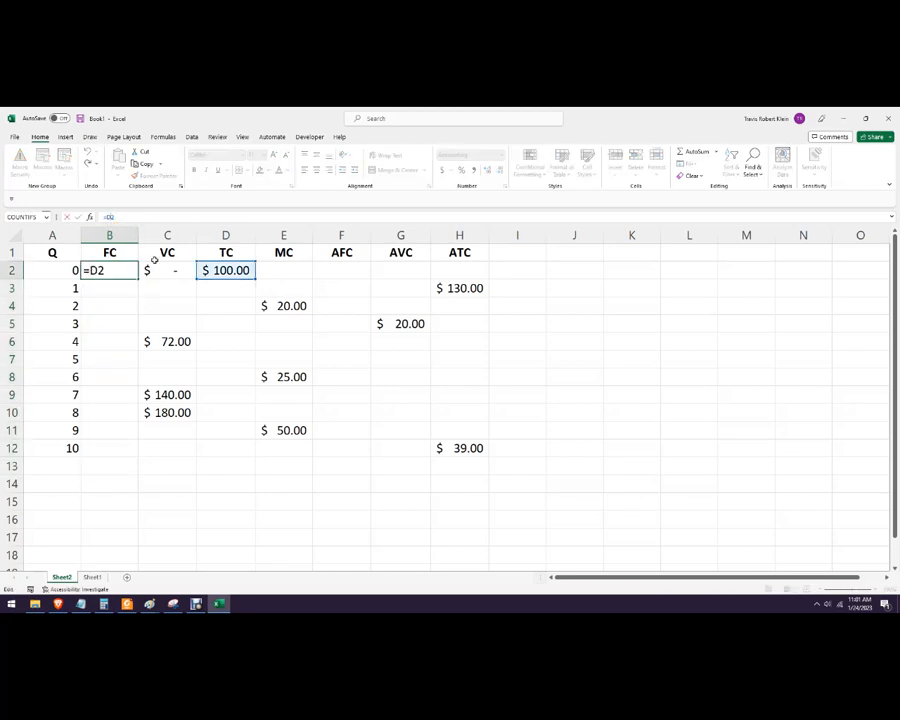
key("f4")
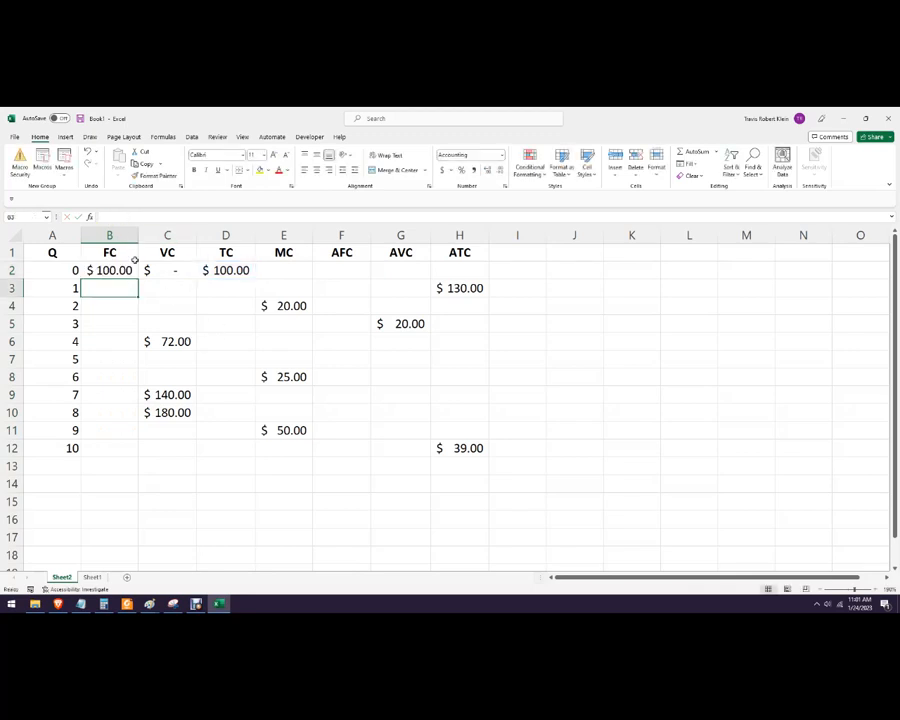
Step: Fill FC $100.00 down through Q 10 and enter TC =B+C formulas for Q 4, 7 and 8
left_click_drag(108, 270, 108, 448)
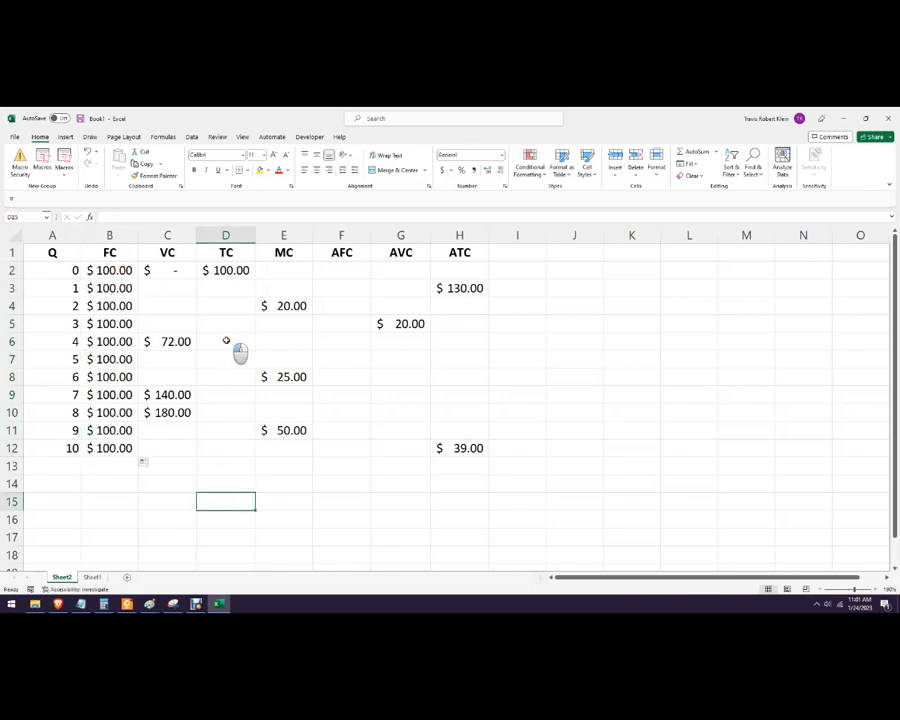
left_click(224, 340)
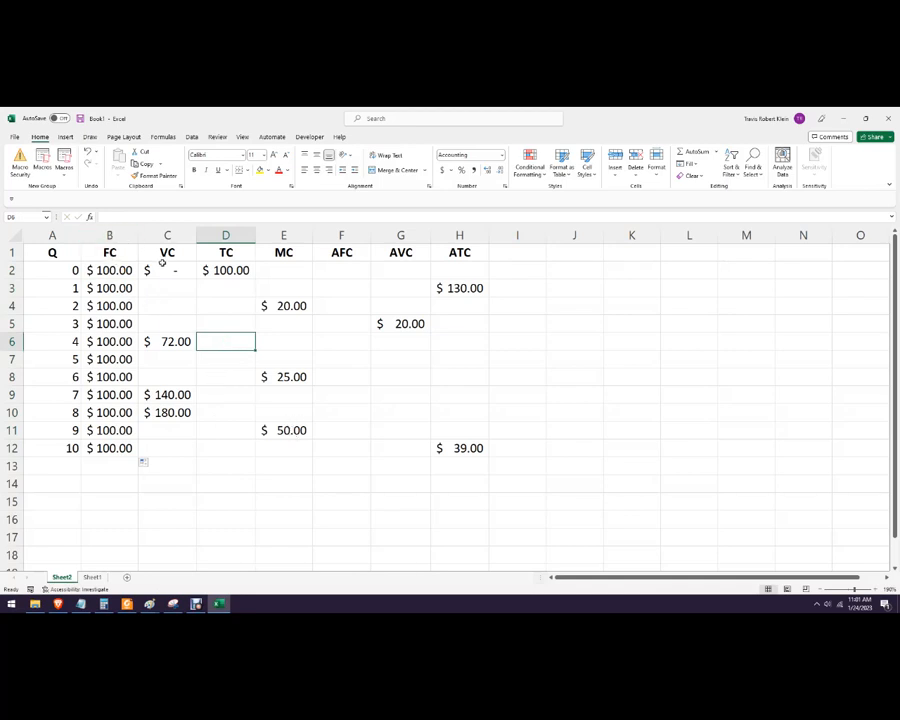
type("=B6")
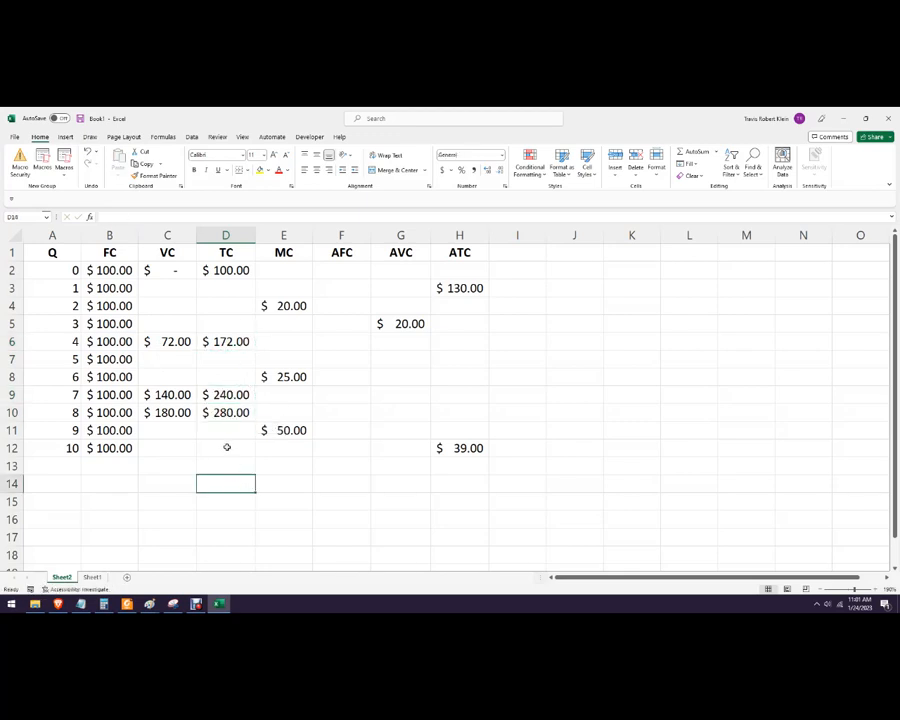
Step: Enter N/A for MC, AFC, AVC and ATC at Q 0
left_click(284, 270)
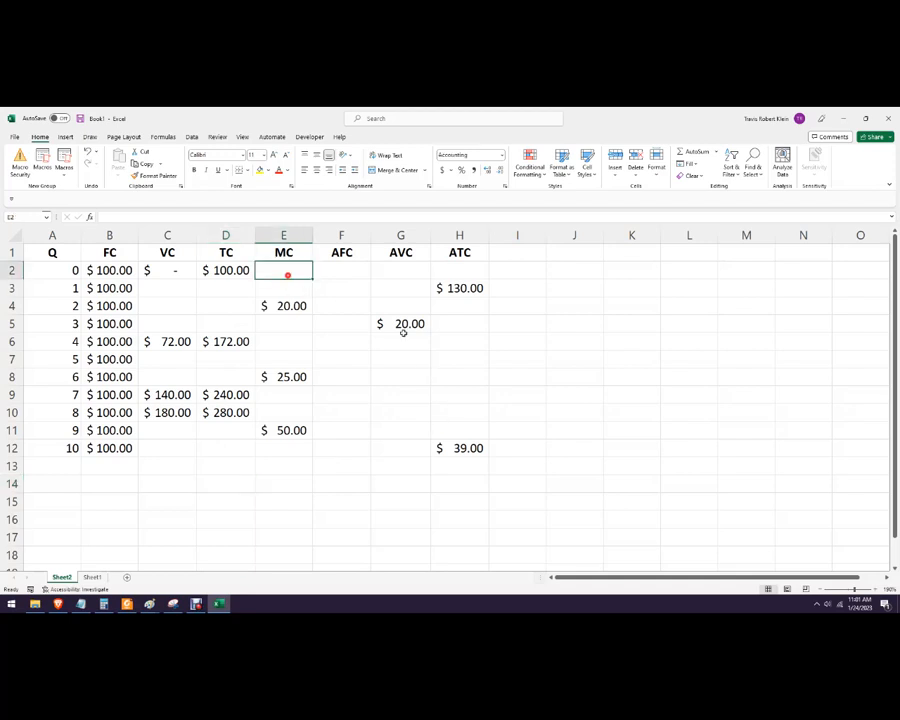
type("N/a")
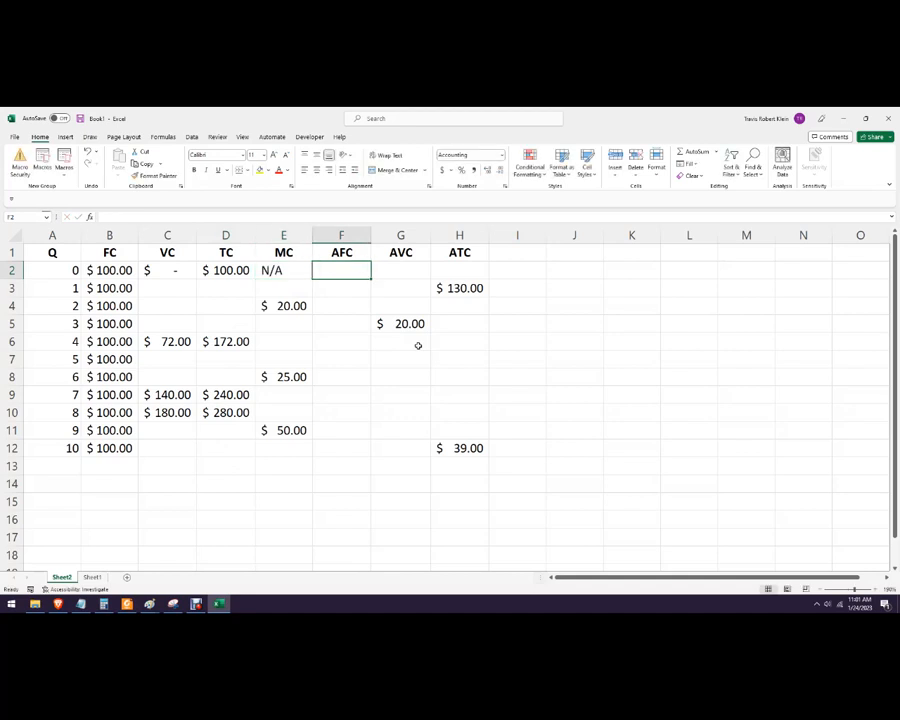
left_click(284, 270)
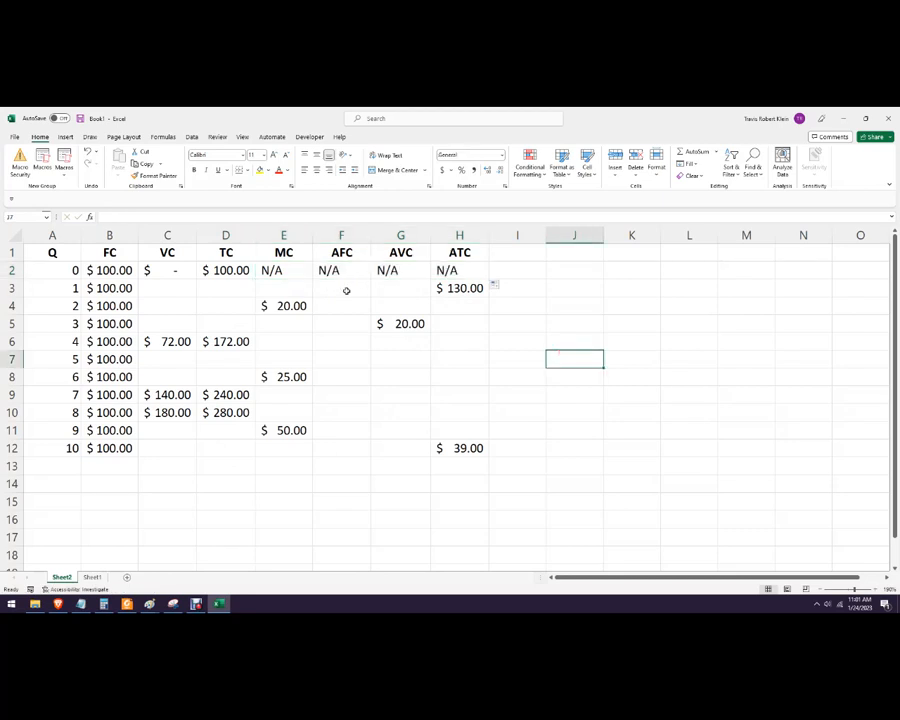
left_click(284, 288)
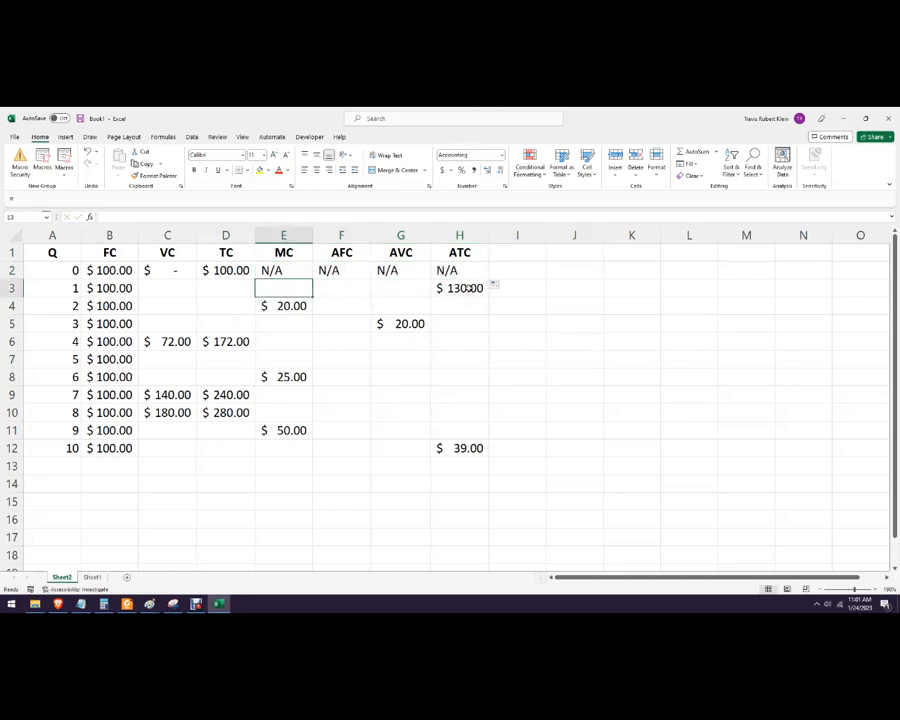
mouse_move(472, 298)
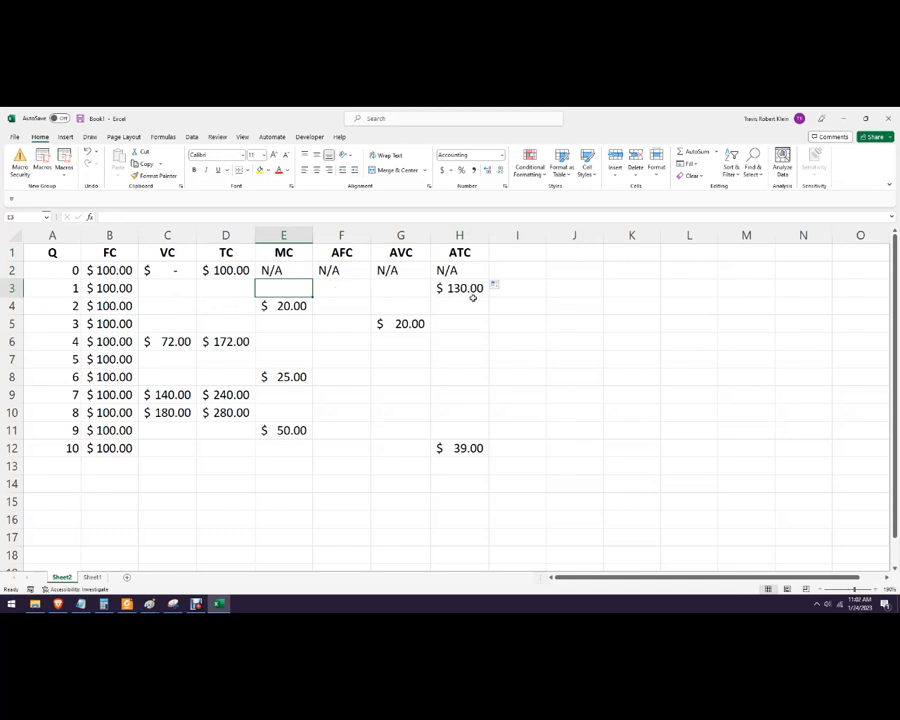
mouse_move(136, 304)
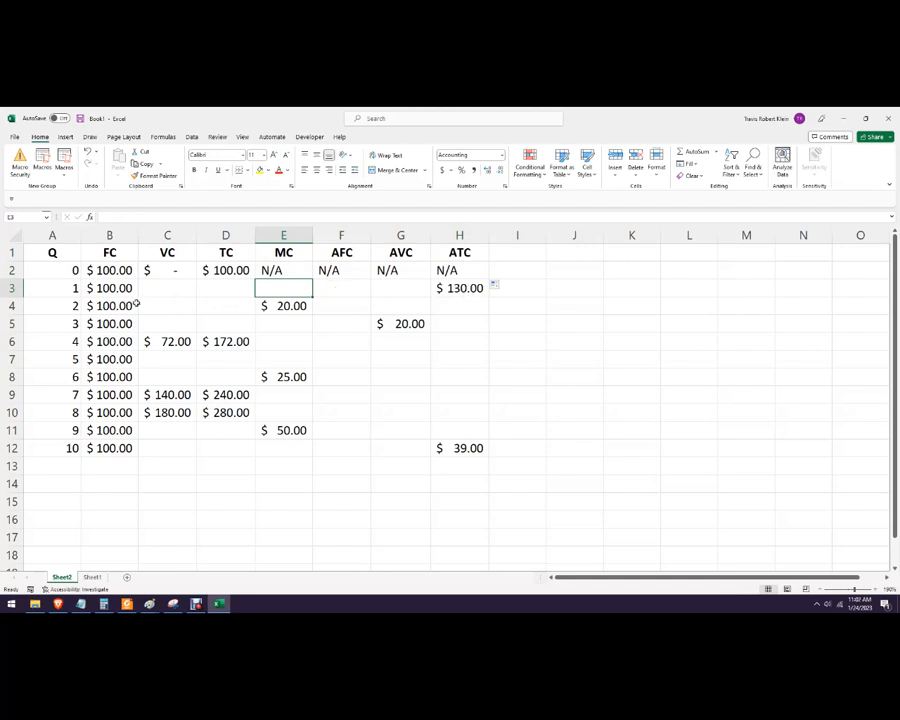
Step: Enter VC $30, TC $130 and MC $30 for Q 1
left_click(224, 288)
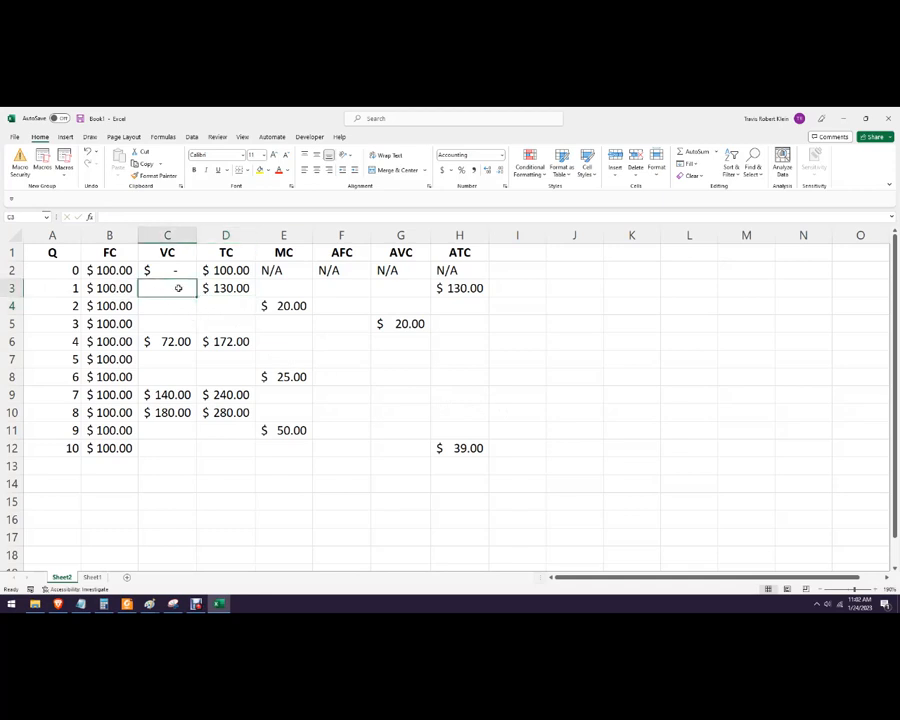
type("30")
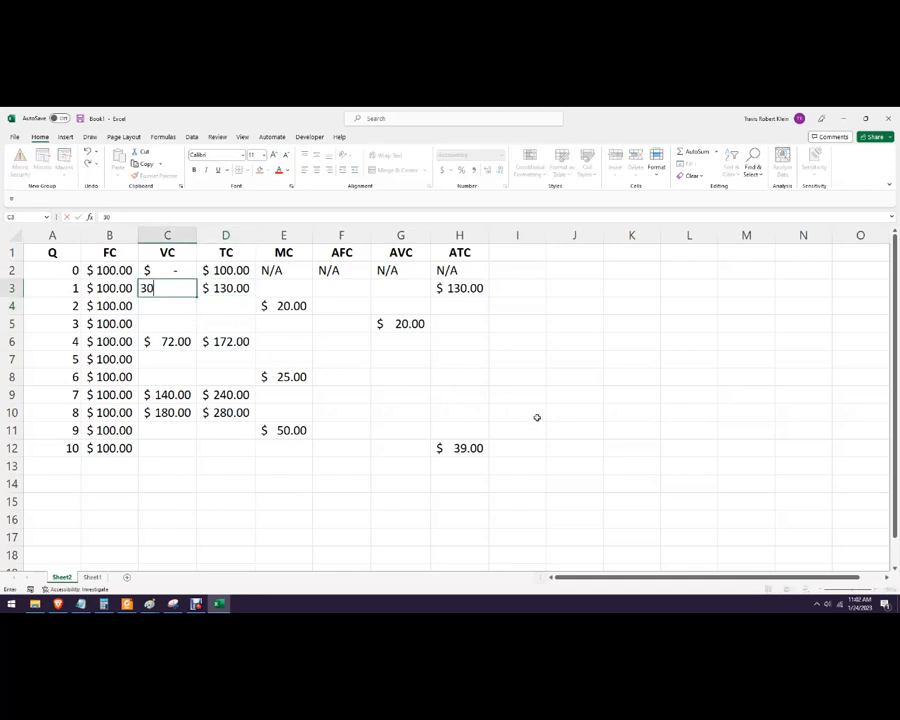
key("enter")
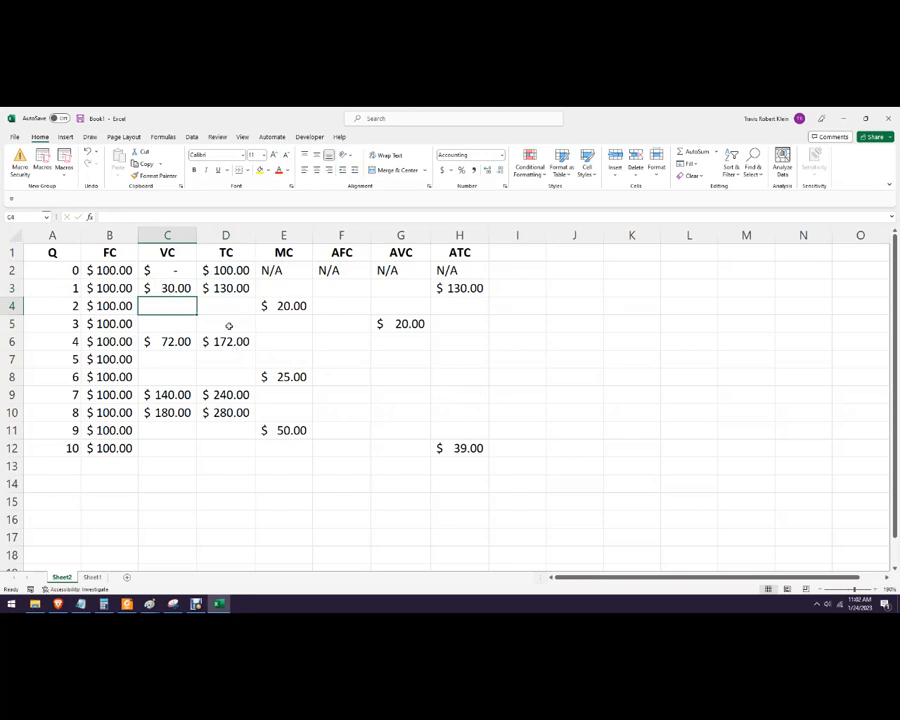
left_click(224, 288)
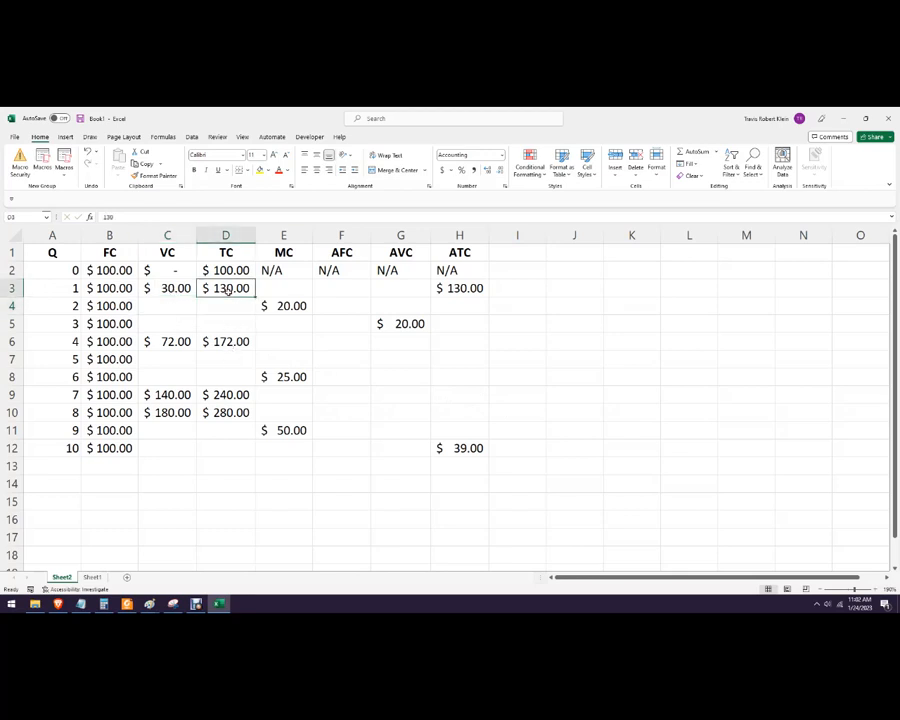
left_click(224, 270)
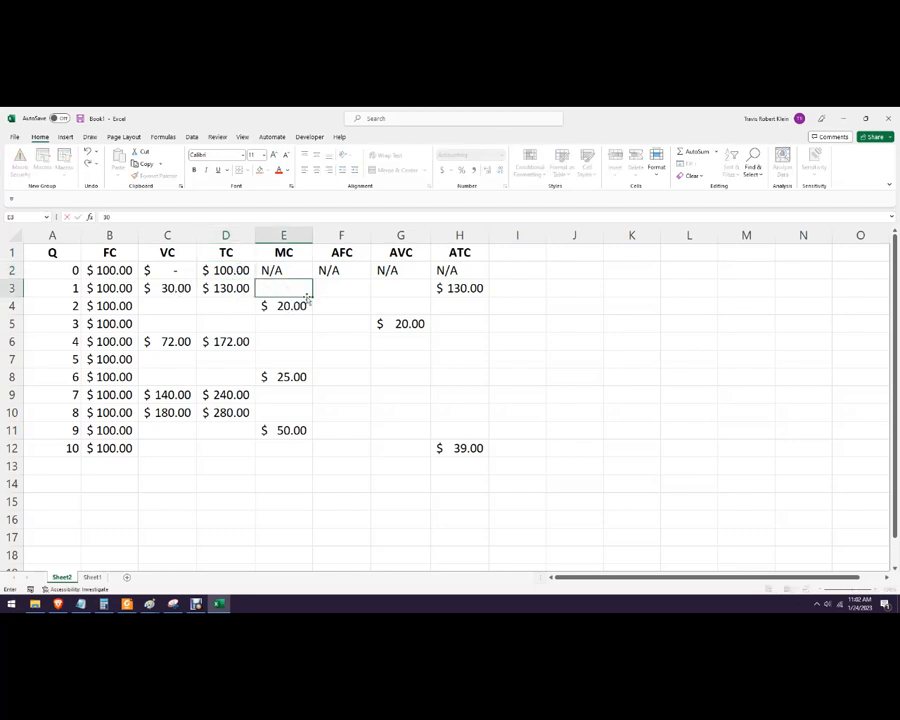
type("30.00")
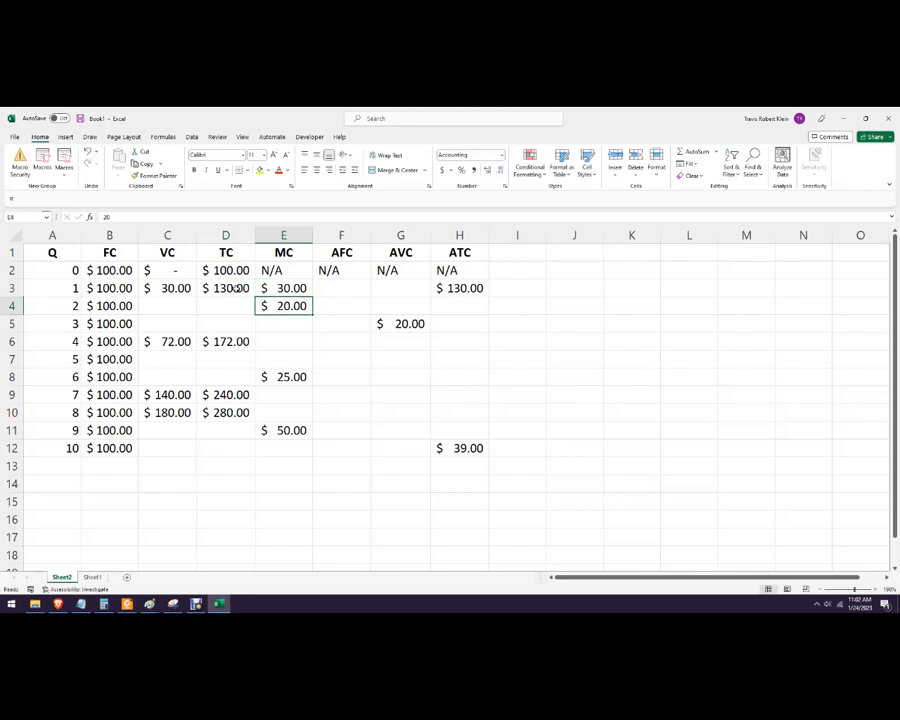
Step: Set TC at Q 2 to =D3+E4 ($150) and enter VC $50 at Q 2
left_click(224, 304)
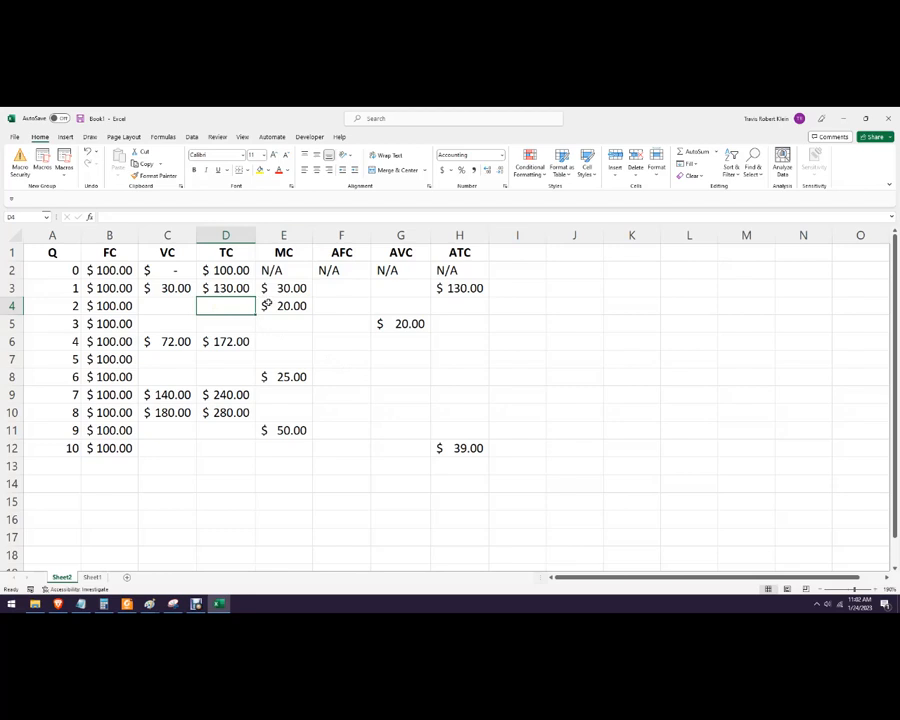
type("=")
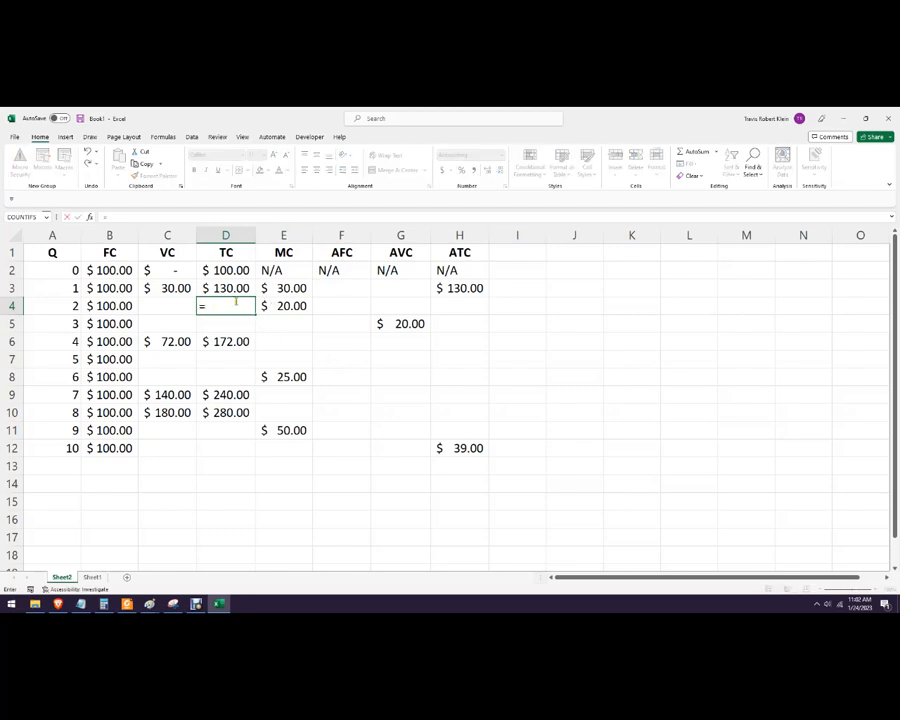
type("=D3+E4")
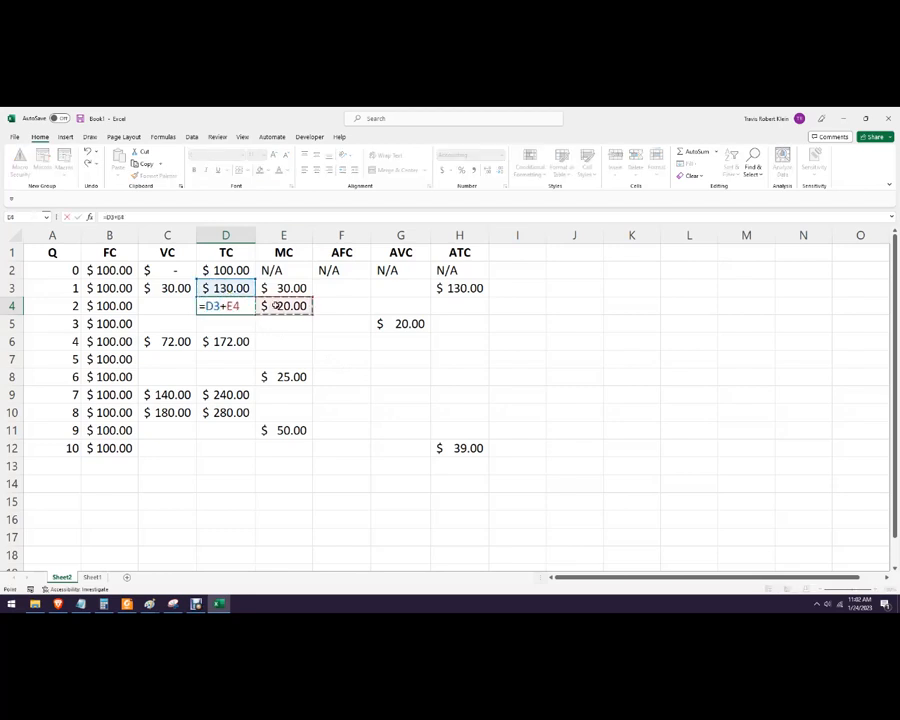
key("enter")
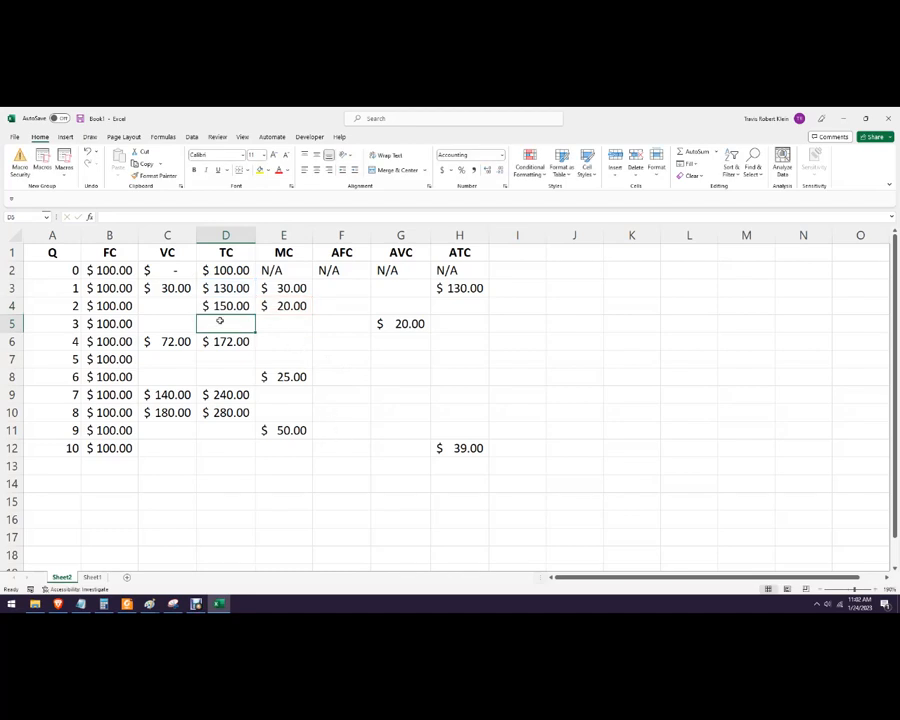
left_click(168, 304)
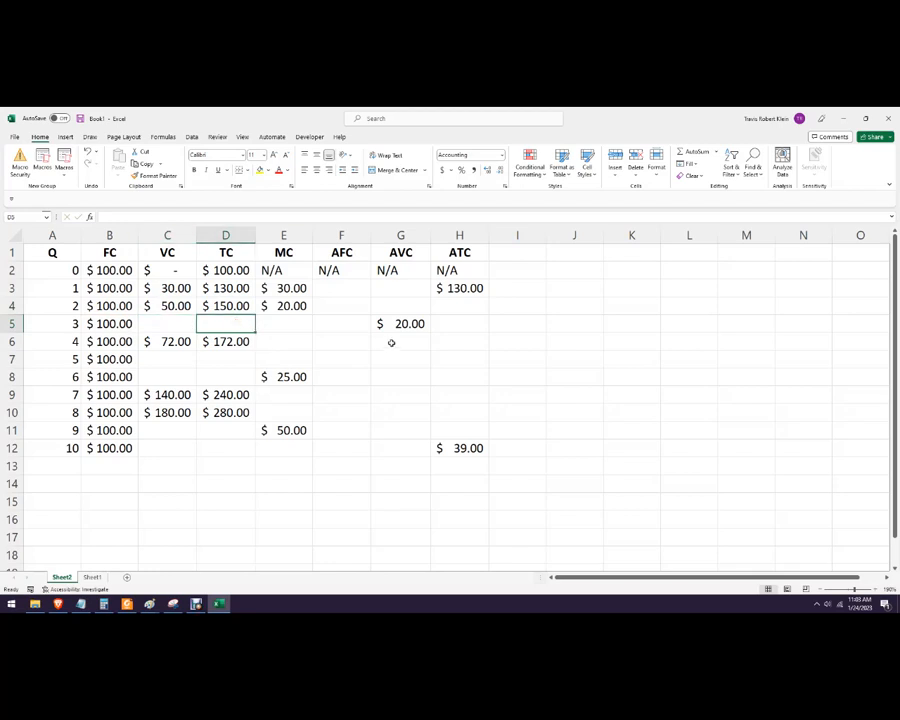
Step: Enter AFC =B3/A3 at Q 1 and fill it down to Q 10, from $100.00 to $10.00
left_click(340, 288)
type("=")
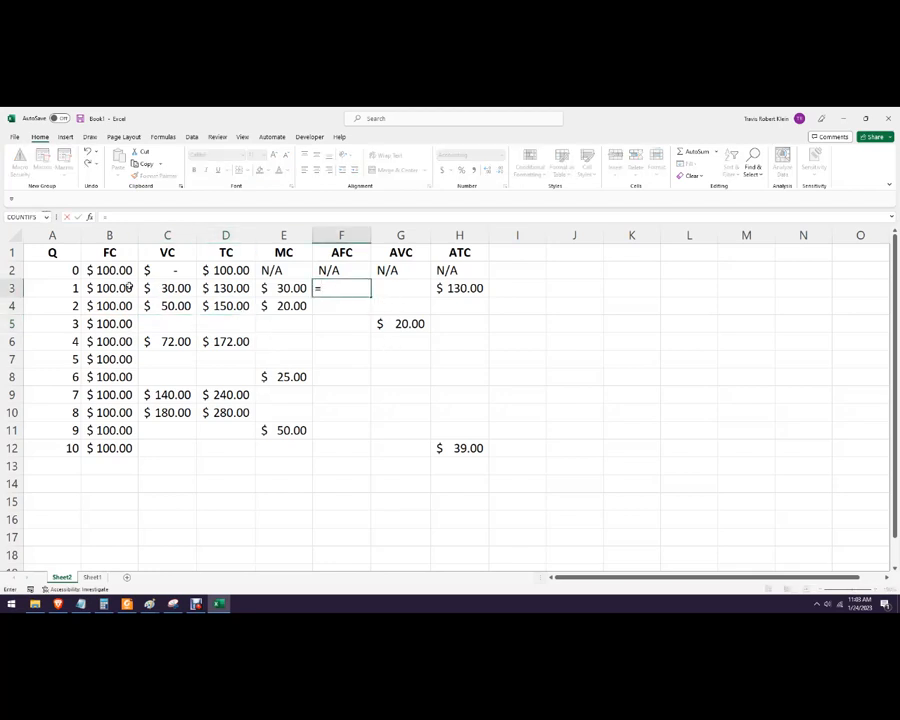
left_click(108, 288)
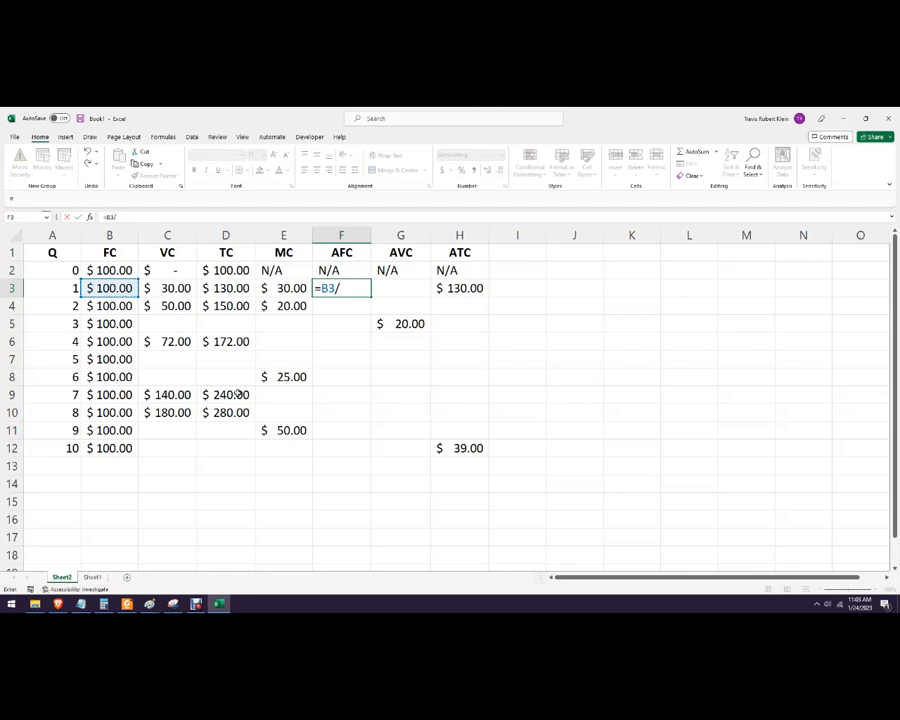
left_click(52, 288)
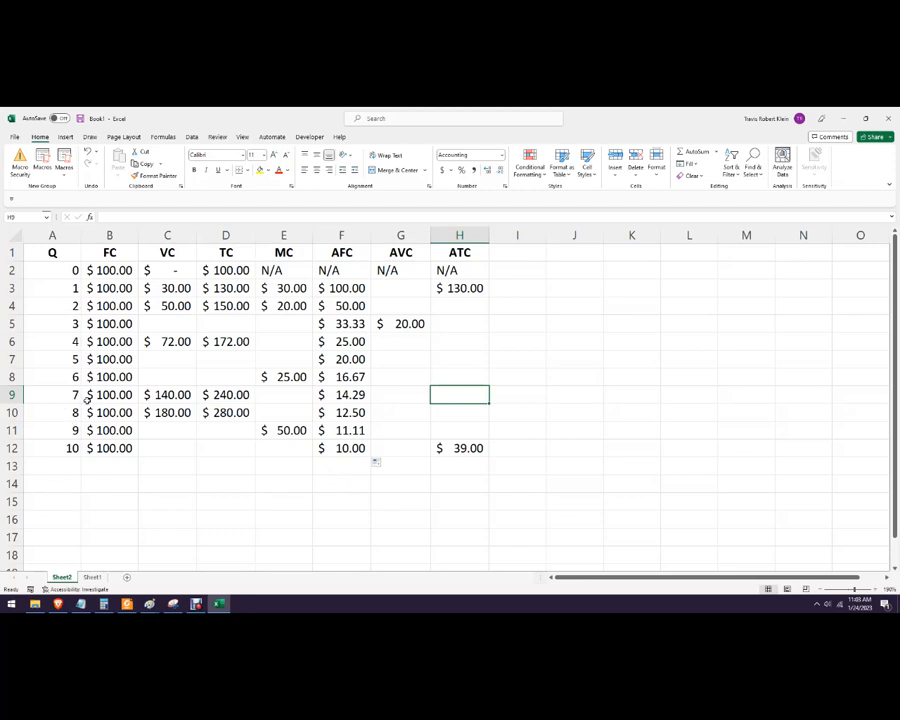
mouse_move(356, 480)
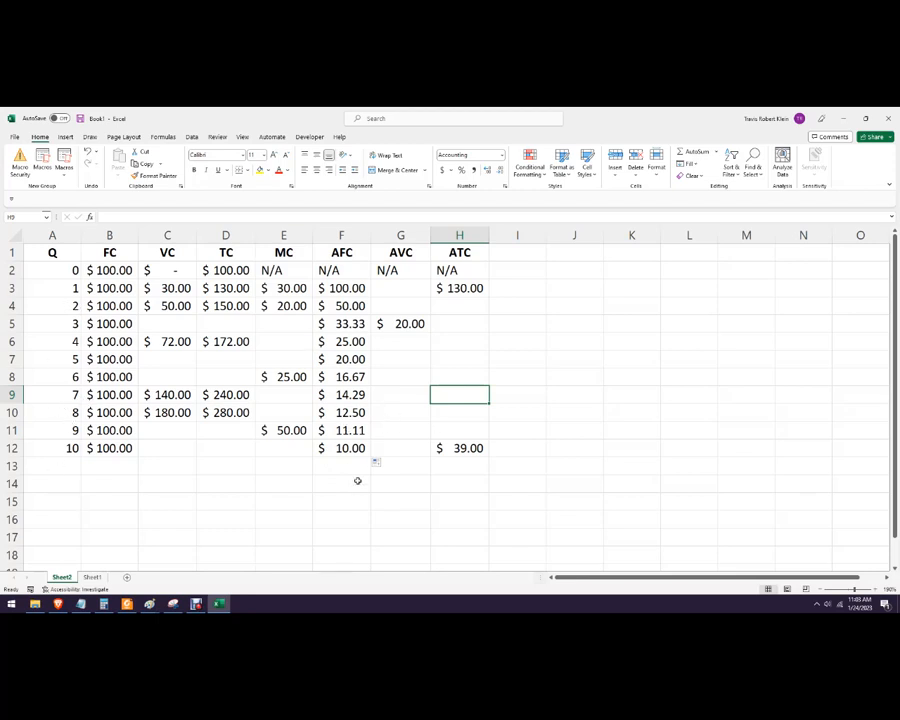
mouse_move(392, 304)
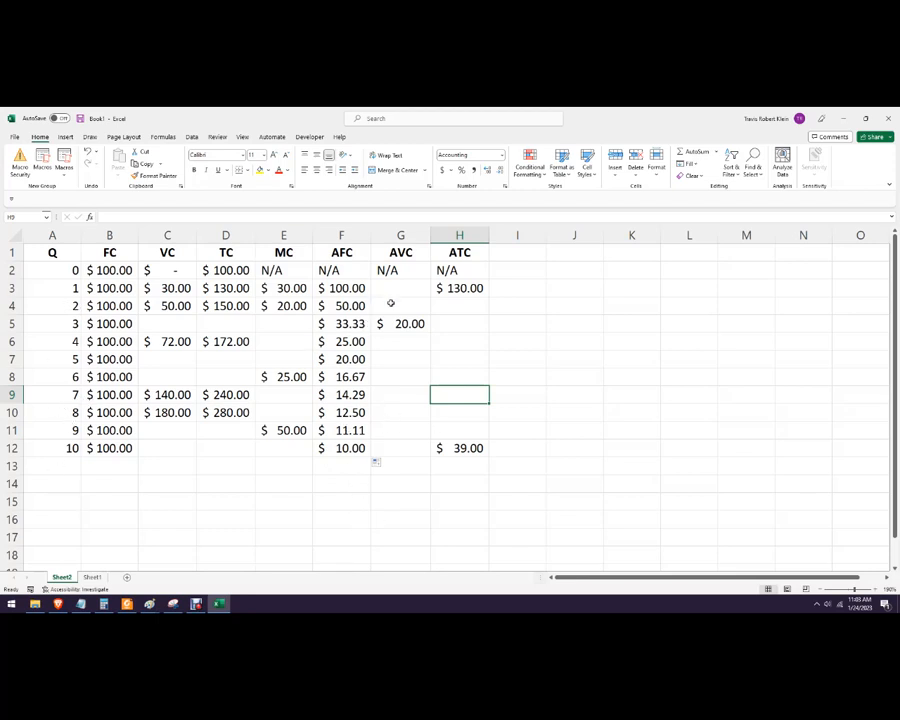
Step: Enter AVC =C/A for Q 1 and Q 2 ($30, $25) and ATC =D4/A4 filled down column H
left_click(400, 288)
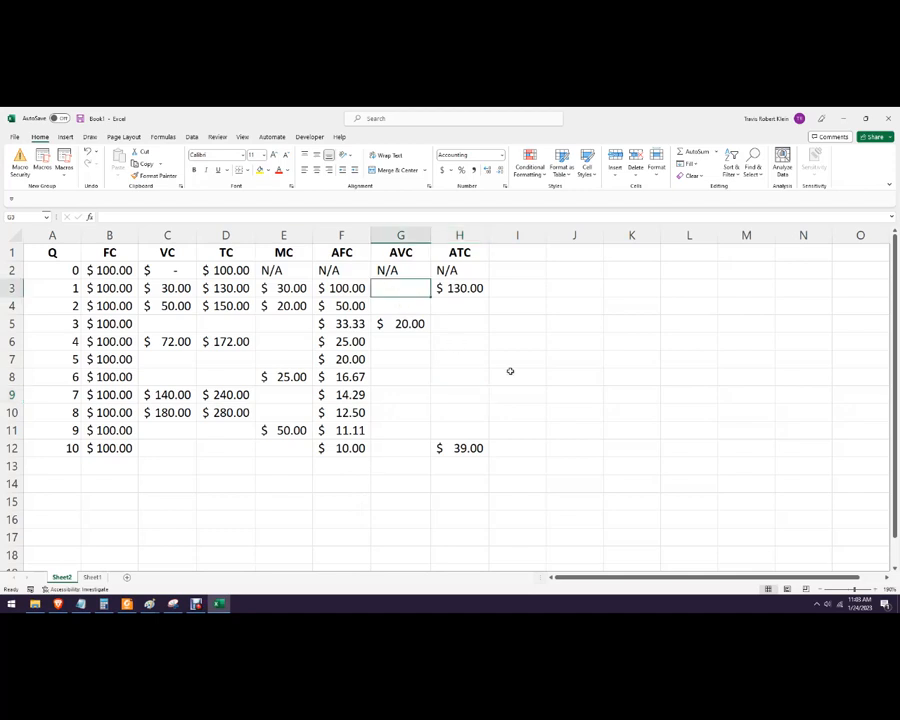
type("=")
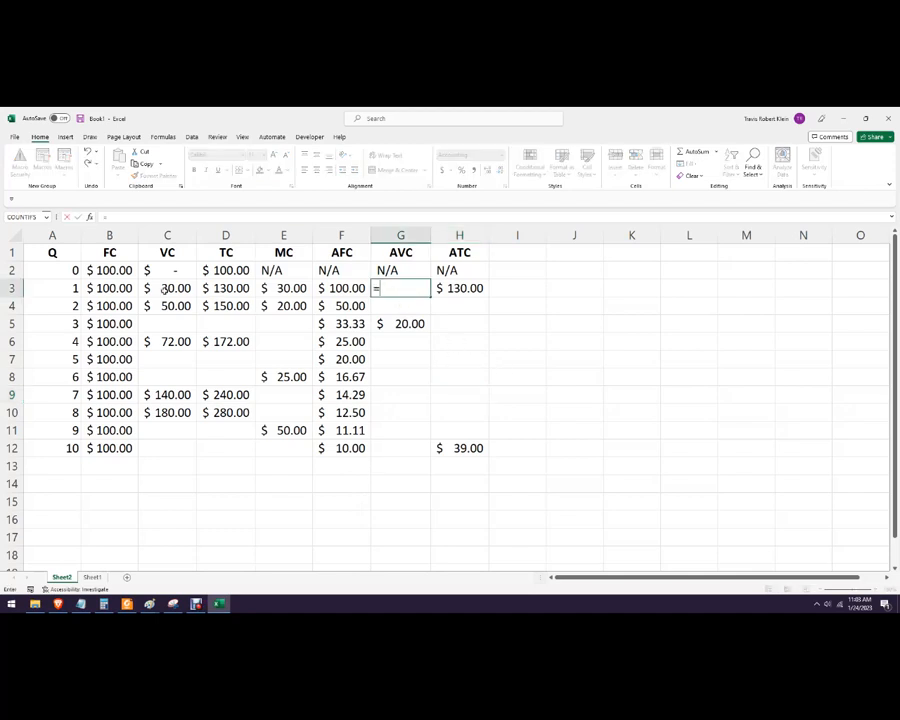
left_click(168, 288)
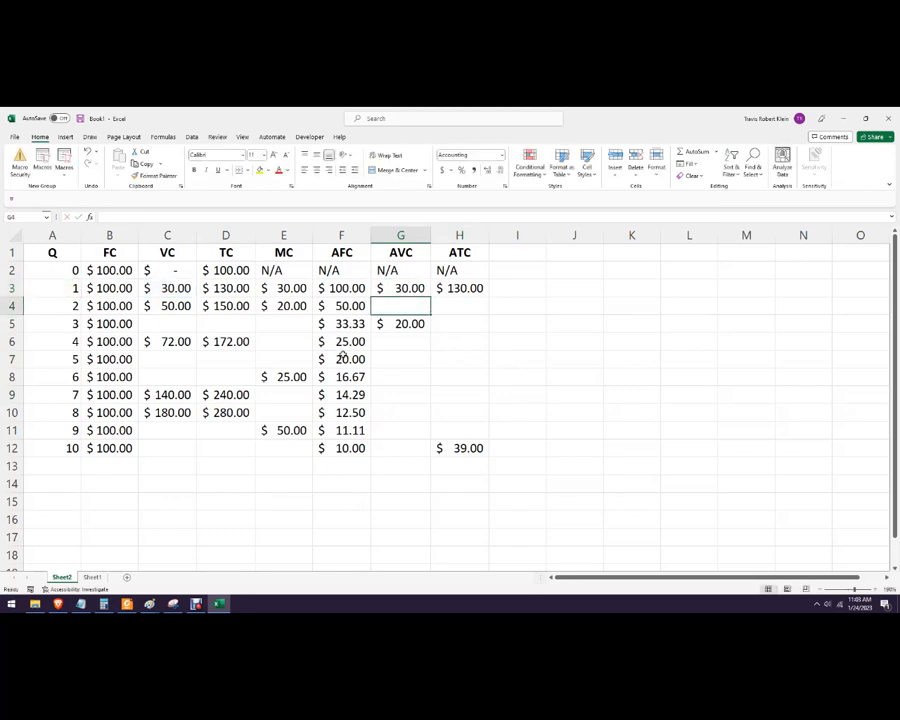
type("=C4/A4")
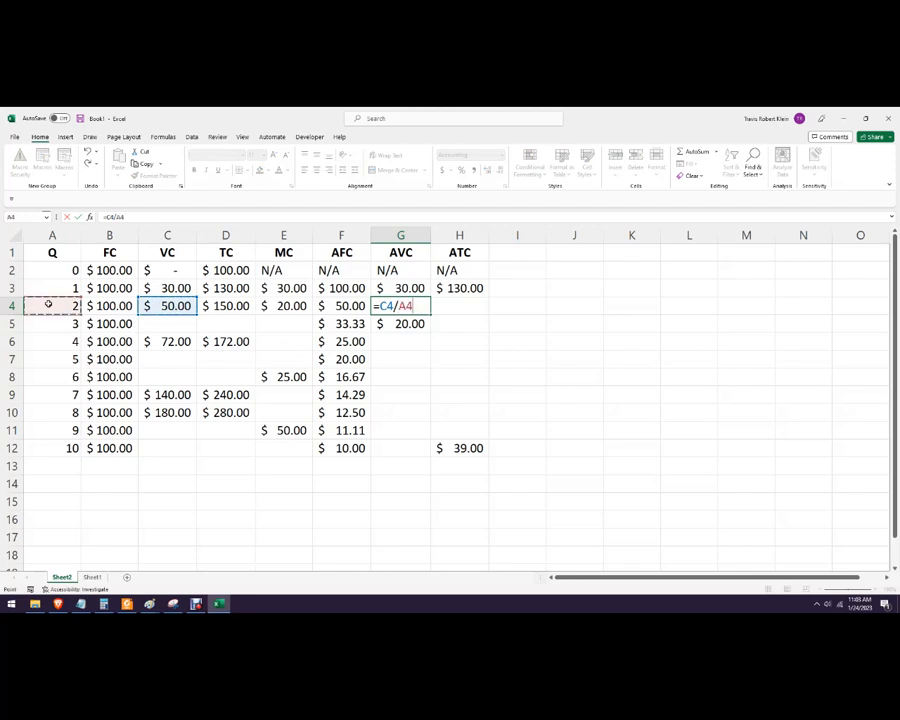
key("Enter")
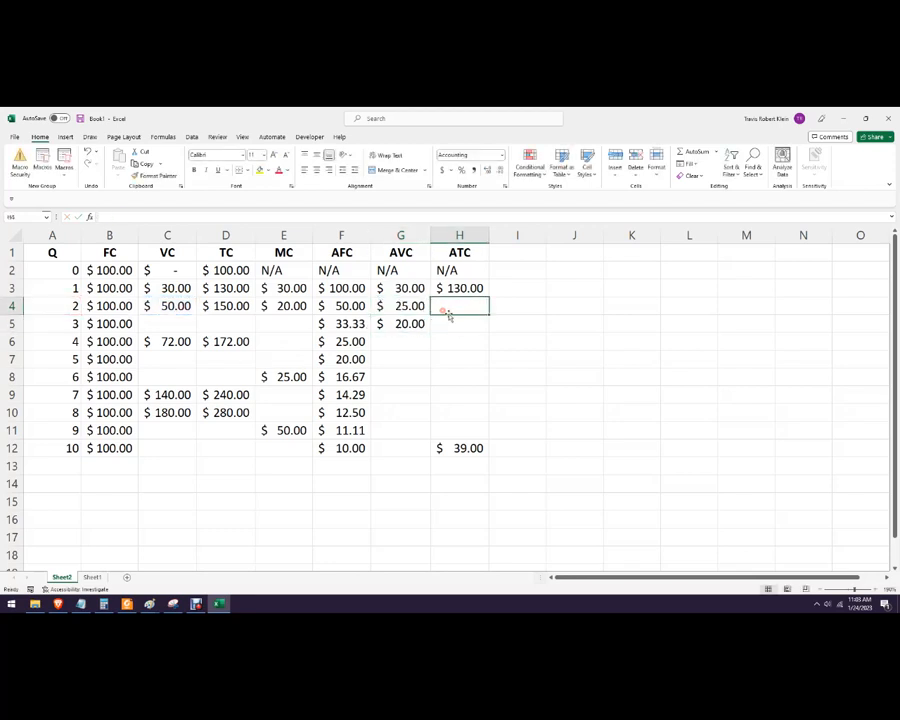
type("=D4")
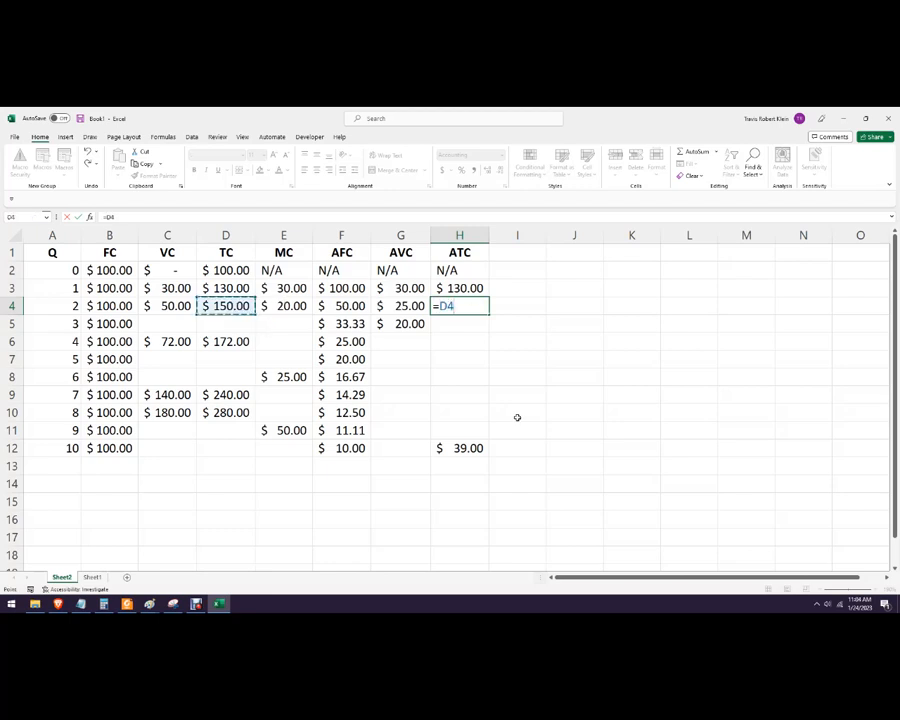
type("/")
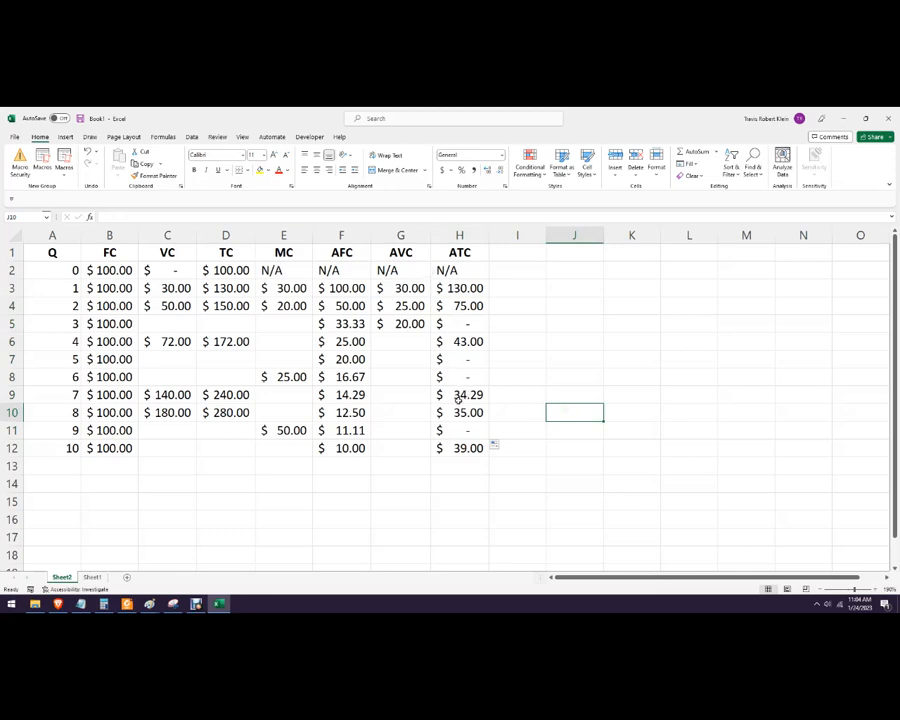
mouse_move(448, 390)
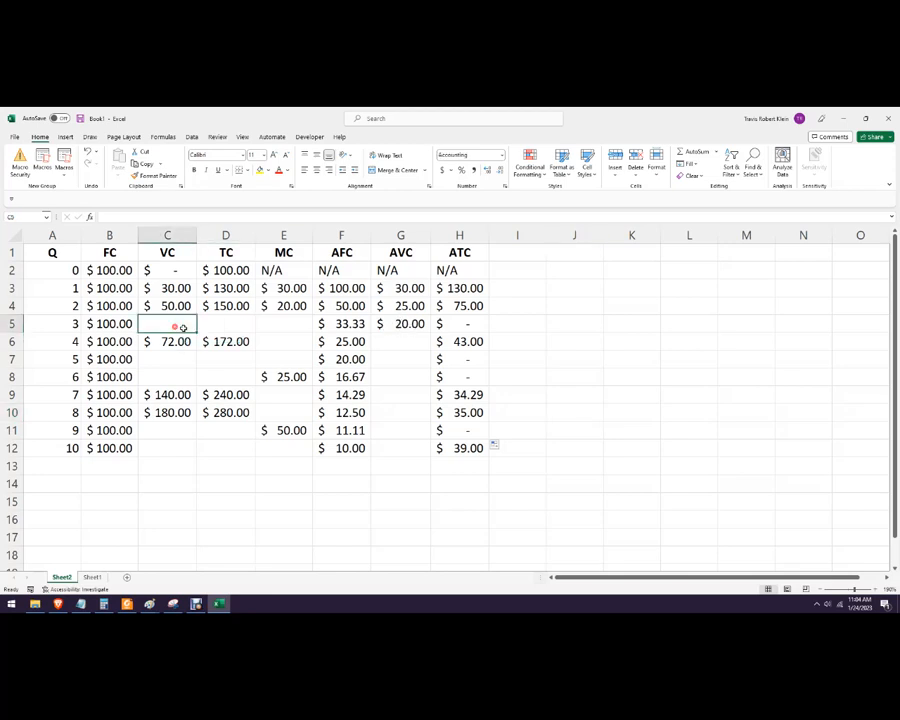
Step: Compute Q 3 with VC =G5*A5 ($60), TC =B5+C5 ($160) and MC =D5-D4 ($10)
type("=")
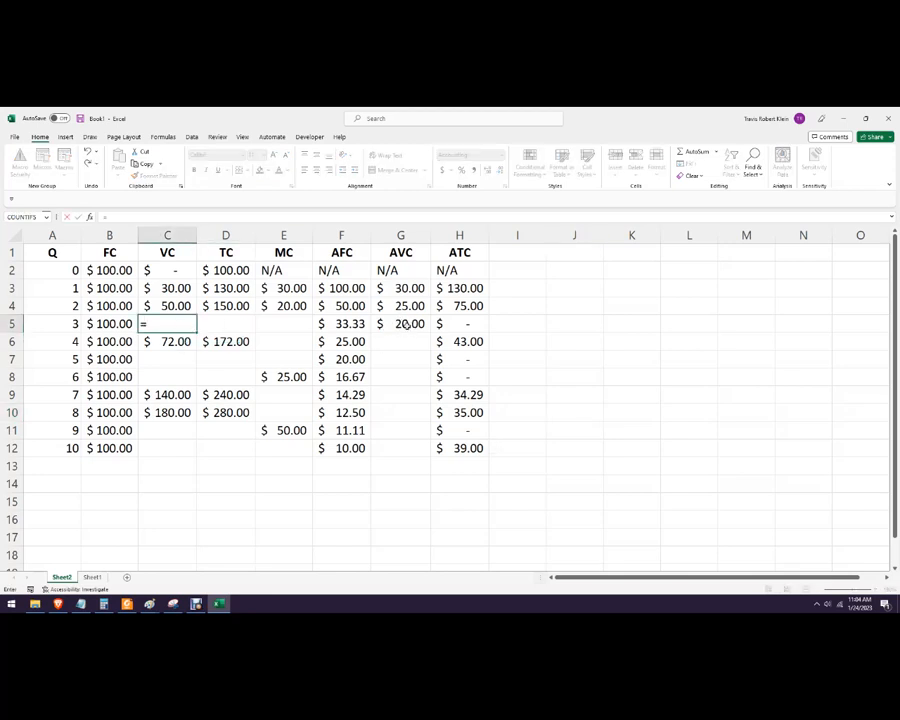
left_click(400, 324)
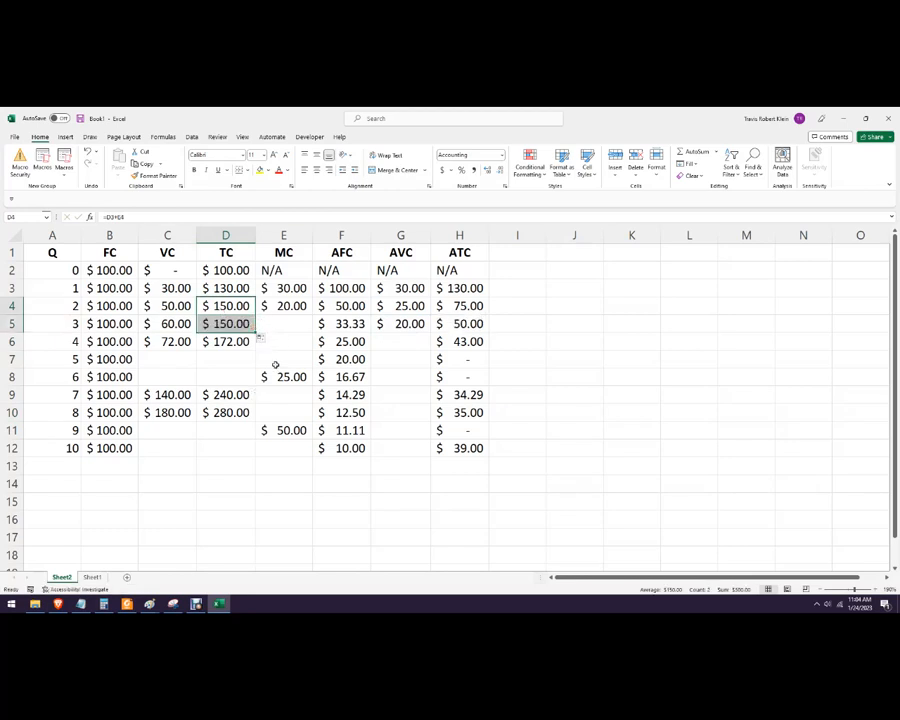
mouse_move(274, 358)
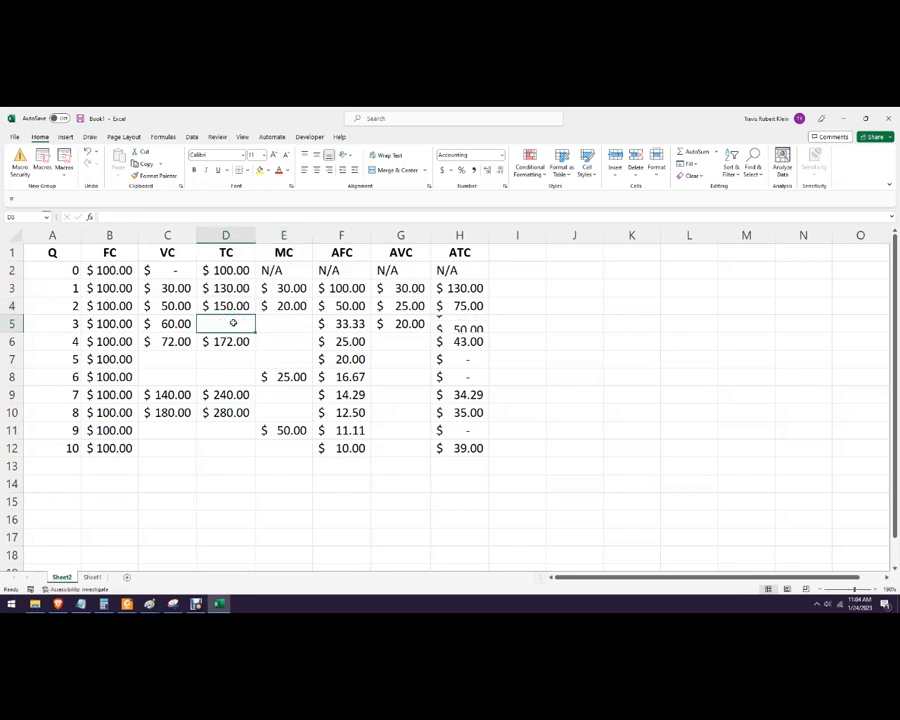
type("=B5")
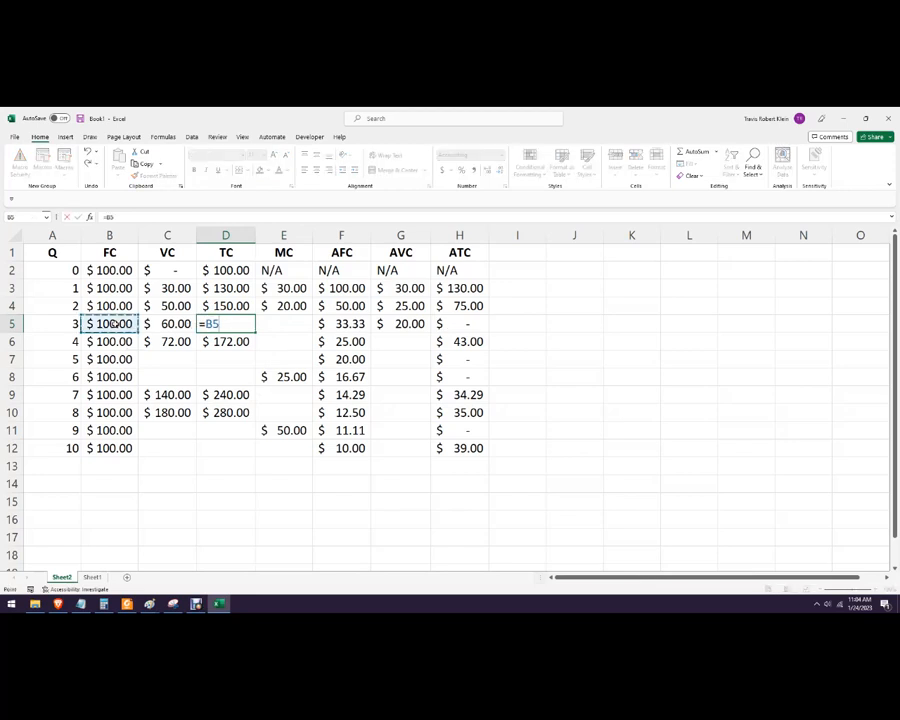
key("enter")
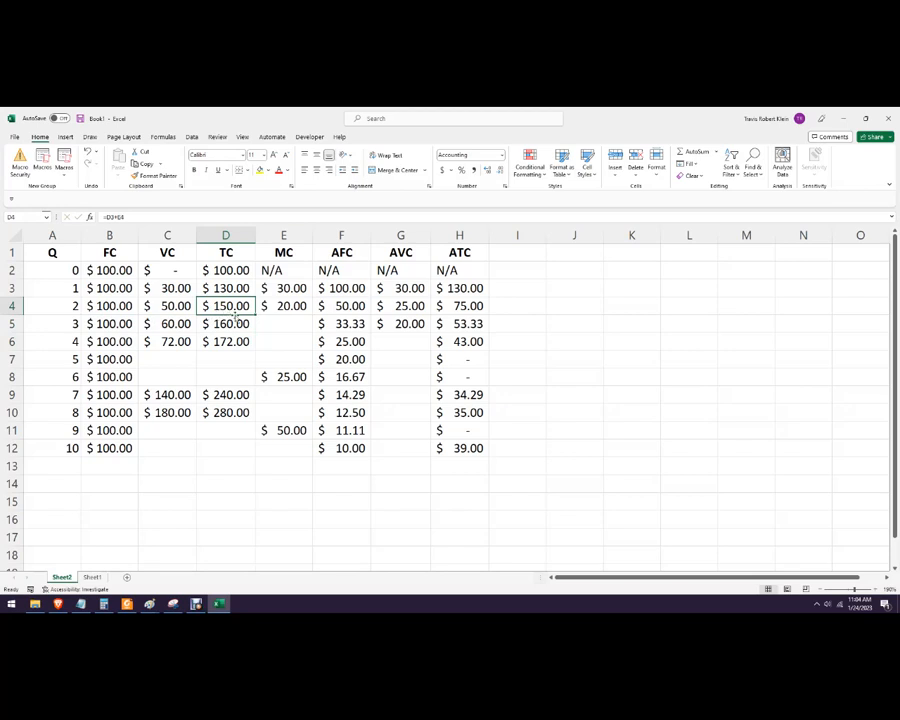
left_click(284, 324)
type("=D5-D4")
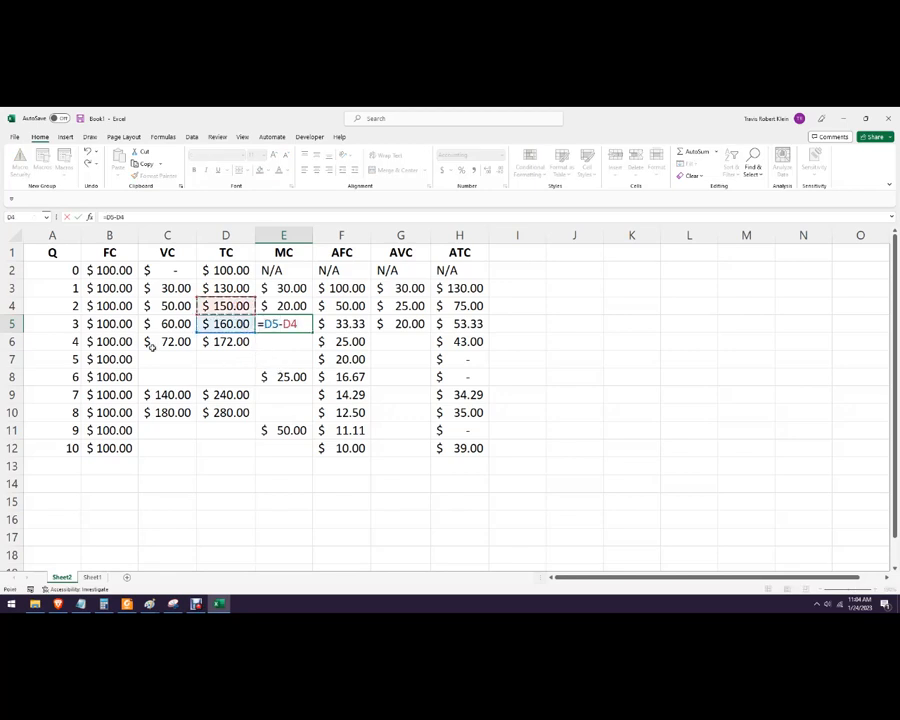
mouse_move(56, 336)
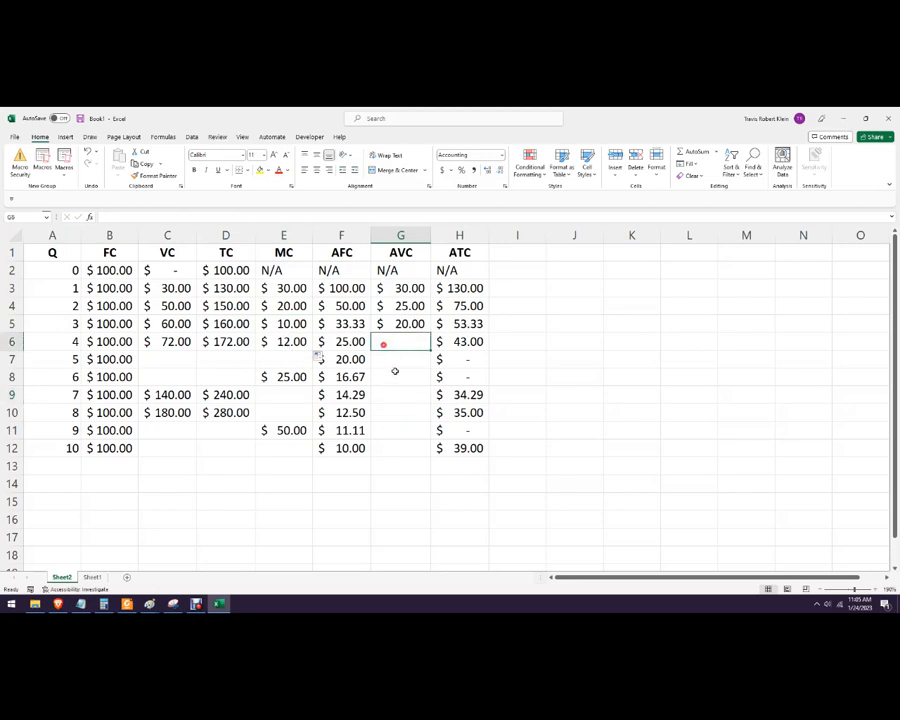
Step: Enter AVC =C6/A6 ($18) at Q 4 and fill the remaining MC and AVC formulas
type("=")
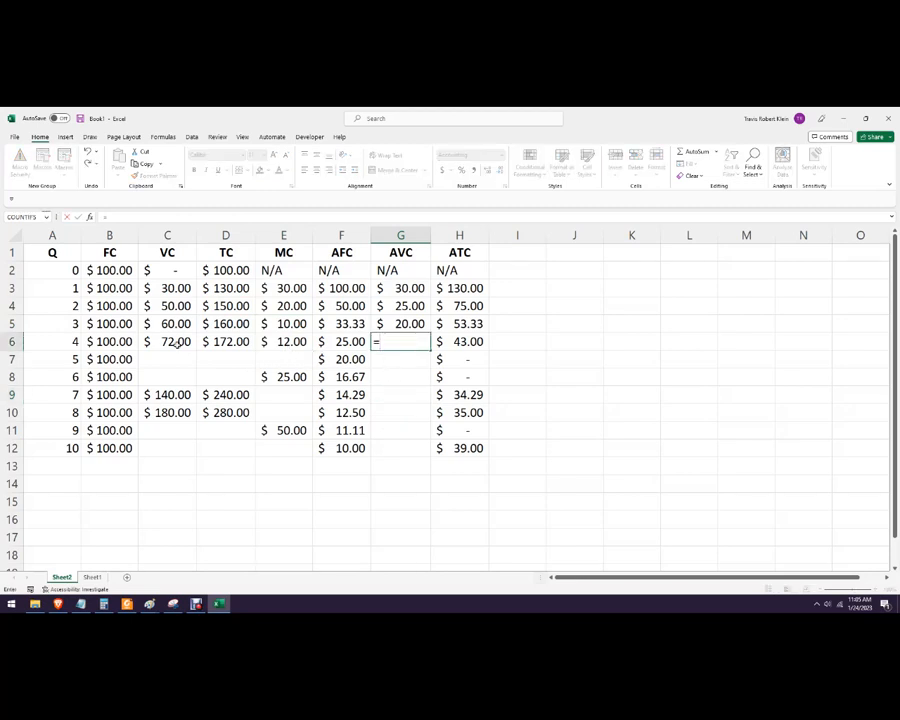
left_click(168, 340)
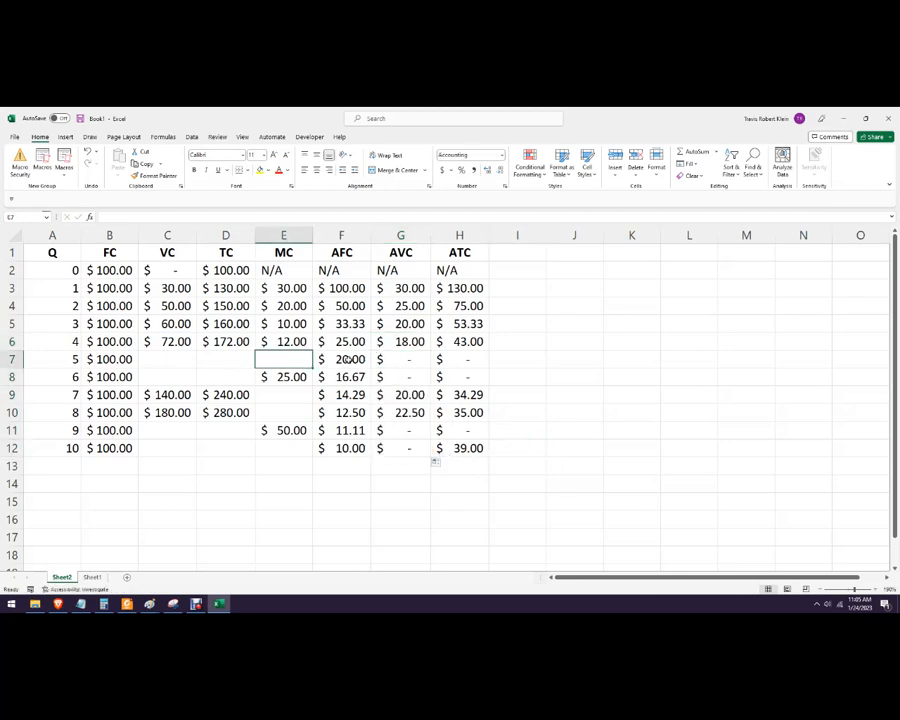
left_click(340, 360)
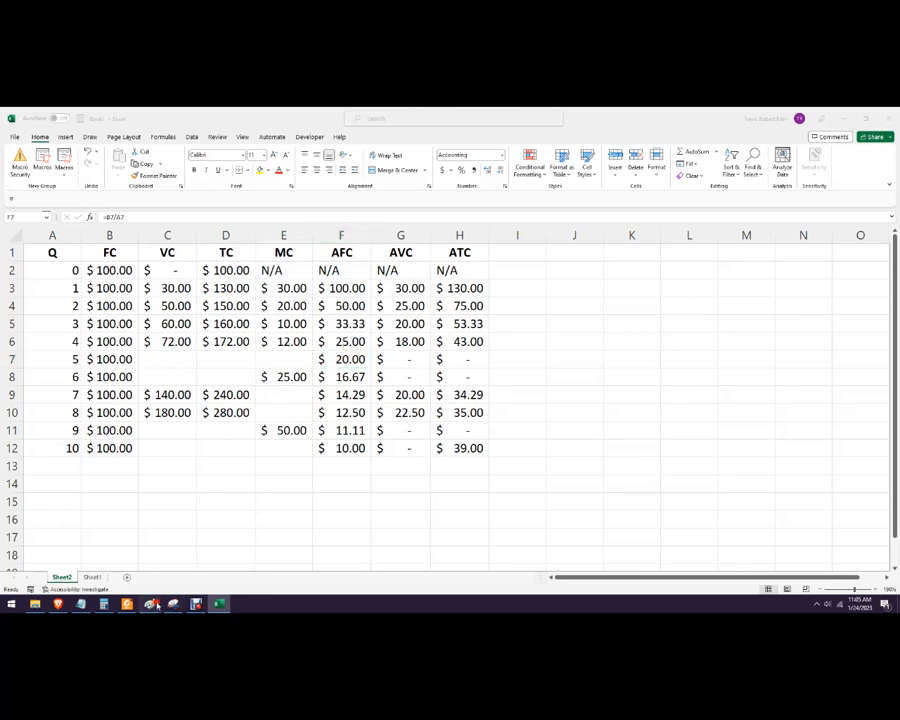
Step: Fill in Q 5 and Q 6 costs: VC 85 and 110, TC $185 and $210, MC $13 and $25
left_click(148, 604)
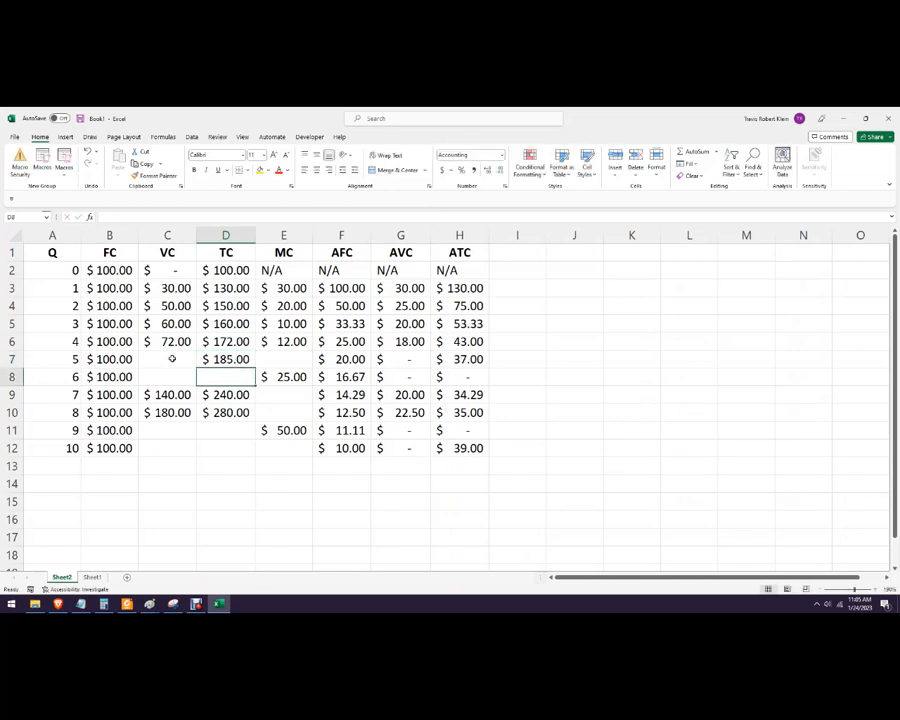
type("85.00")
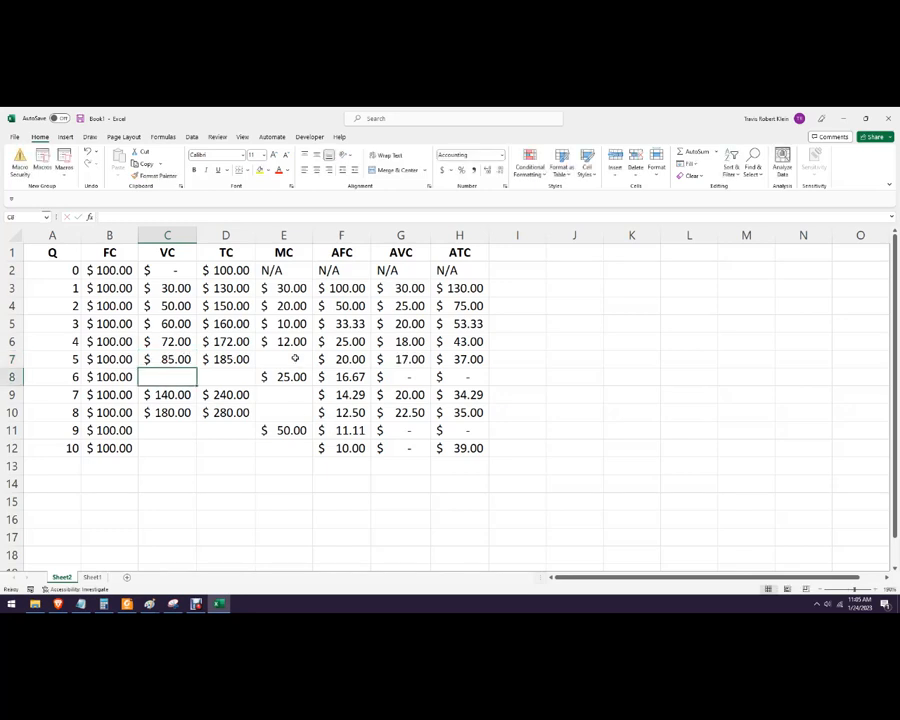
left_click(284, 340)
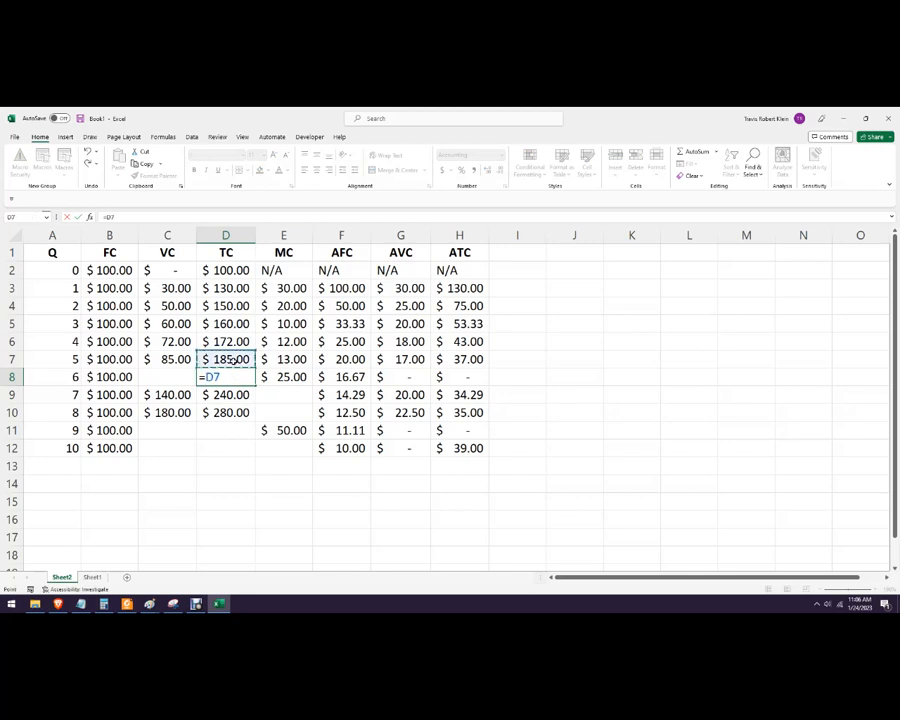
left_click(284, 376)
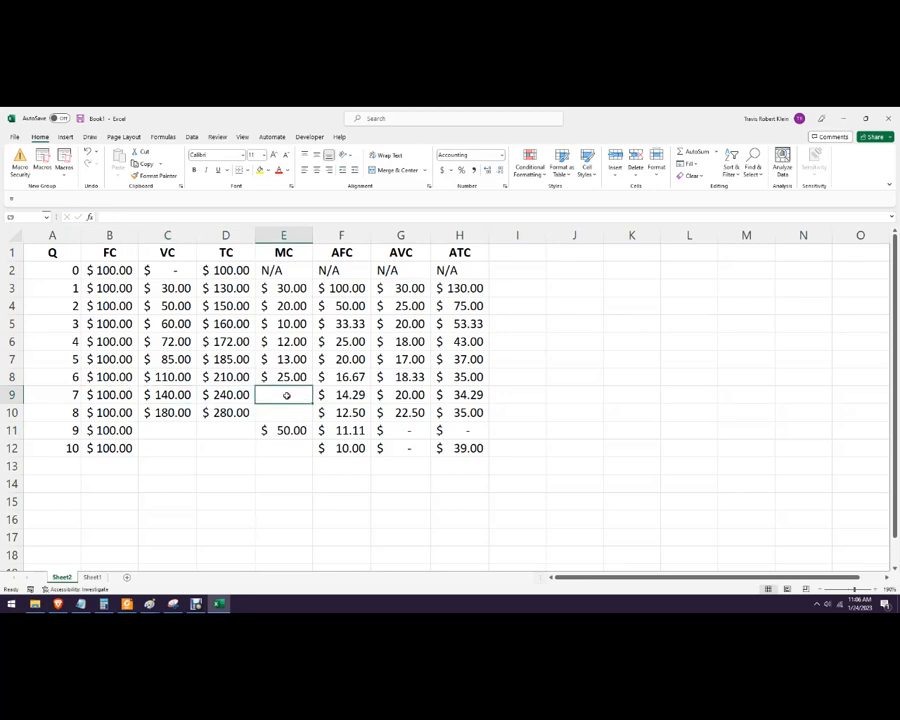
Step: Build the Q 7 row's cost formula from its total cost reference
type("=")
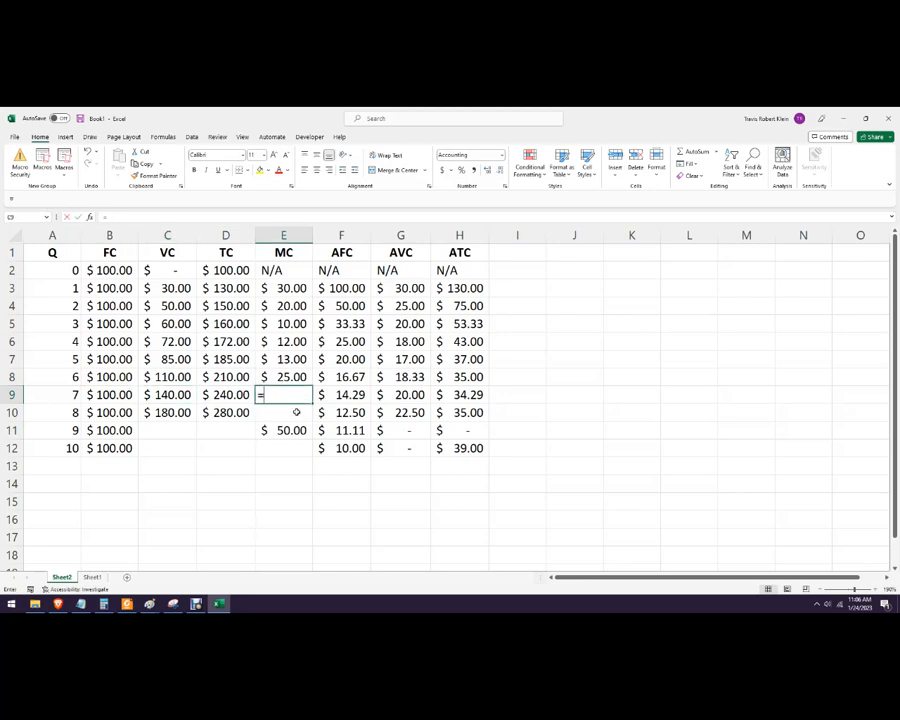
left_click(224, 394)
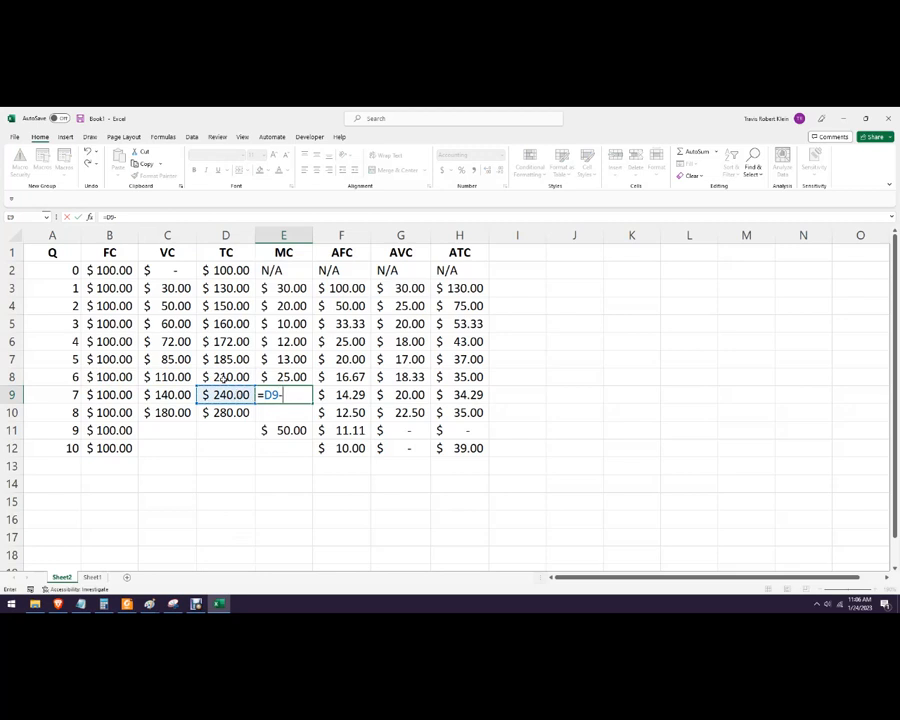
key("Enter")
type("=H12-")
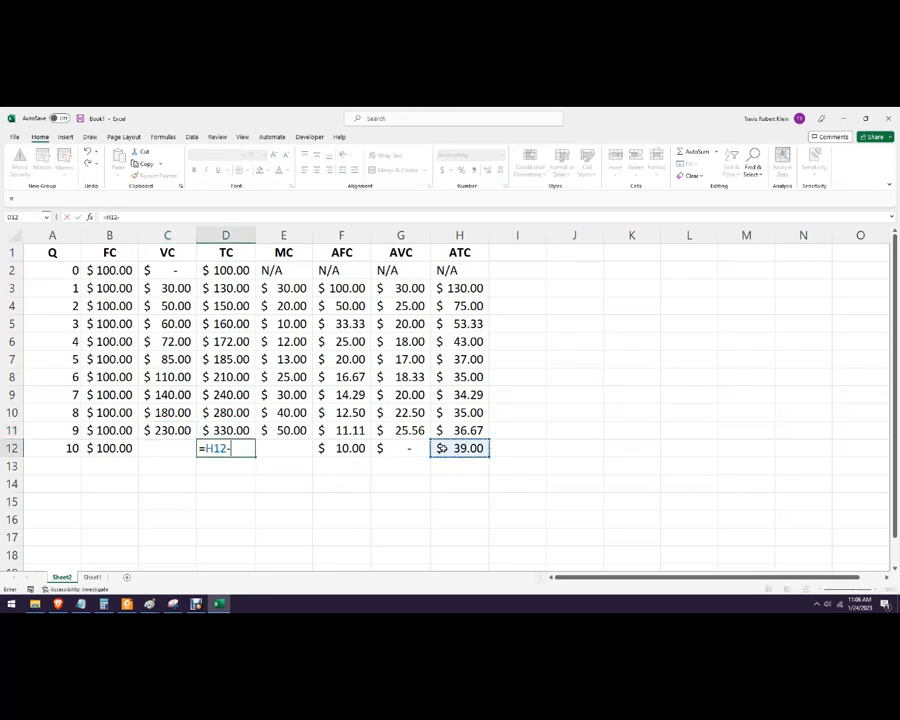
type("*")
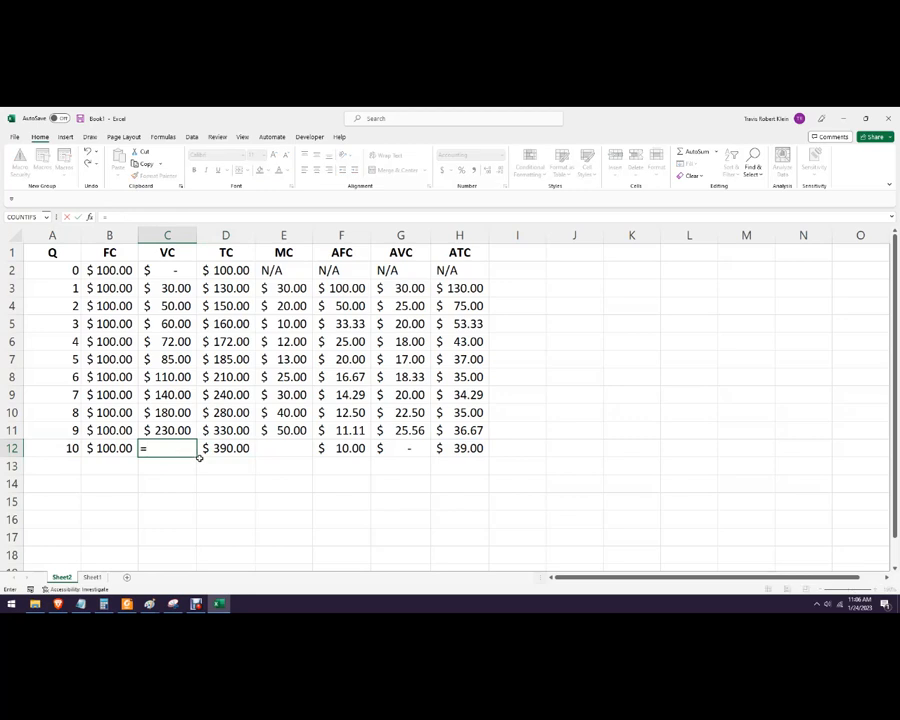
Step: Enter the Q 10 MC formula =D12-... giving $60.00, completing the table through quantity 10
type("=D12-B12")
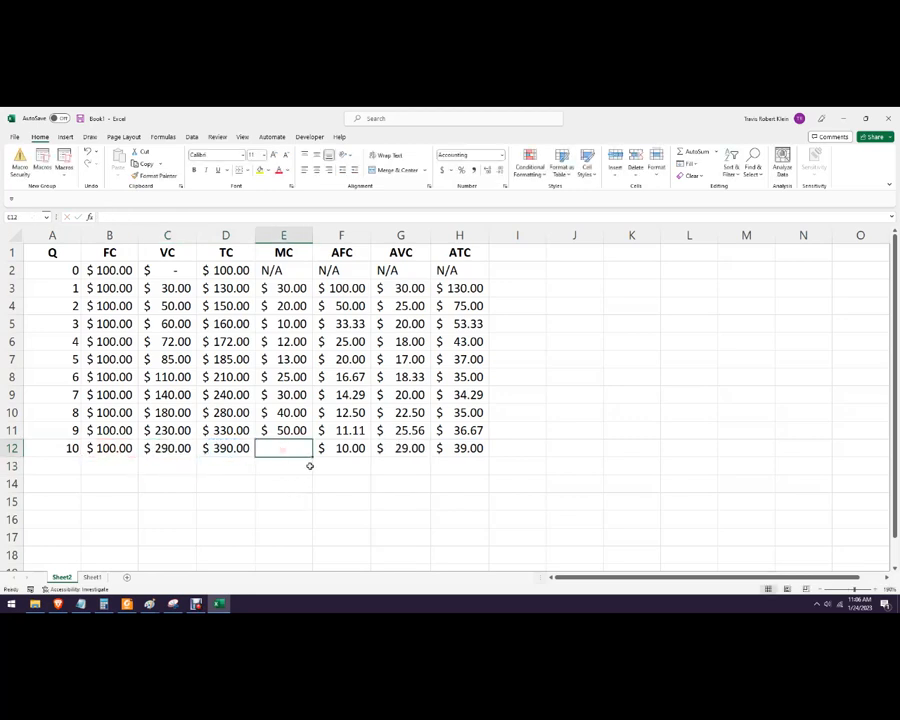
type("=D12")
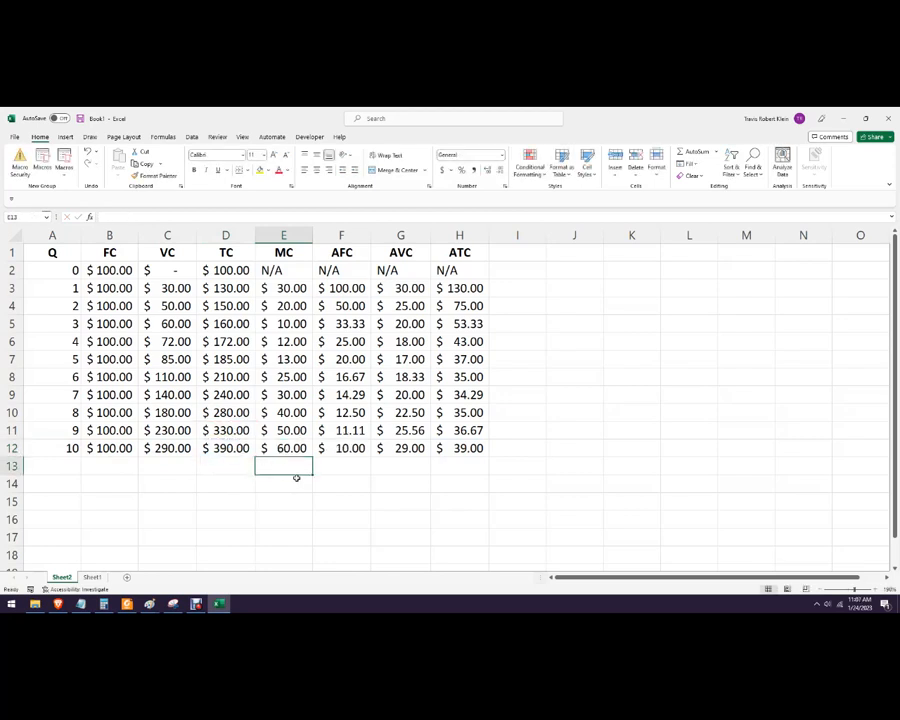
left_click(400, 500)
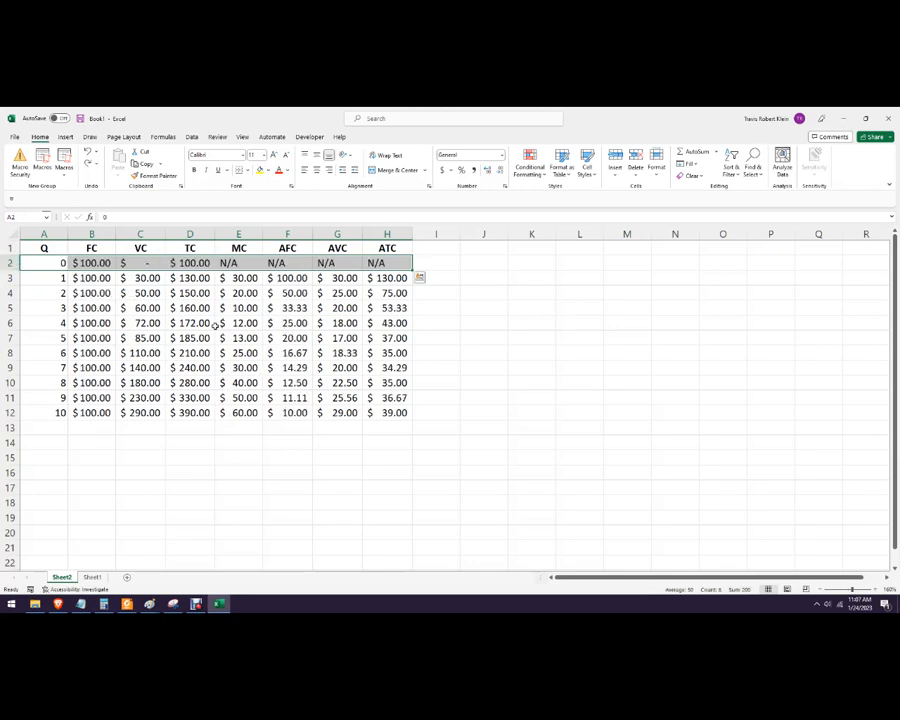
Step: Hide the Q 0 row so only quantities 1 to 10 remain visible
right_click(44, 262)
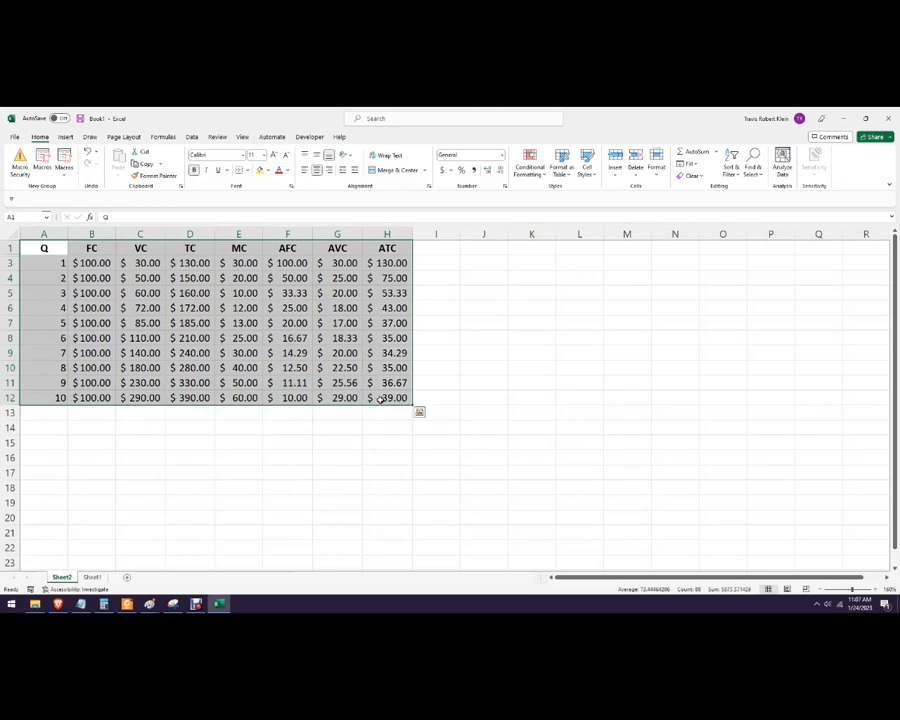
left_click(64, 136)
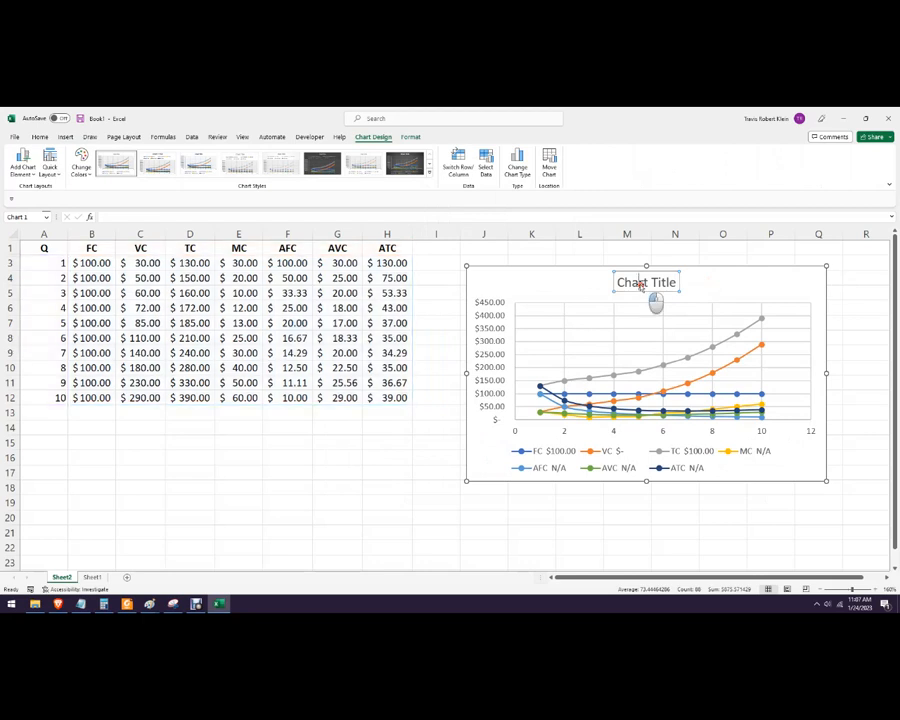
Step: Title the line chart 'Cost Curves Chart'
type("Cost")
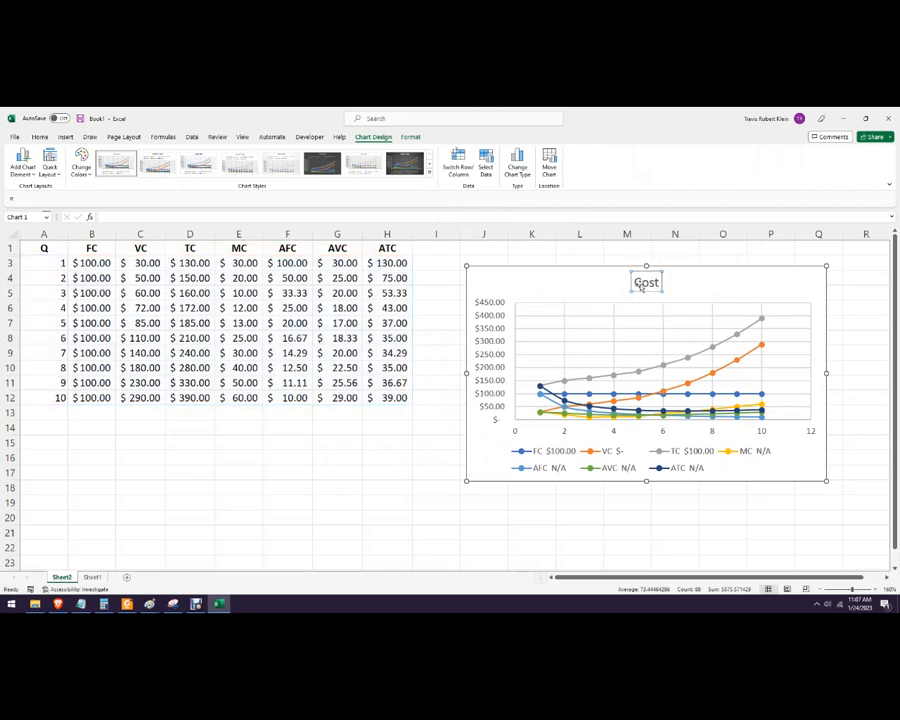
type("Curves")
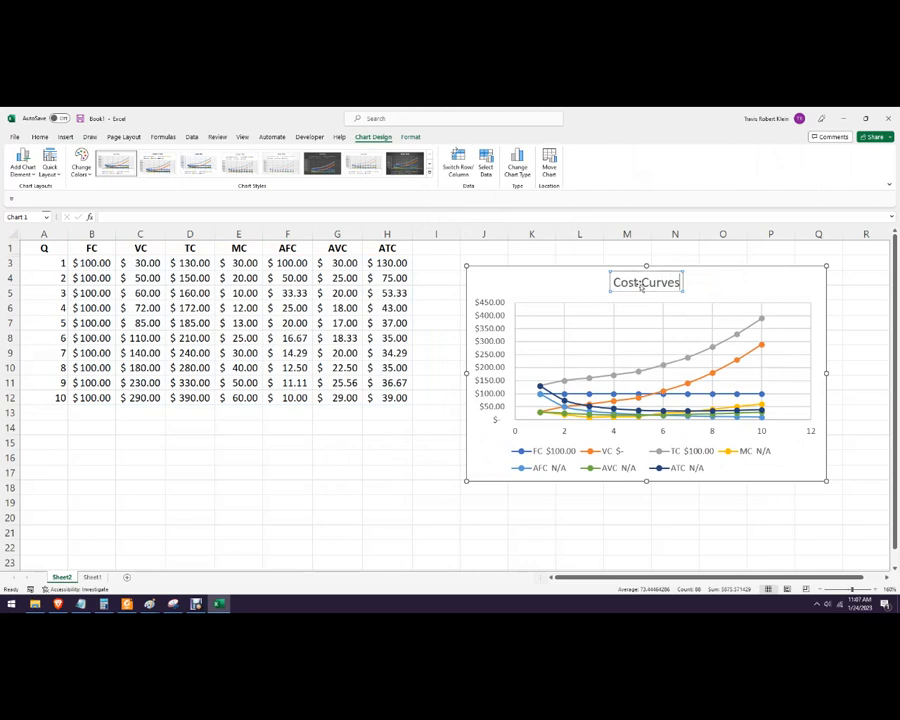
type("Chart")
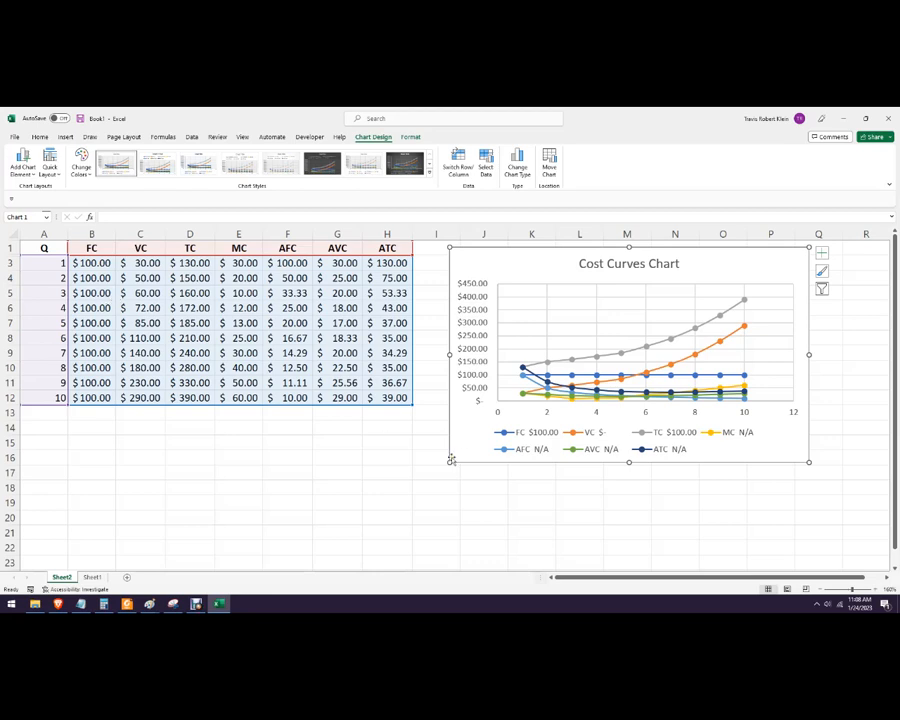
mouse_move(612, 464)
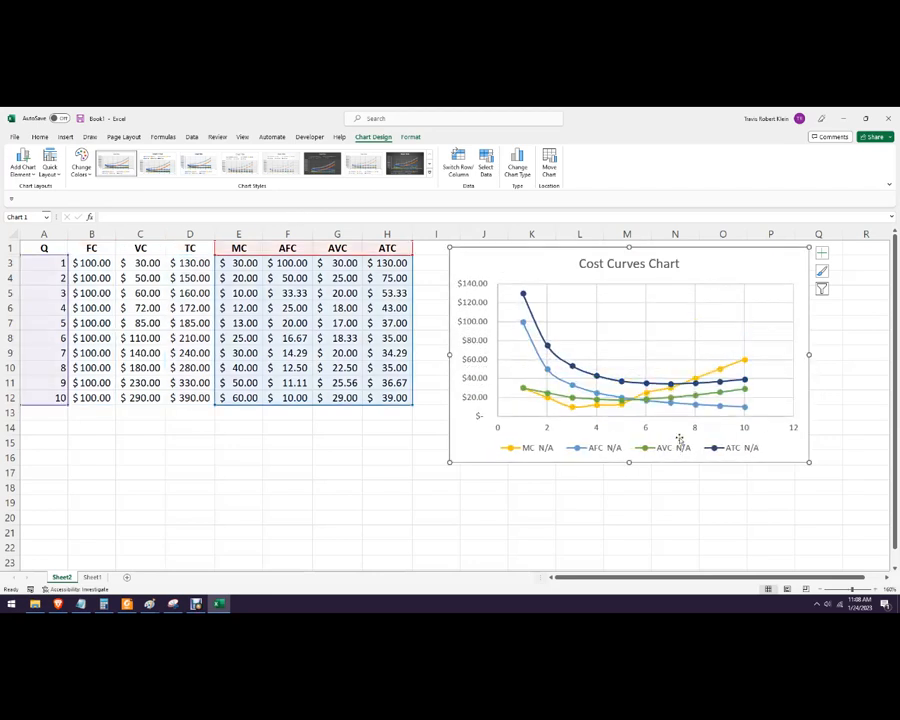
mouse_move(548, 464)
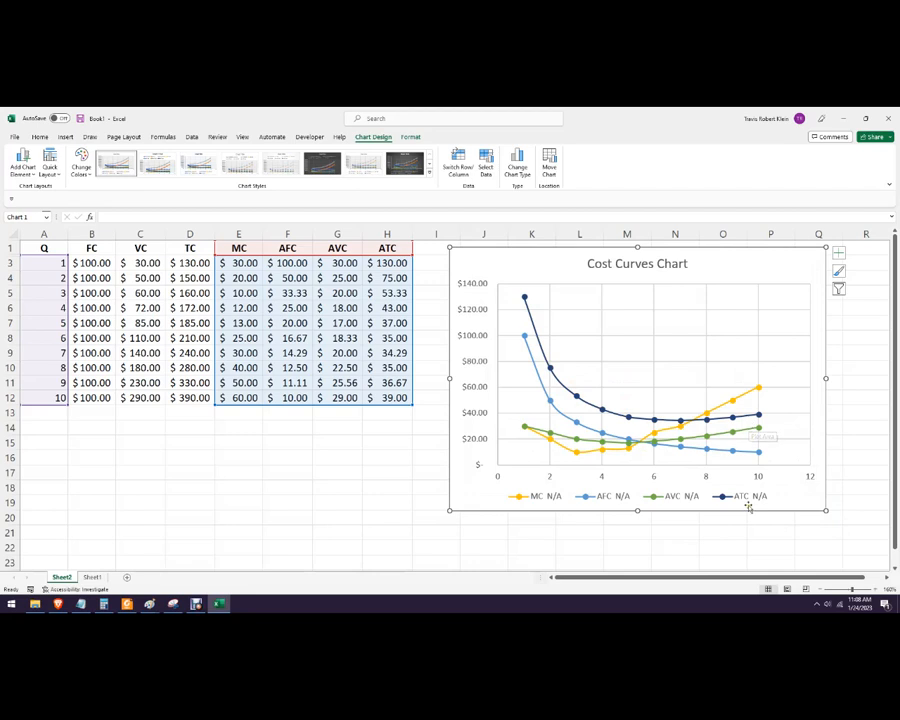
mouse_move(766, 500)
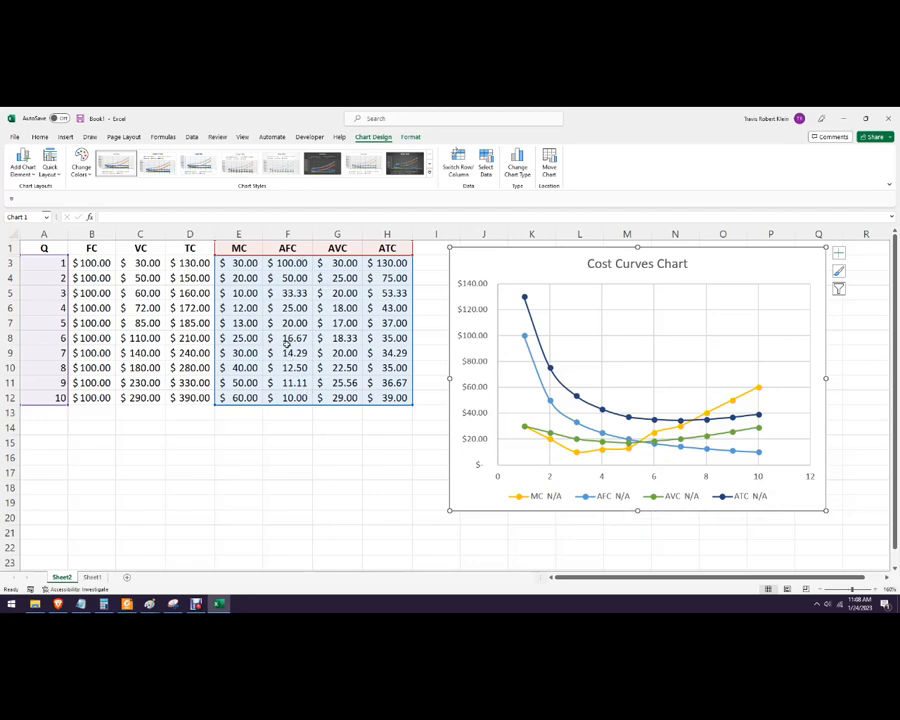
mouse_move(592, 472)
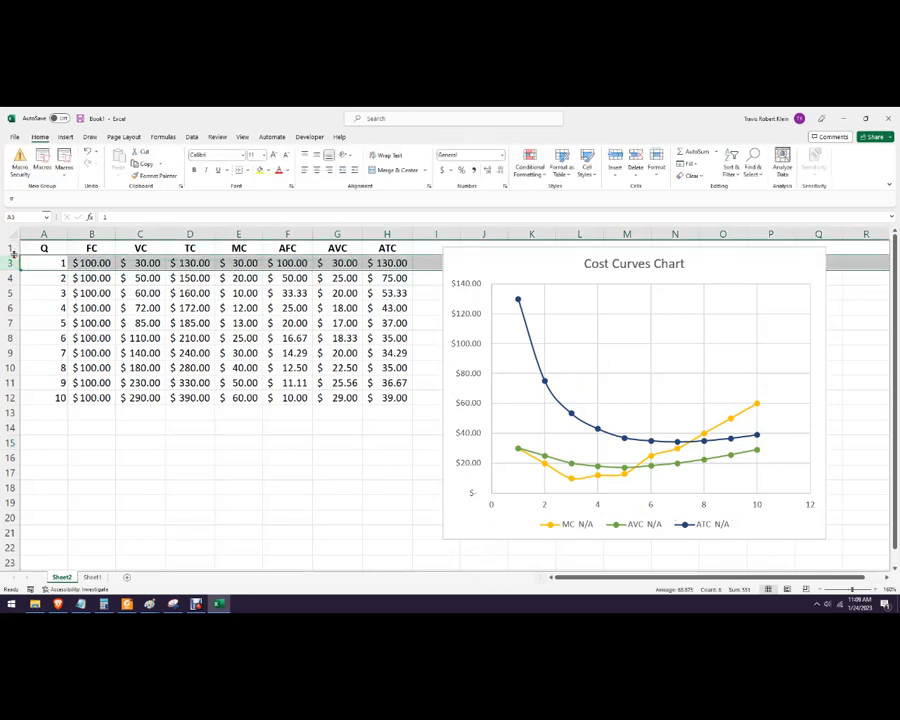
Step: Unhide the Q 0 row so it shows again in the cost table
left_click(44, 428)
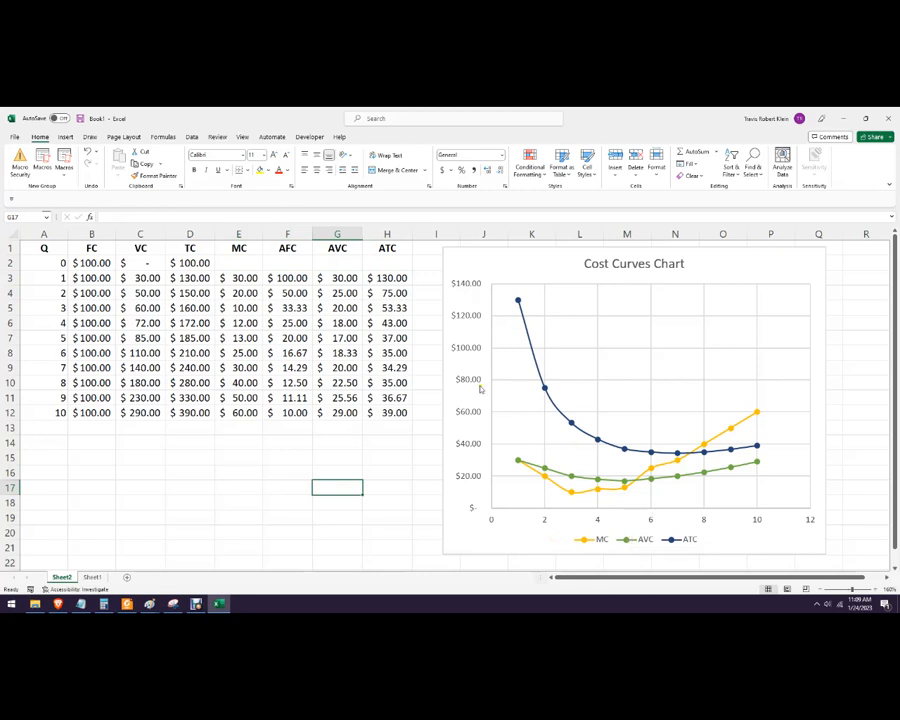
mouse_move(476, 382)
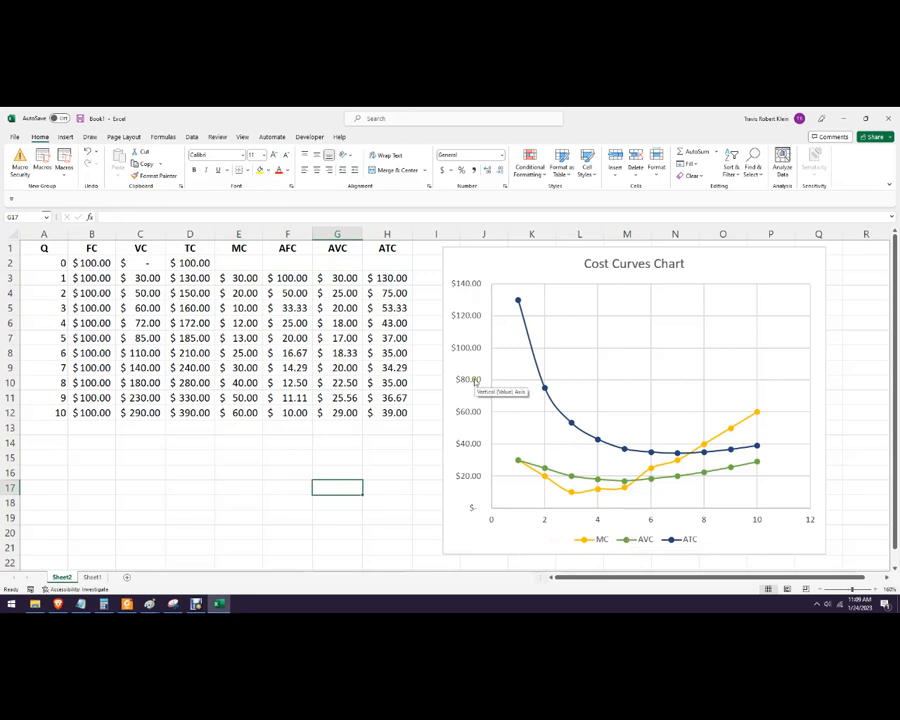
Step: Format the horizontal axis with bounds and major unit 1 so every quantity is labelled
right_click(478, 384)
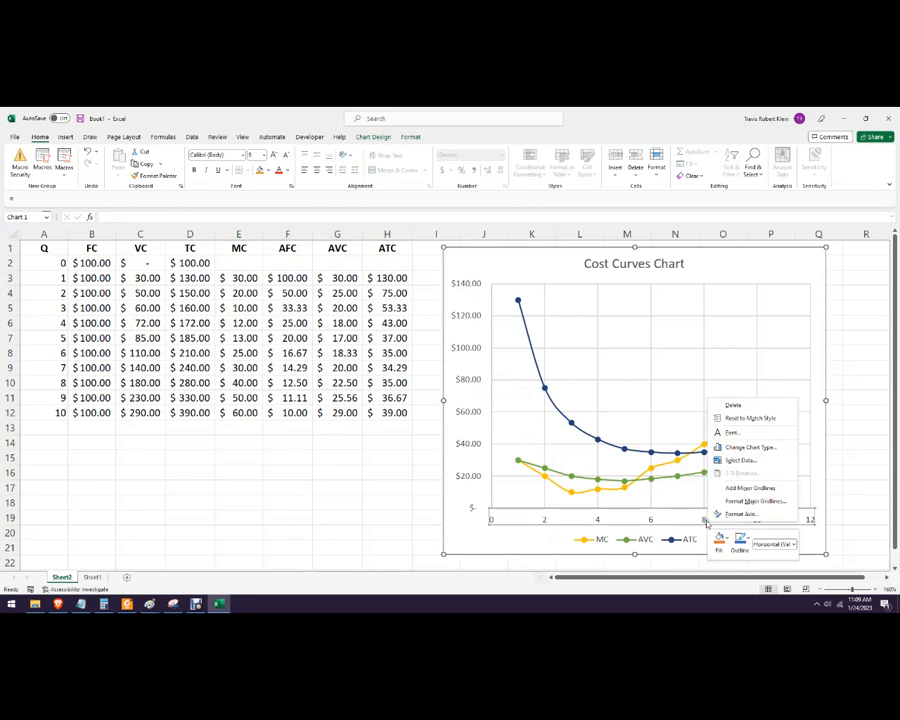
left_click(744, 514)
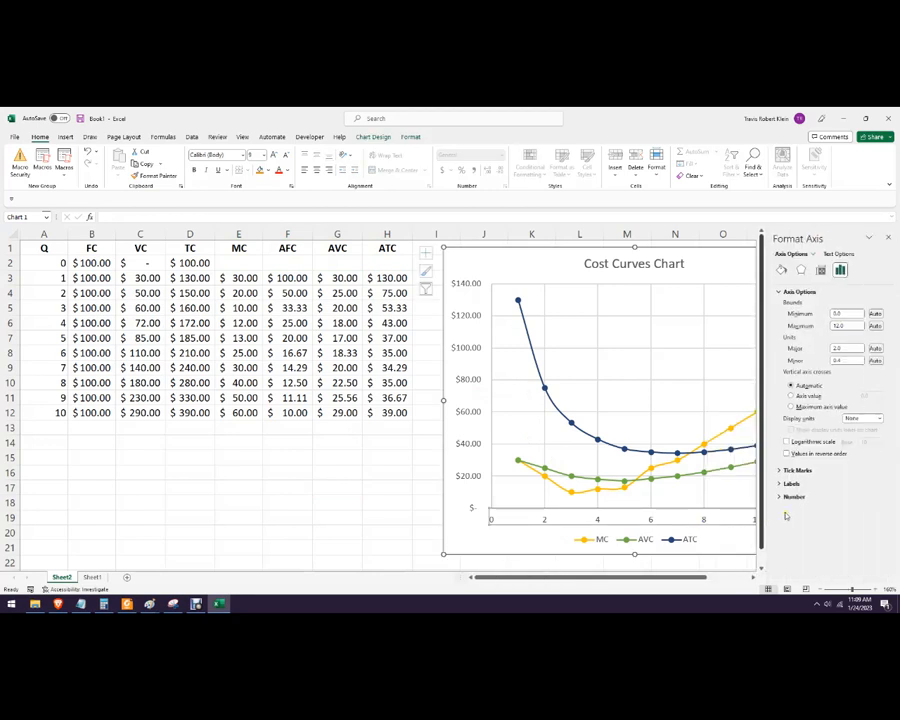
left_click(844, 348)
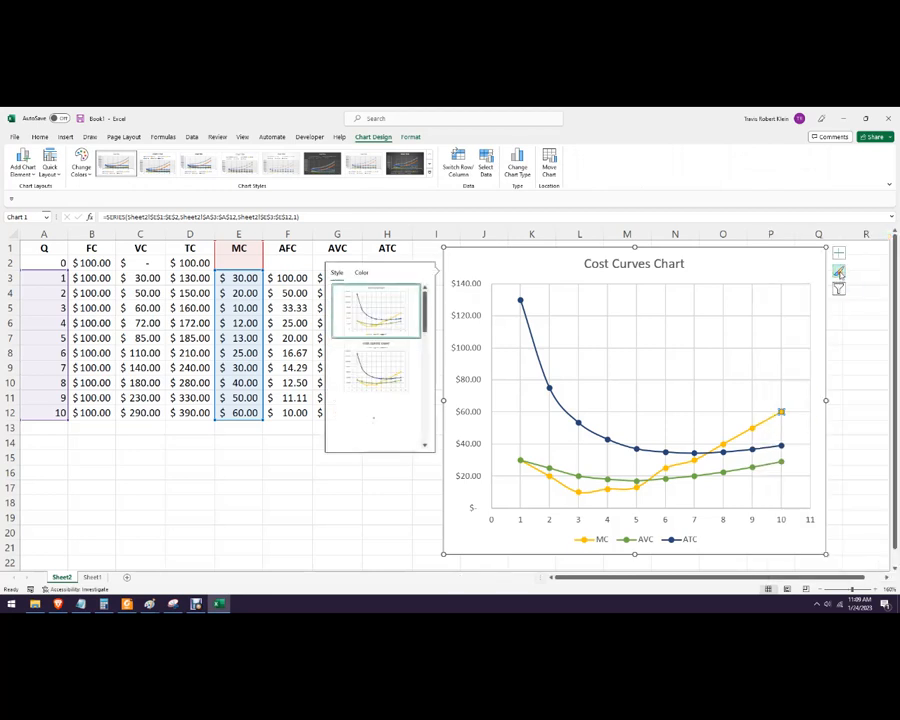
Step: Preview chart colour palettes, then set the MC series outline to orange
left_click(360, 272)
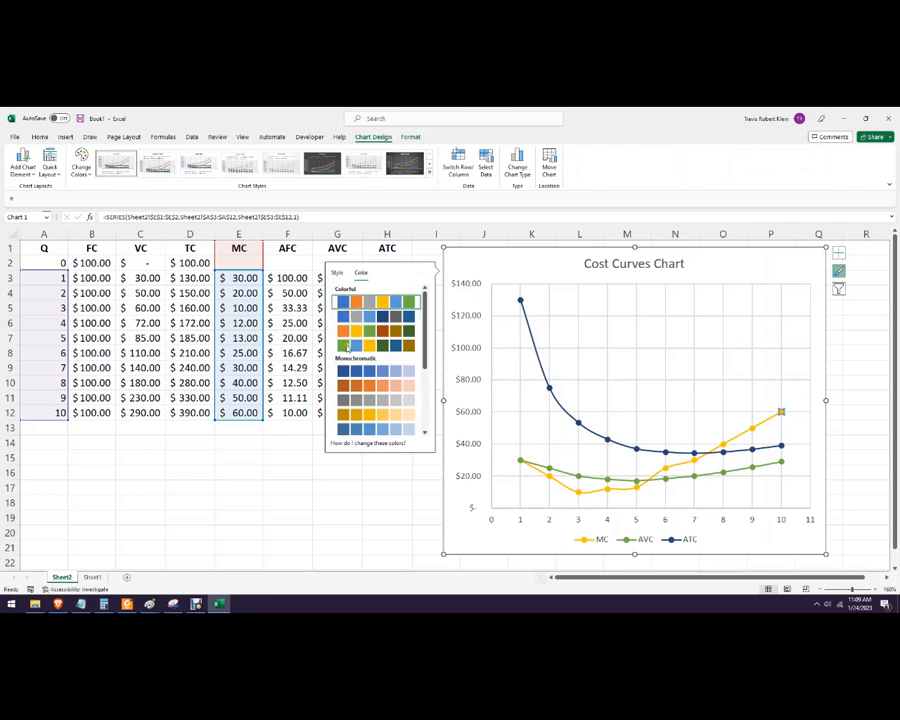
left_click(360, 302)
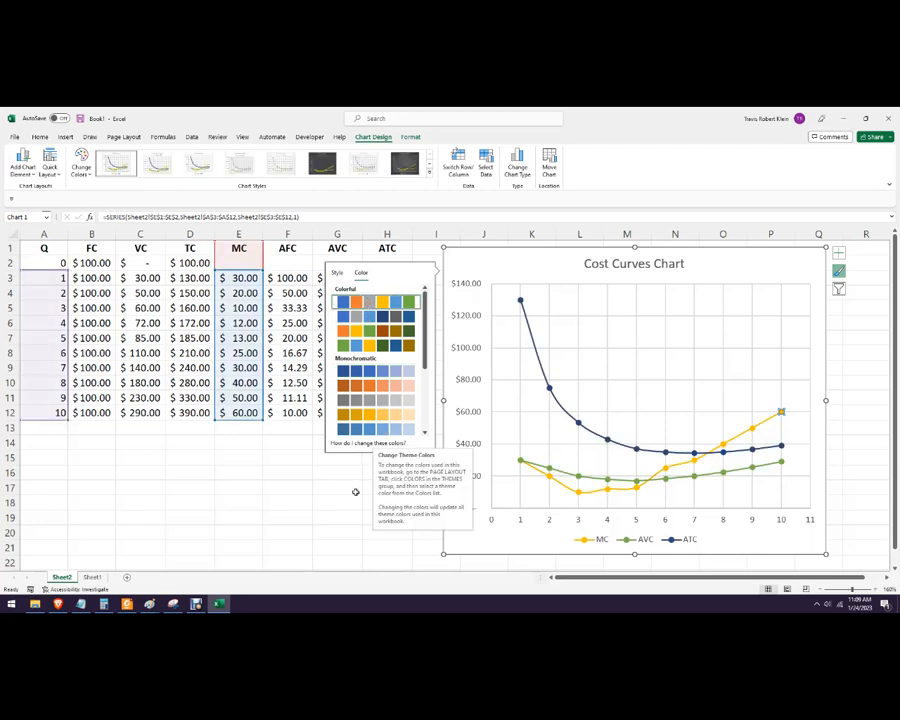
left_click(336, 488)
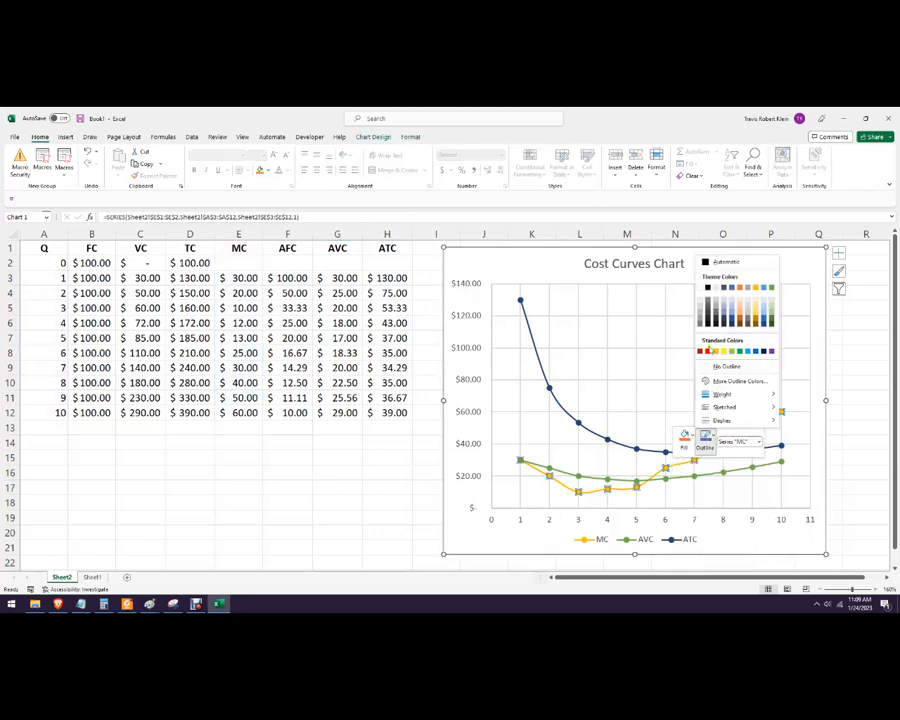
left_click(706, 352)
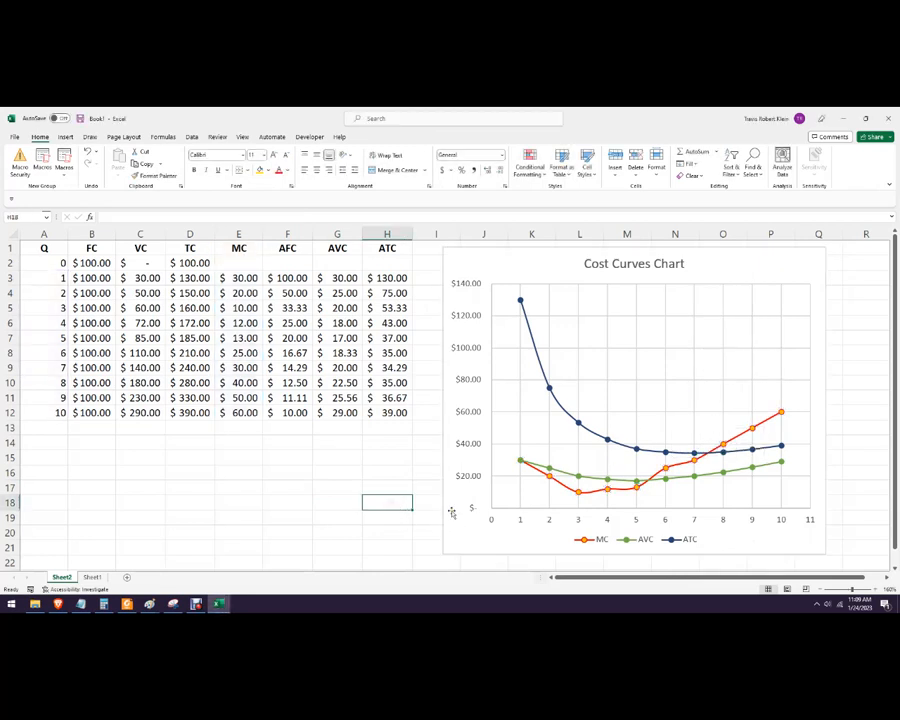
mouse_move(660, 520)
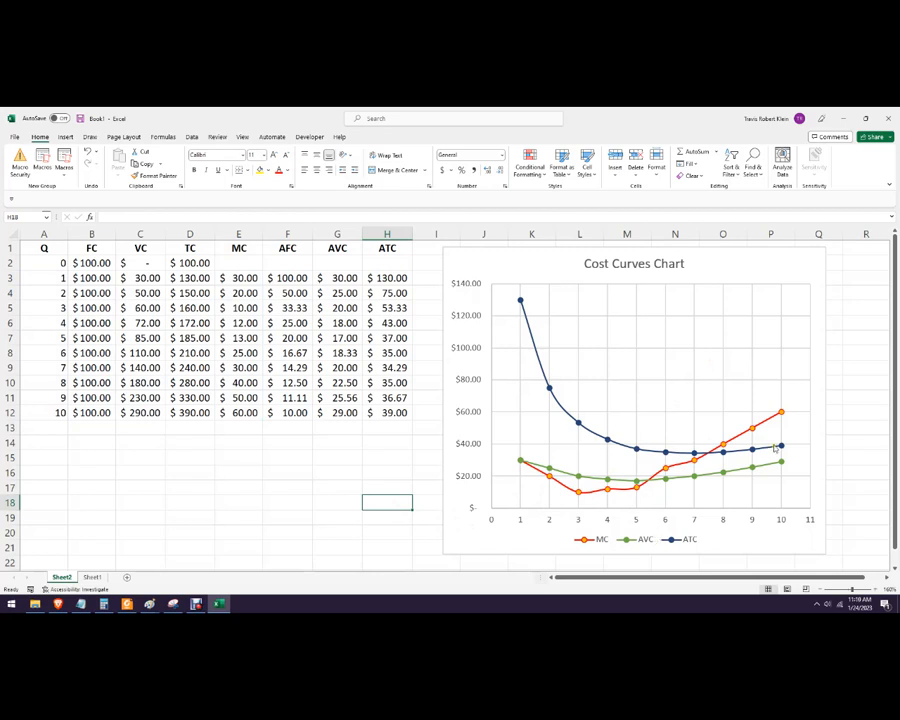
Step: Format the vertical axis with major unit 10, labelling every $10.00 from $0.00 to $140.00
right_click(780, 444)
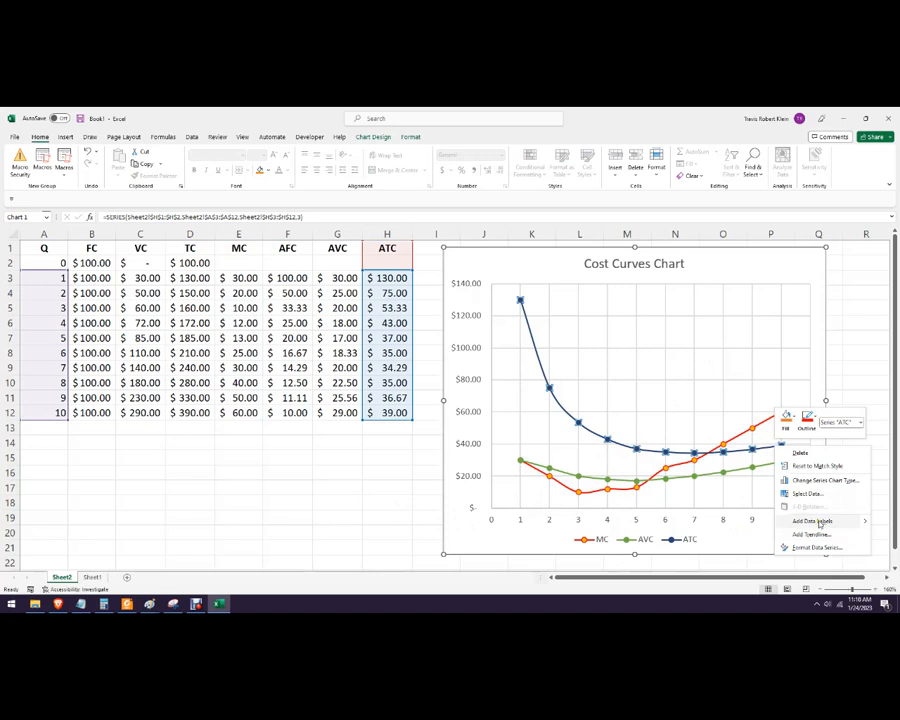
left_click(810, 520)
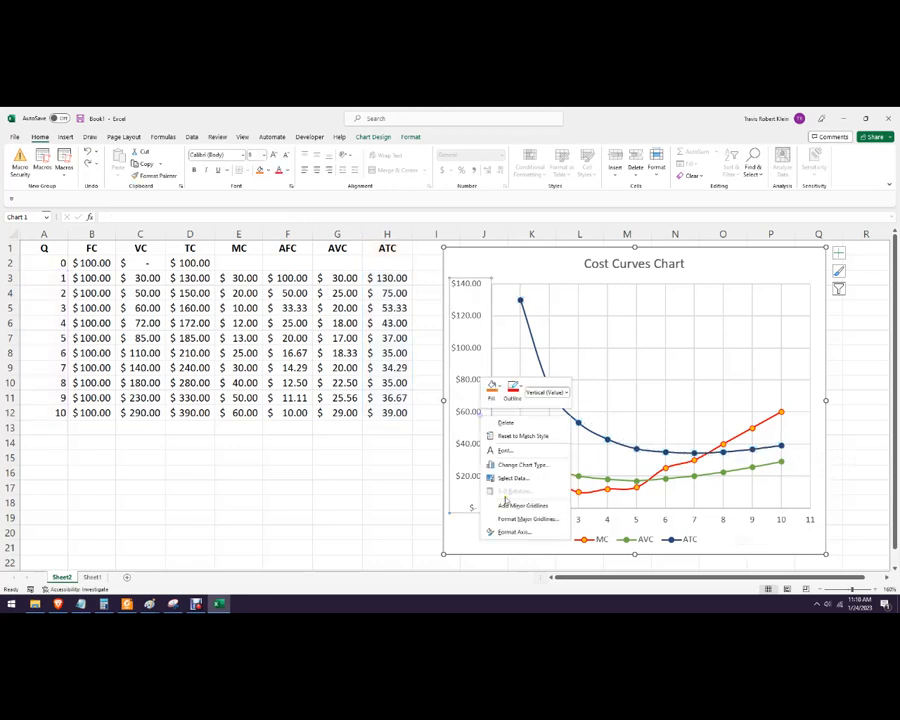
left_click(516, 532)
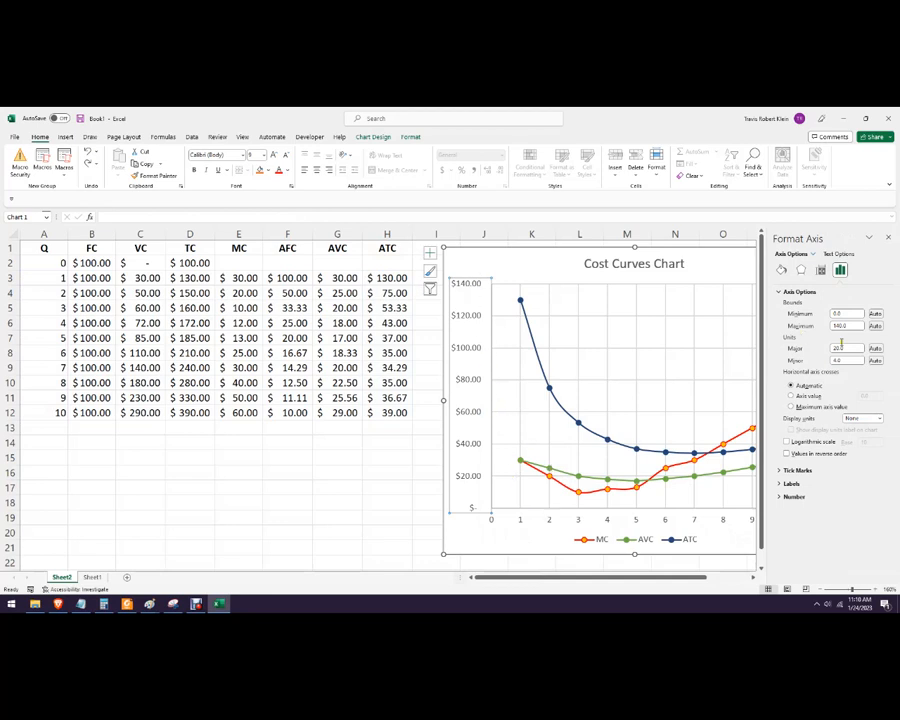
left_click(844, 348)
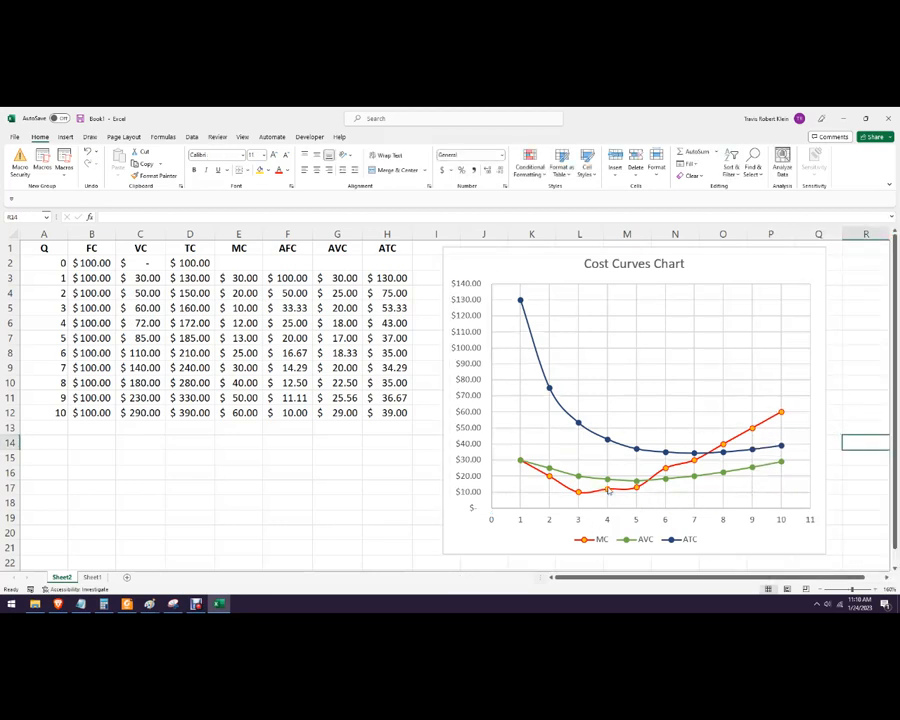
right_click(606, 488)
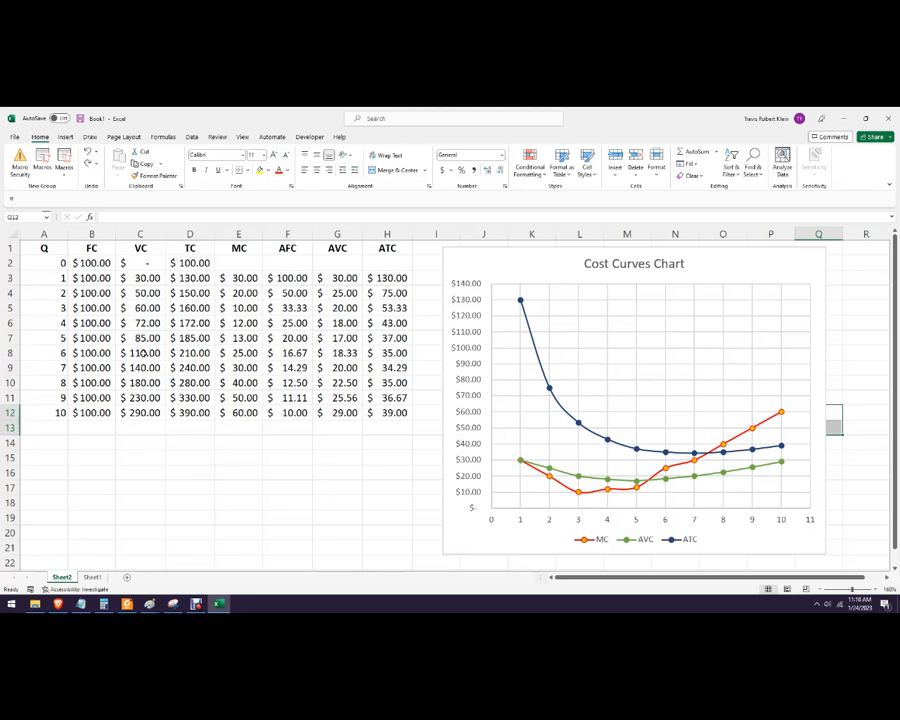
mouse_move(266, 592)
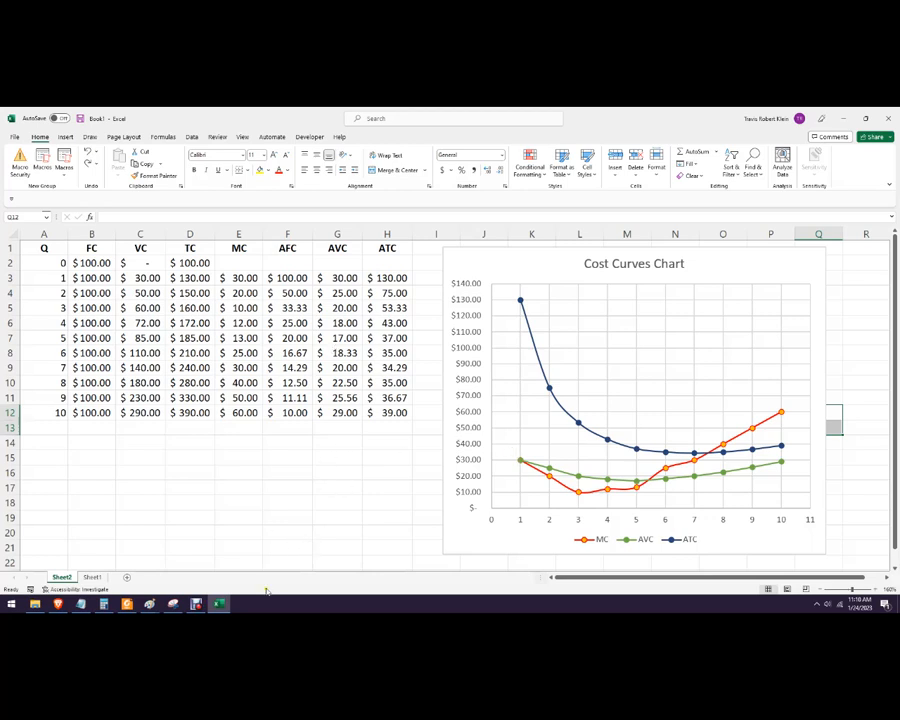
mouse_move(284, 552)
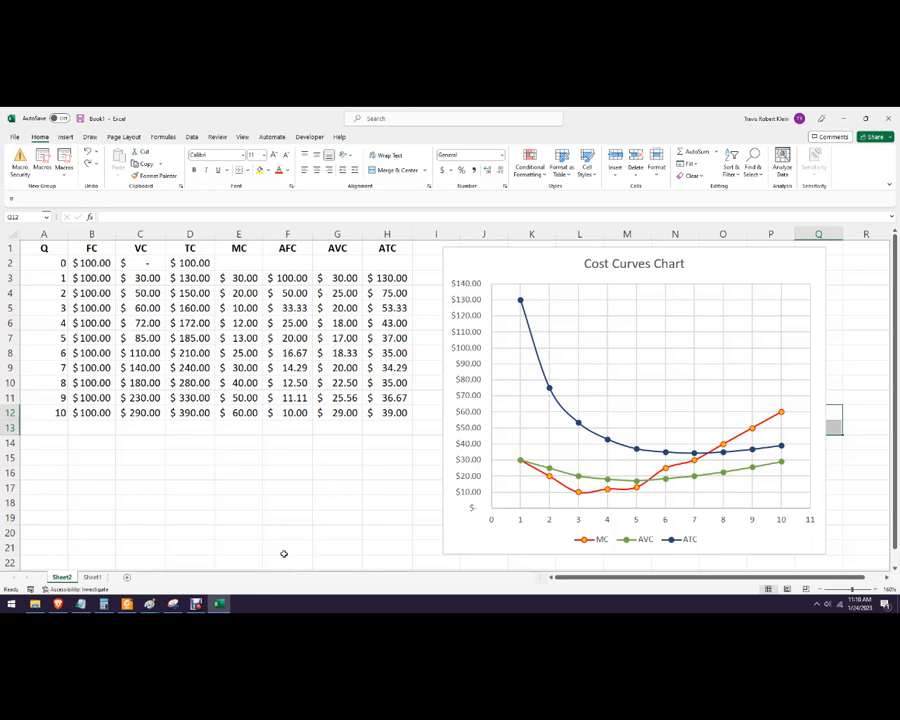